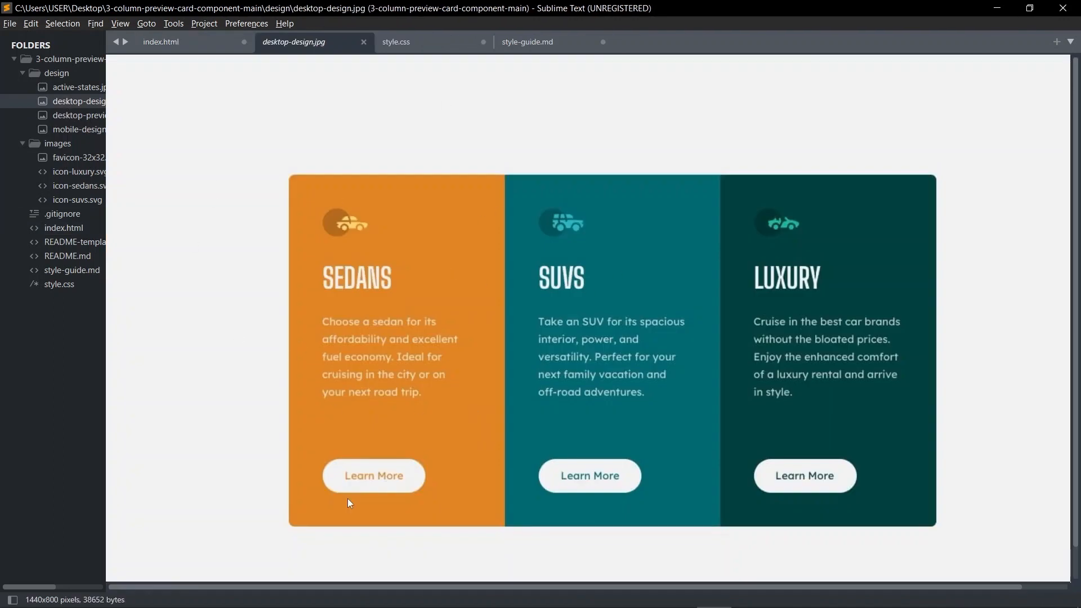
mouse_move(317, 454)
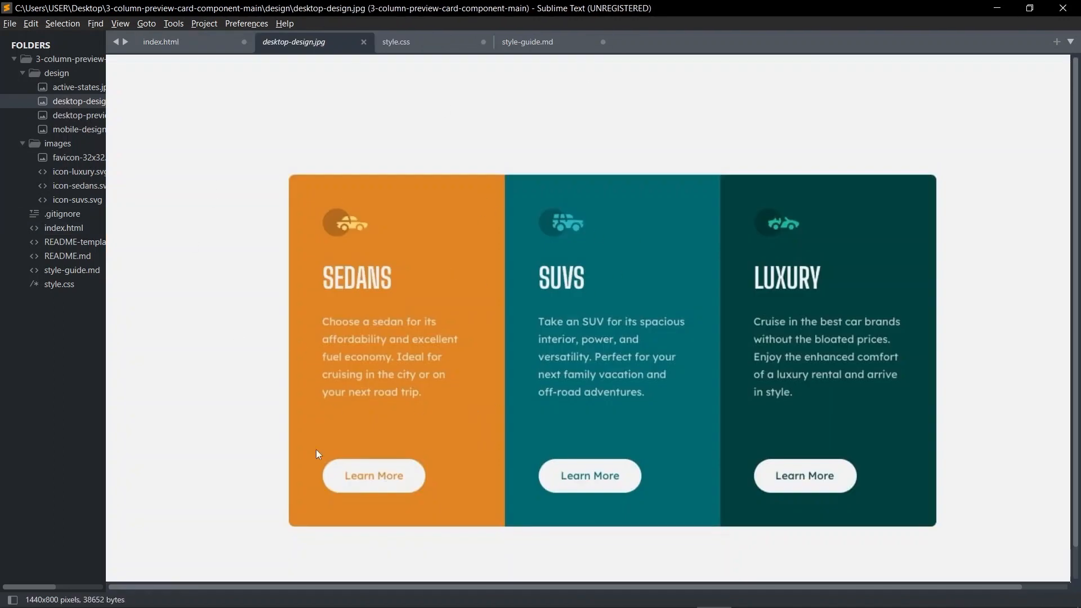
Switch from the desktop-design.jpg mockup to the index.html file
click(161, 42)
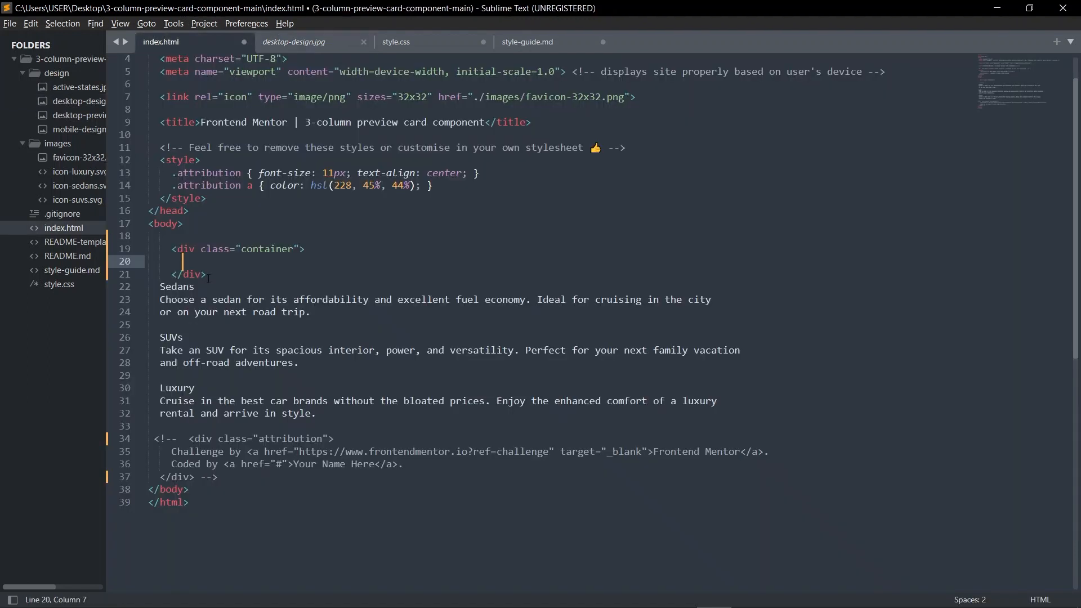
Wrap the card content in a div.card with a nested card-container div and an h2
drag(172, 248, 207, 273)
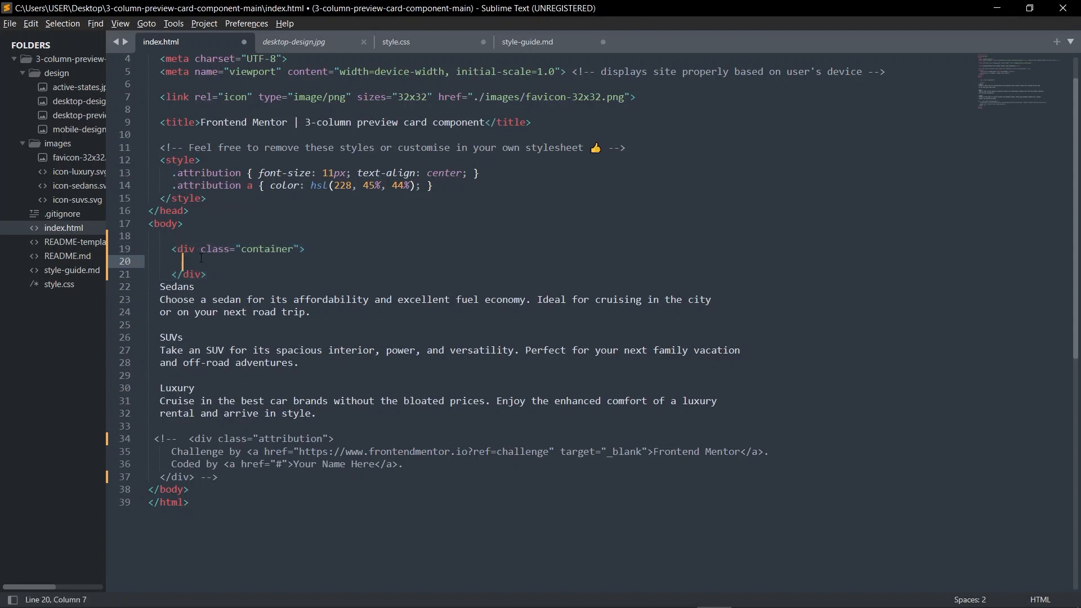
text(.card"></div>)
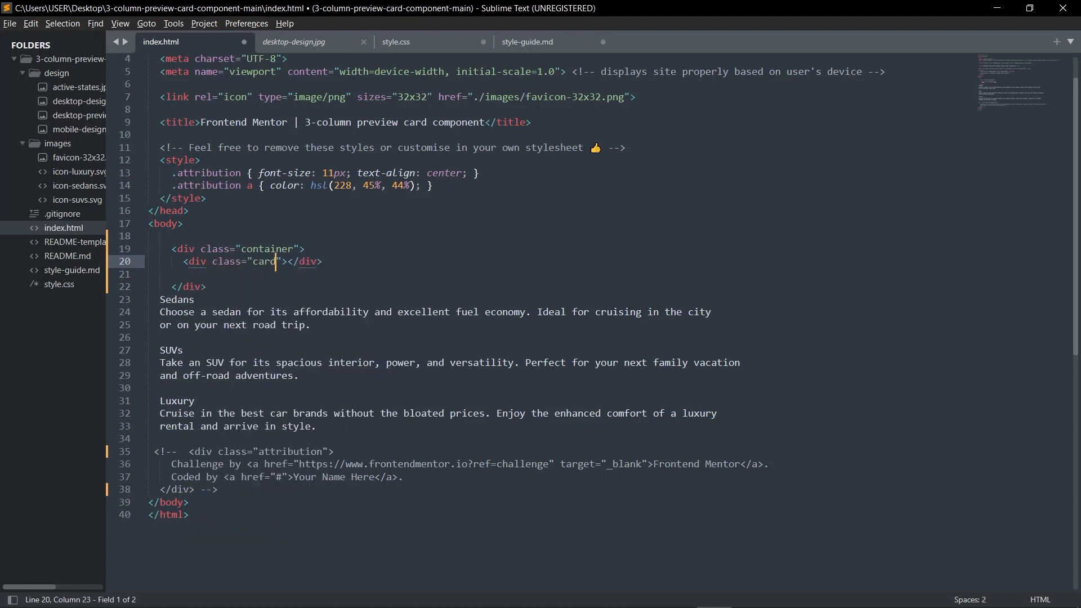
key(enter)
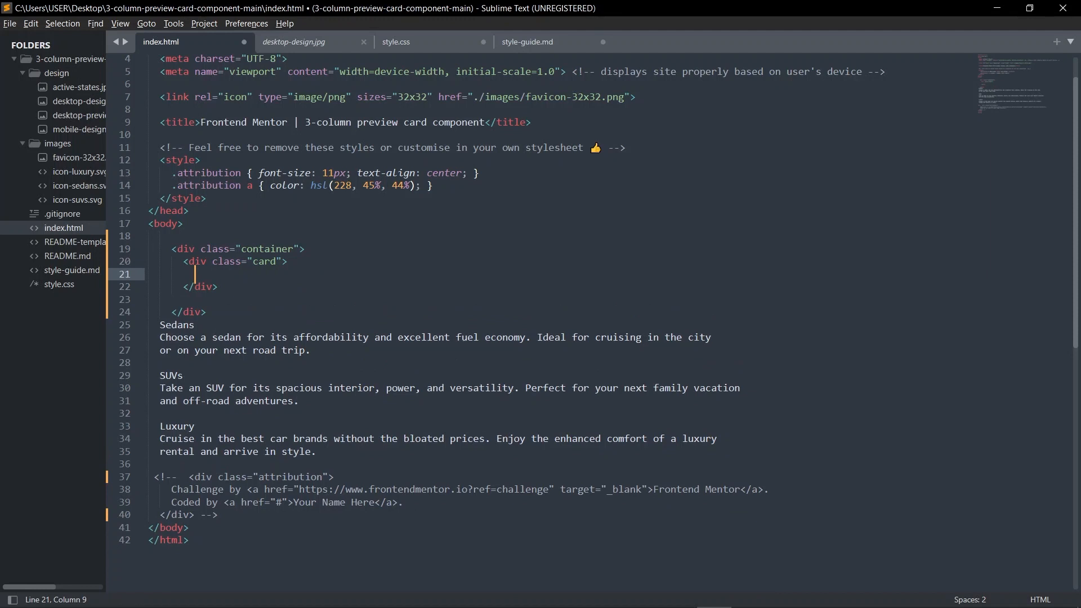
text(di)
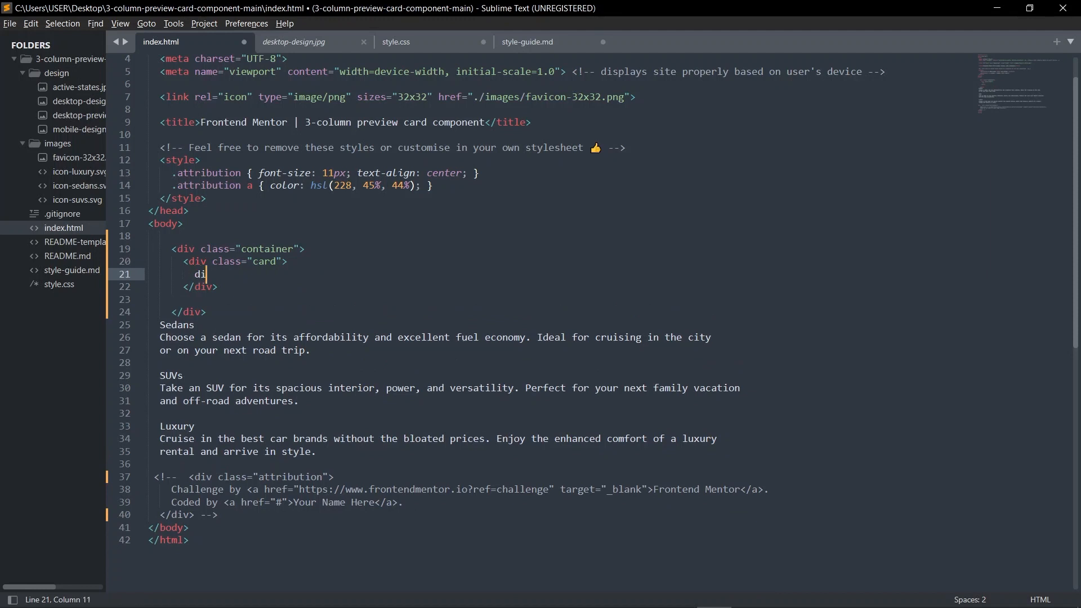
text(v></div>)
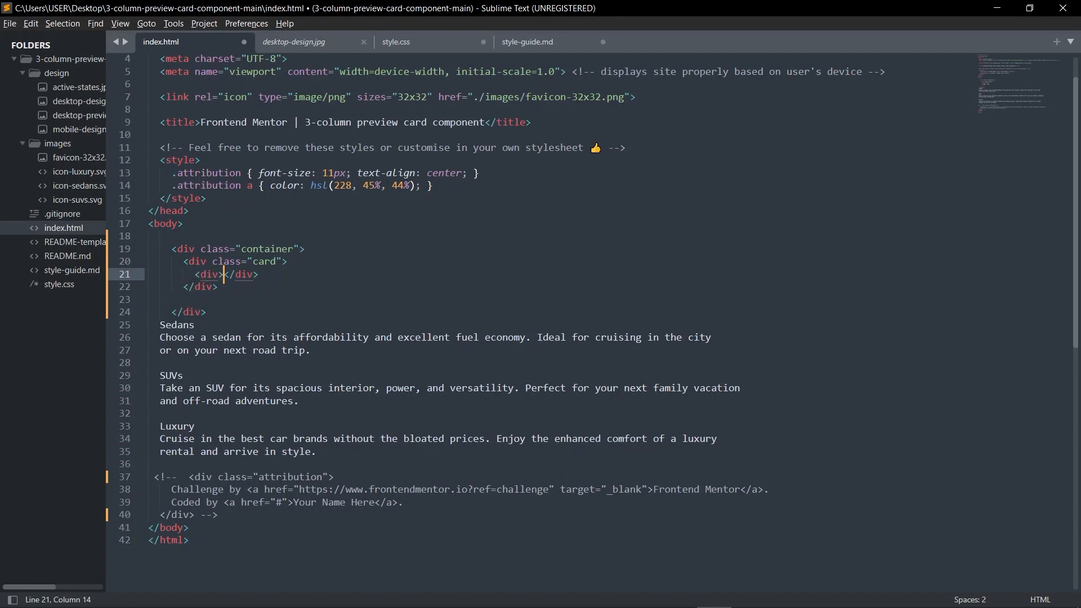
text(class="")
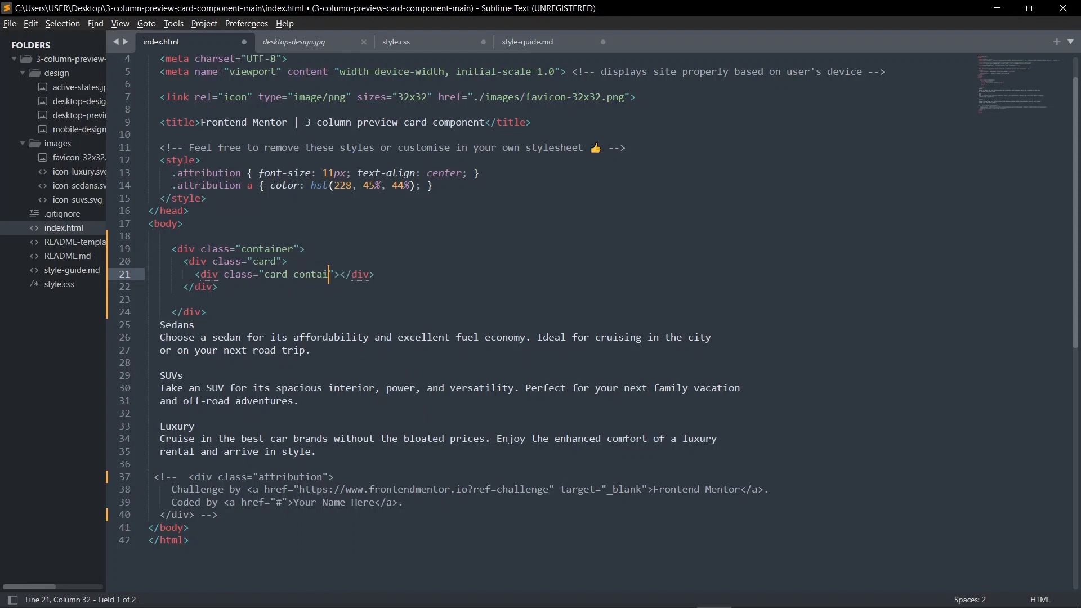
key(enter)
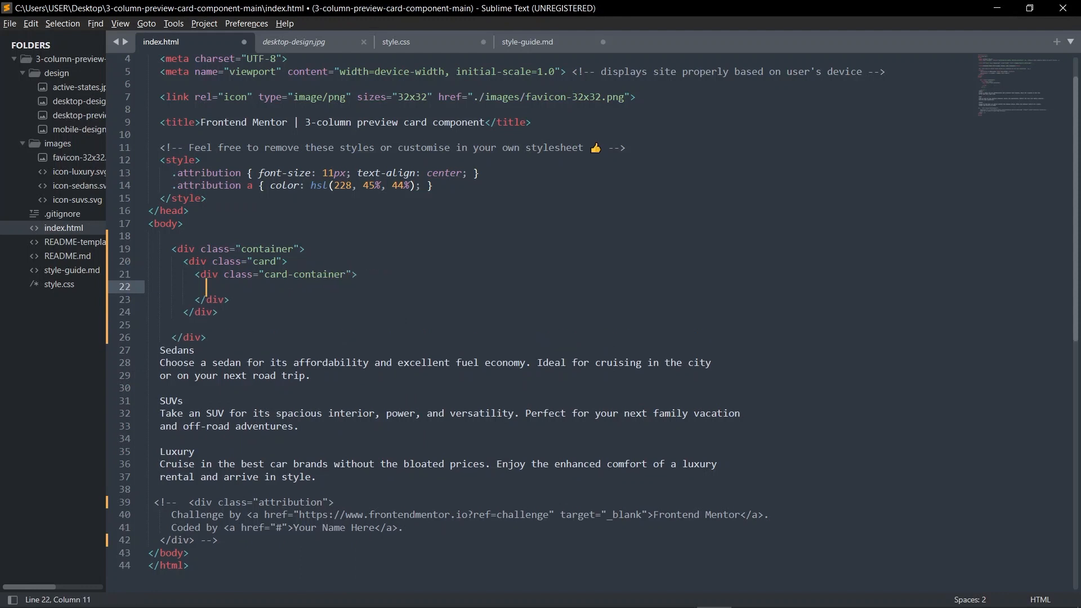
text(h2)
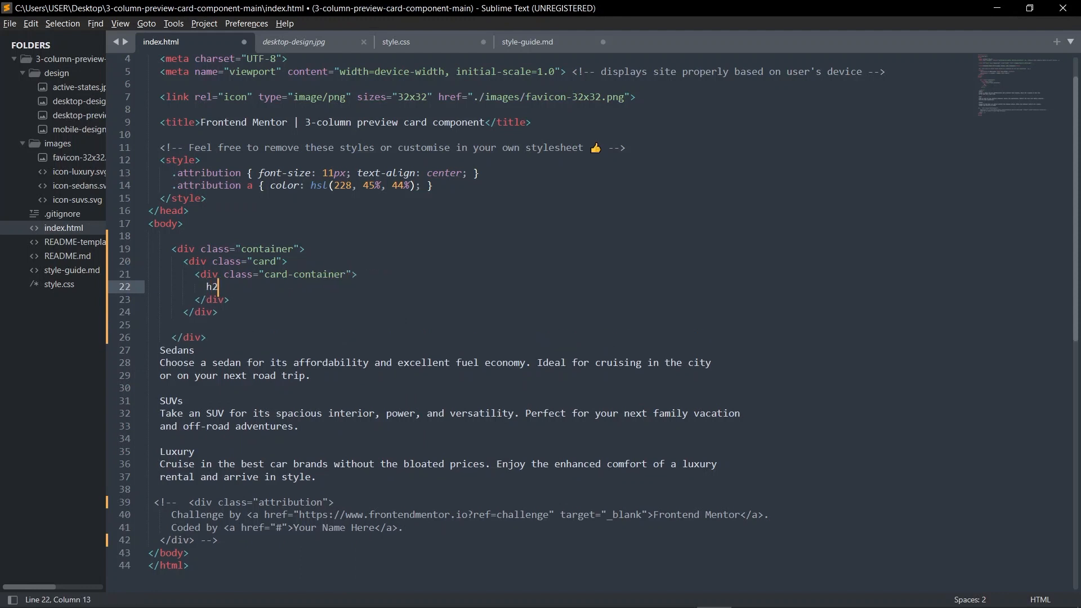
text(></h2>)
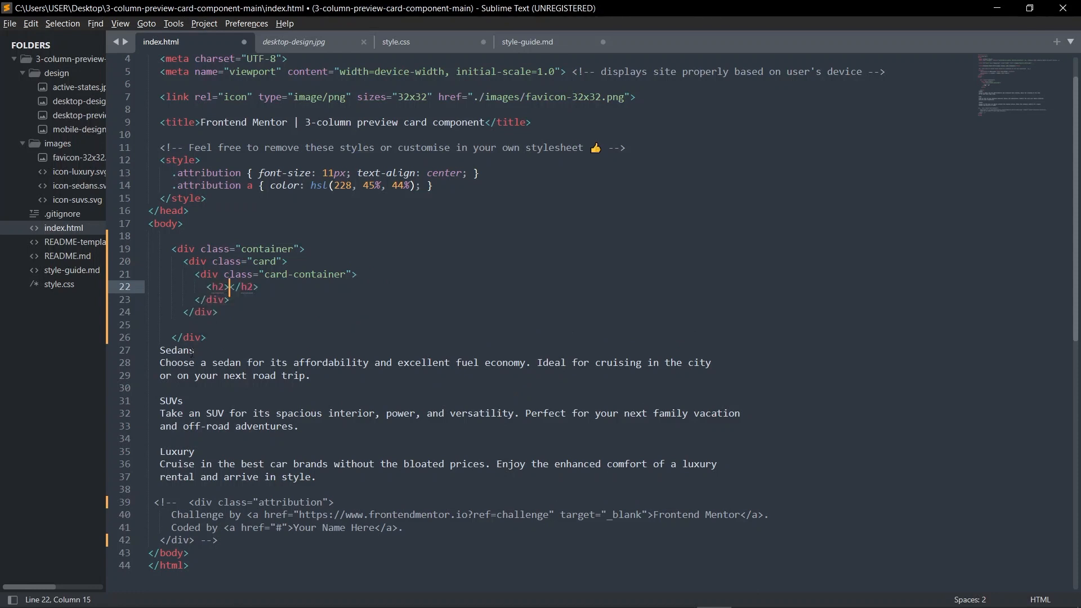
Add the icon-sedans.svg image, the Sedans heading and the sedan description paragraph
double_click(176, 350)
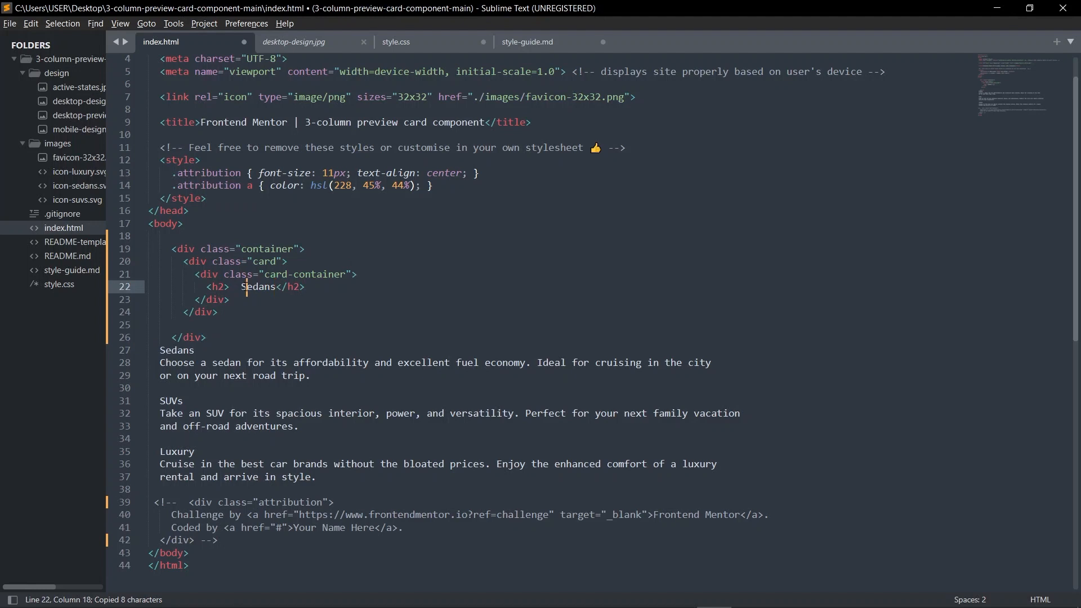
click(356, 274)
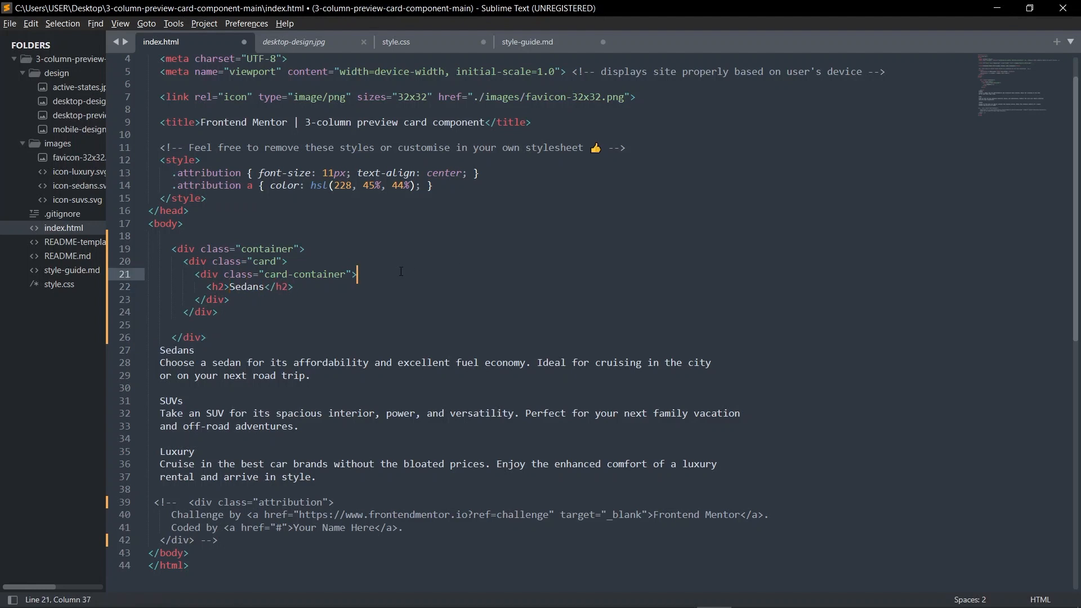
text(img src="./images/">)
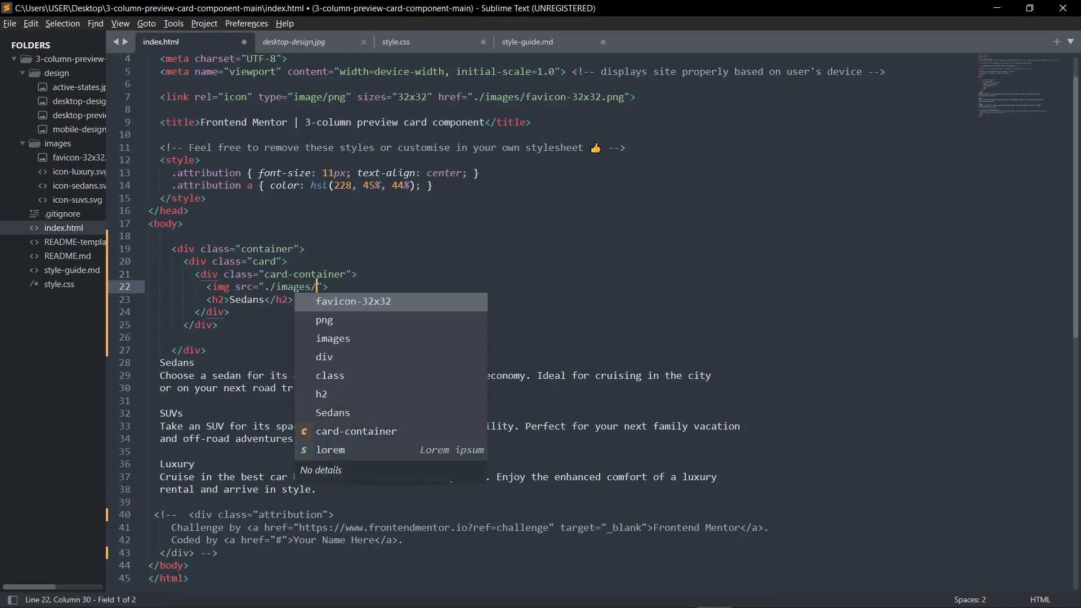
text(icon-seda)
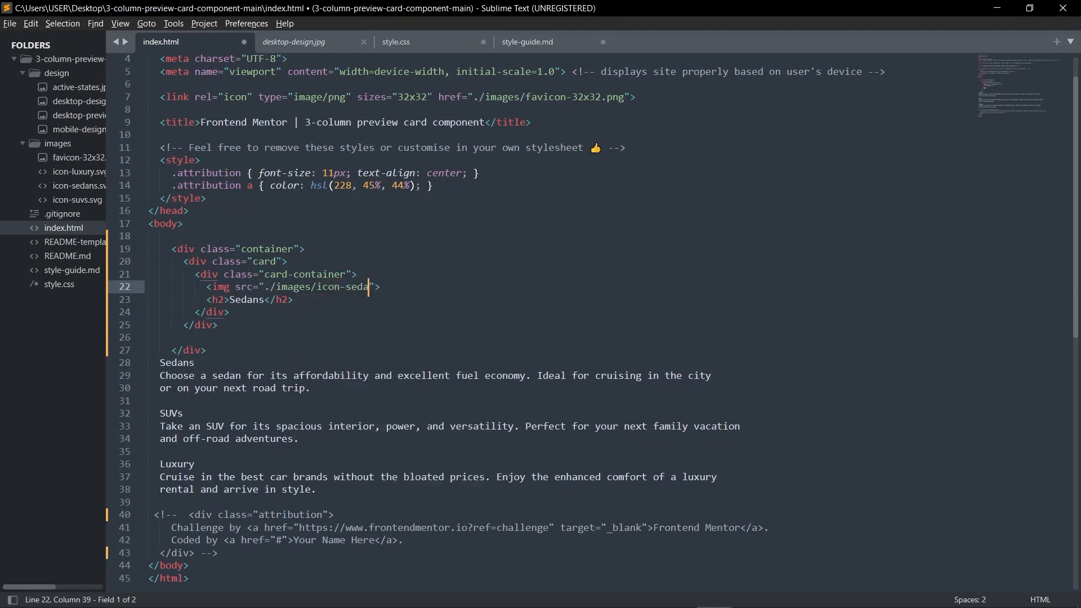
text(ns.svg)
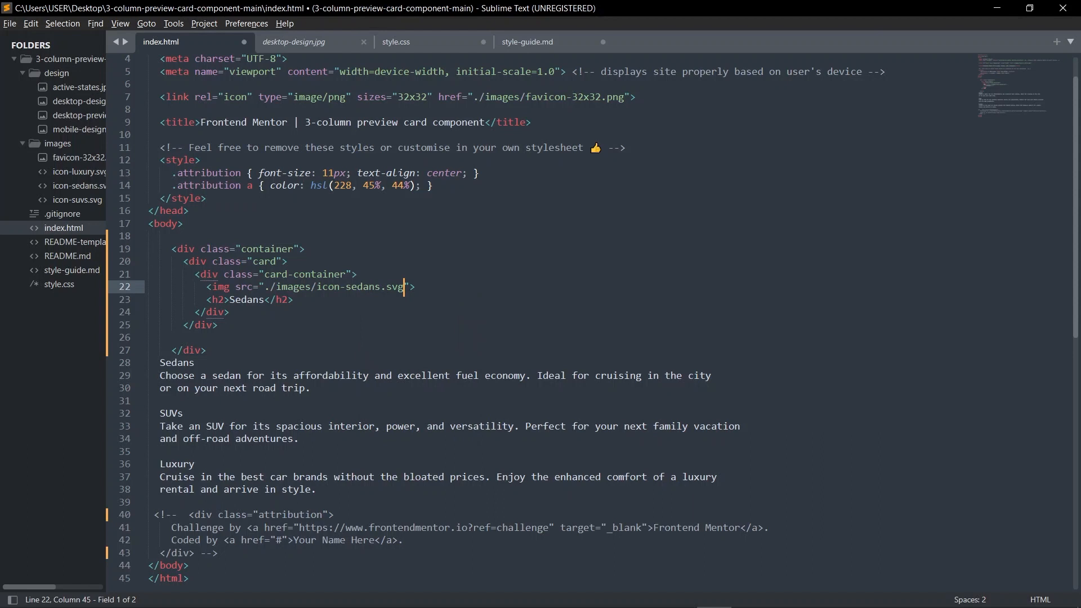
key(enter)
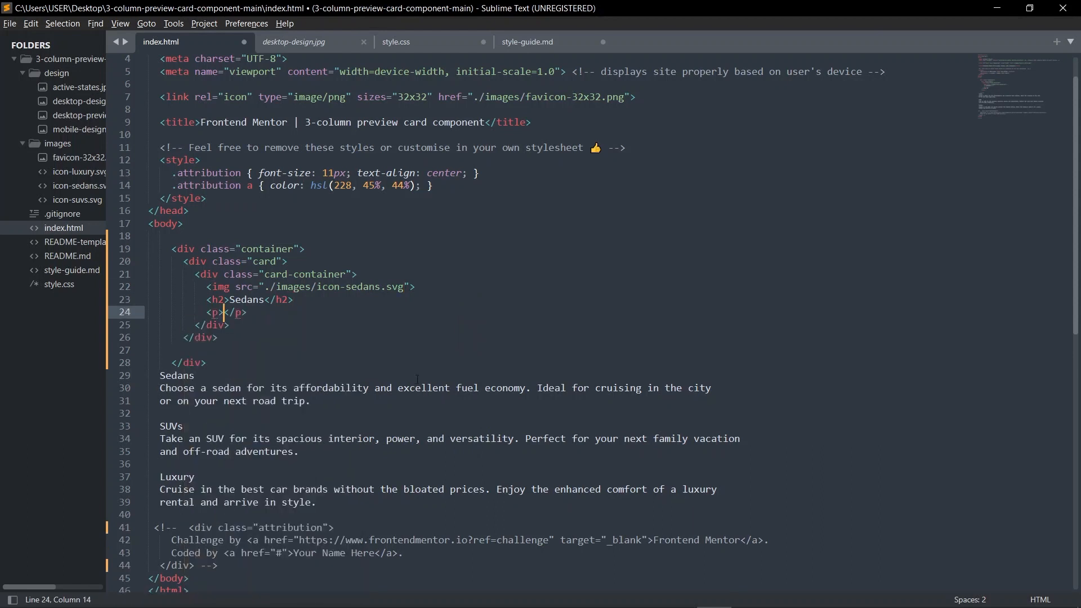
drag(160, 387, 310, 400)
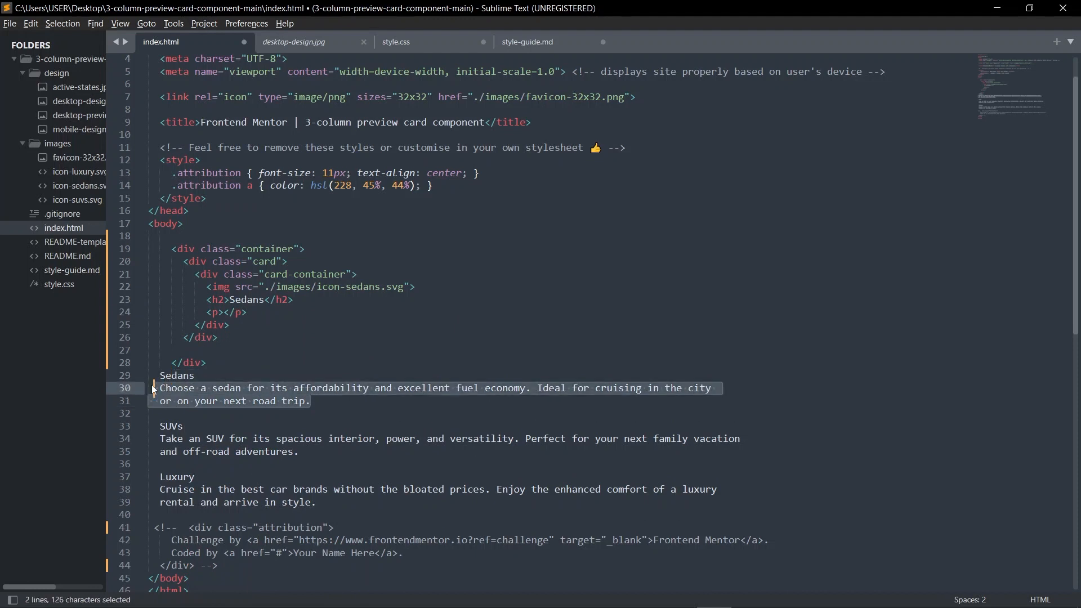
key(ctrl+x)
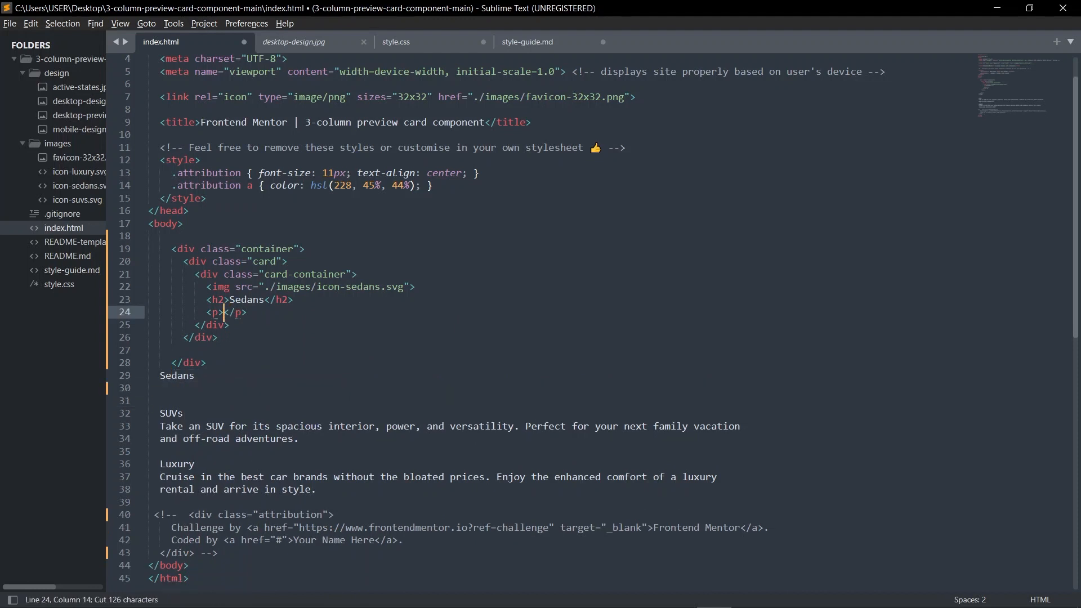
text(Choose a sedan for its affordability and excellent fuel economy. Ideal for cruising in the city or on your next road trip.)
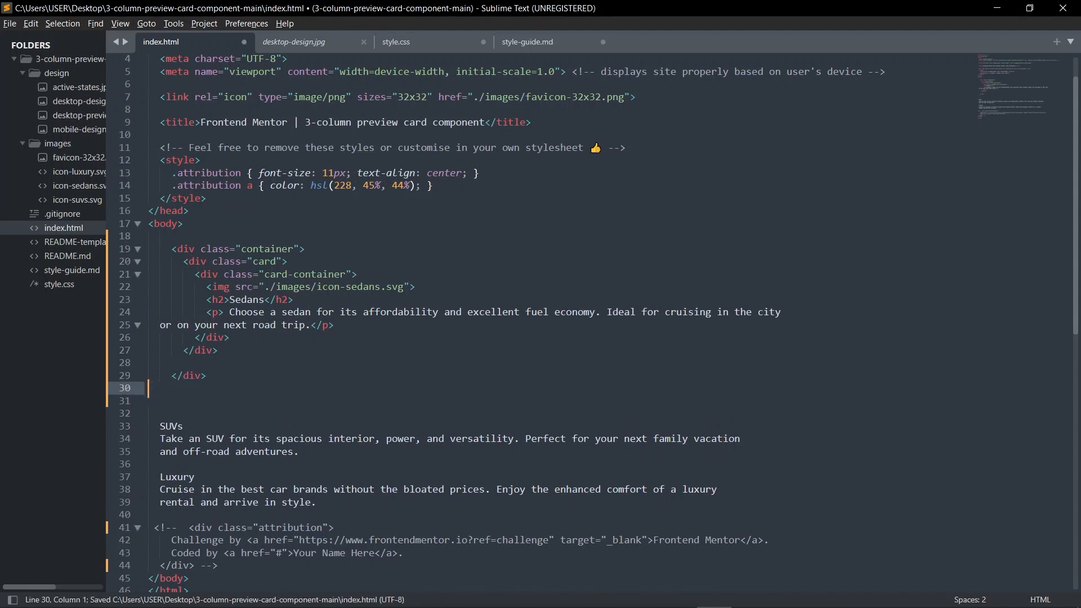
Duplicate the Sedans card as an SUVs card with icon-suvs.svg, heading and description
drag(182, 260, 217, 350)
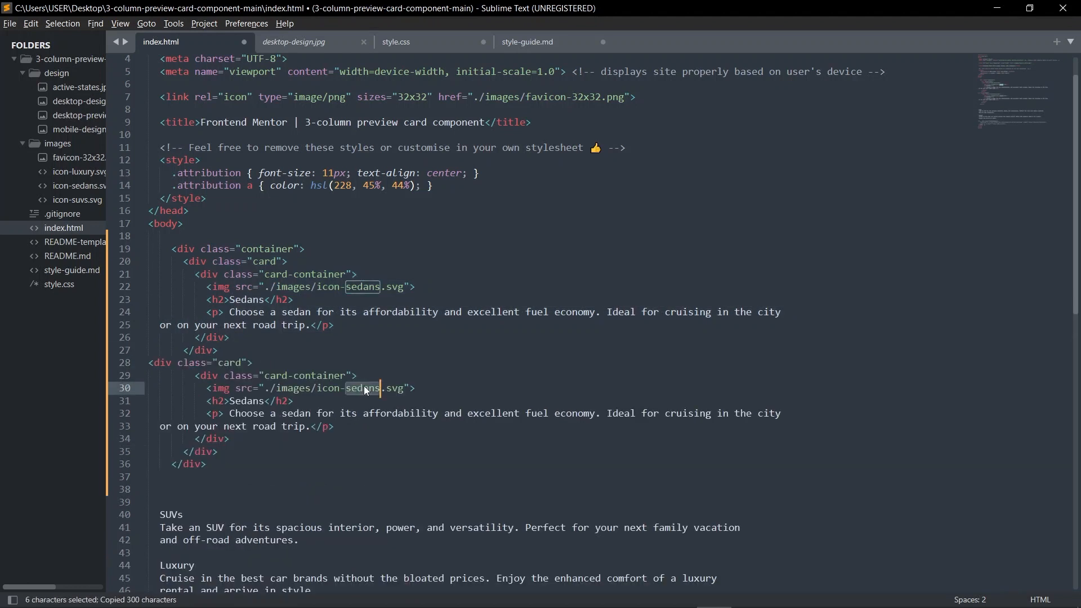
text(lux)
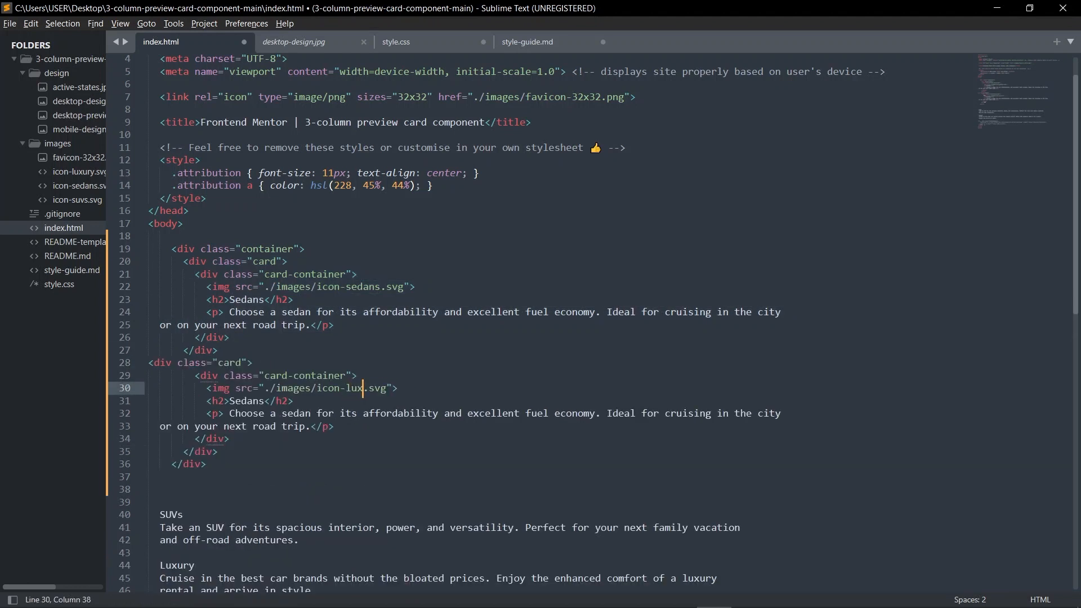
text(ury)
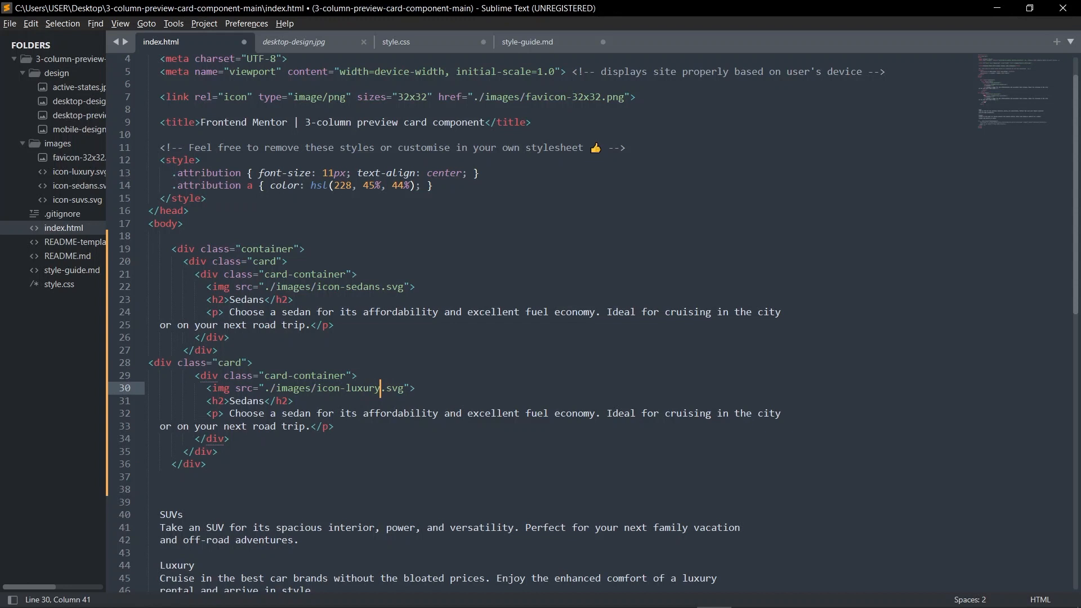
key(Backspace)
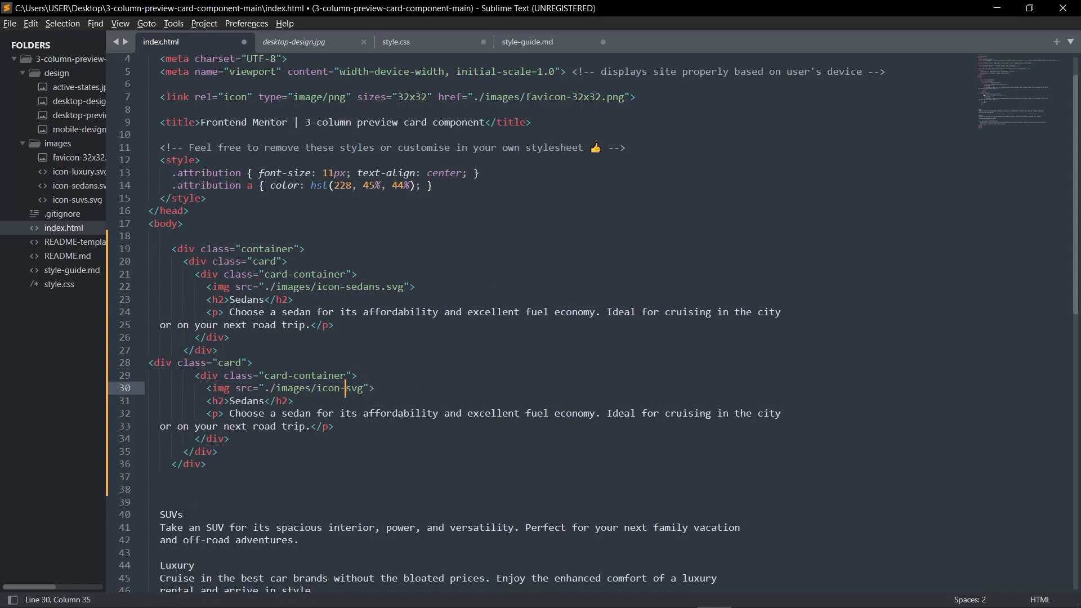
text(suvs.s)
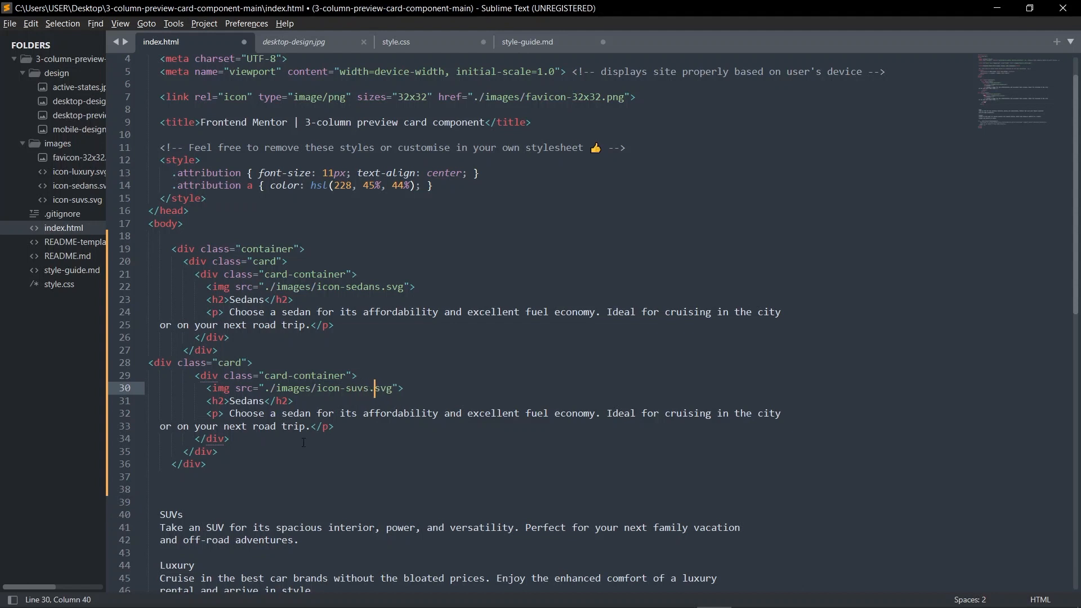
double_click(170, 514)
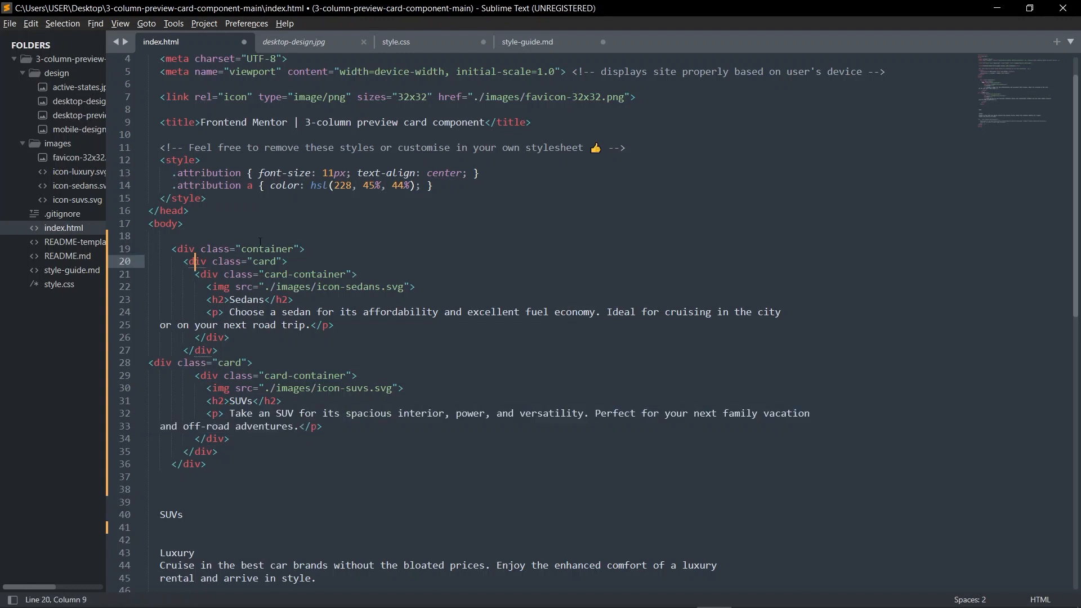
click(234, 438)
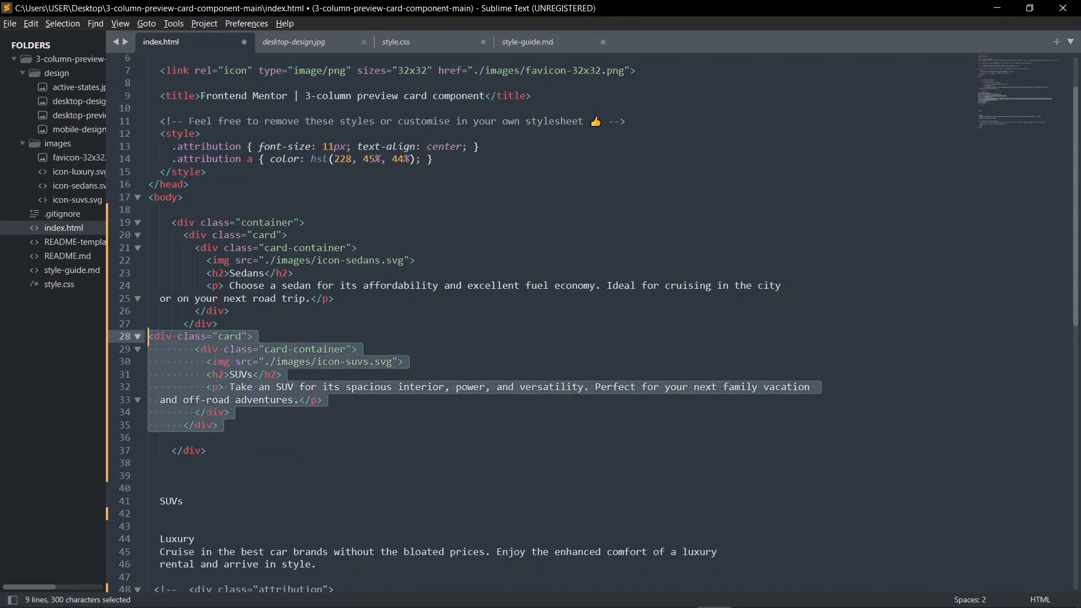
Fill the third card with the luxury icon and 'Cruise in the best car brands…' description
click(206, 425)
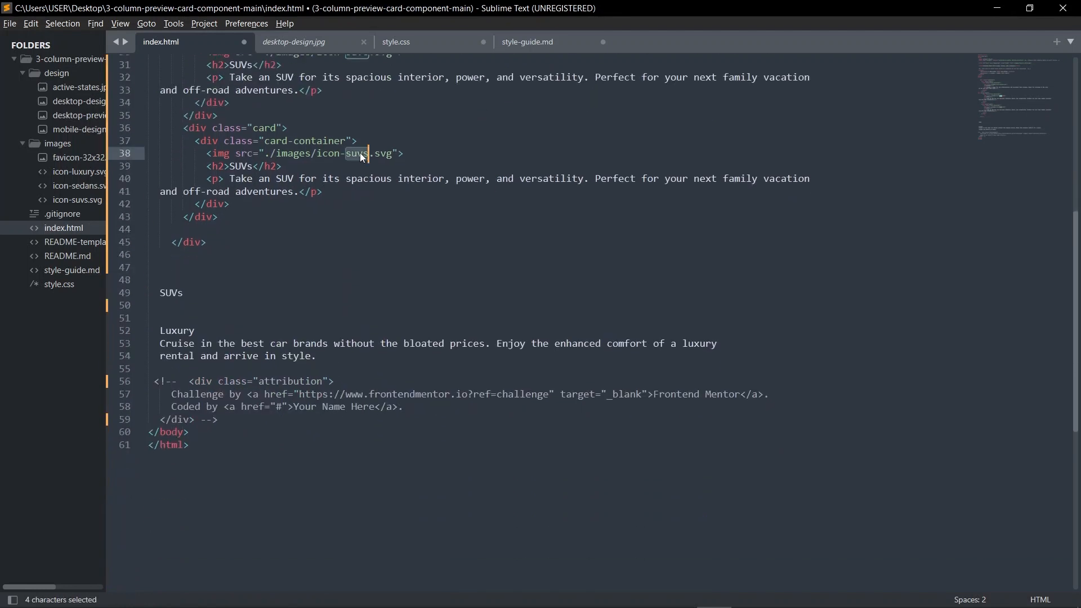
text(luxury)
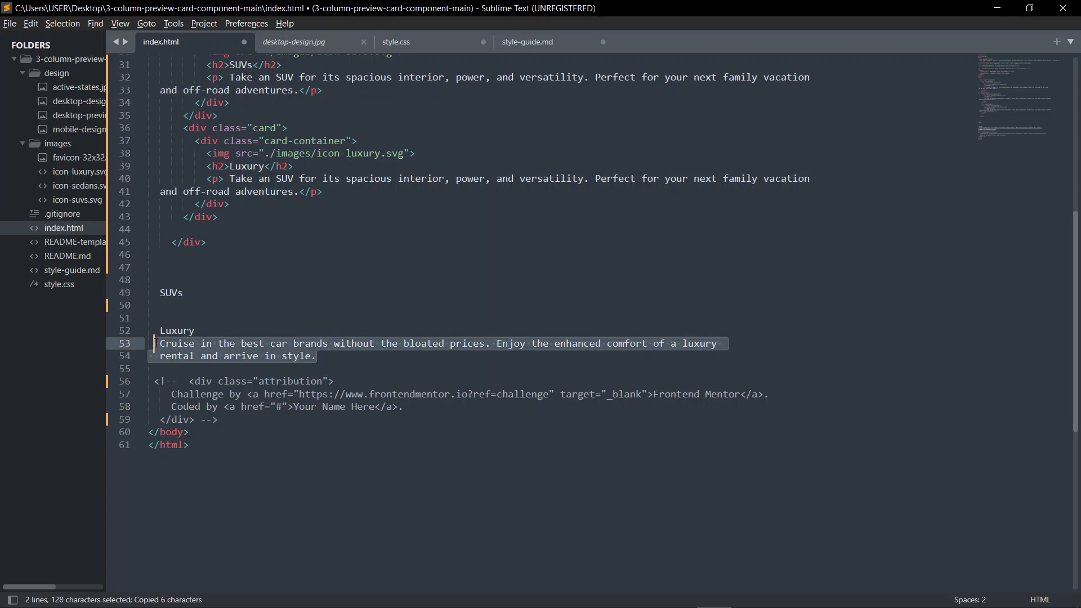
key(ctrl+x)
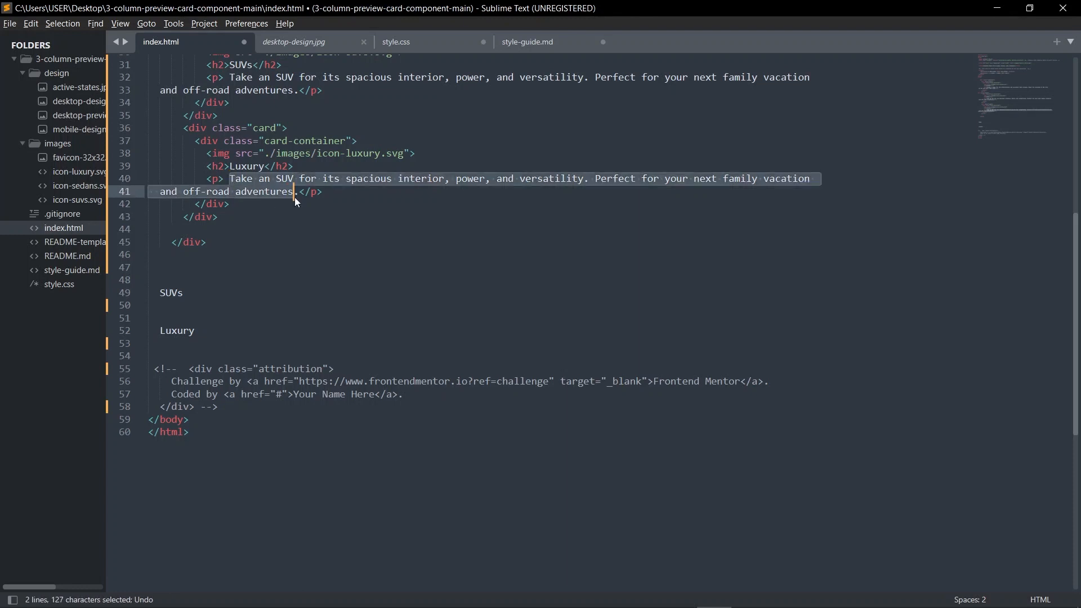
text(Cruise in the best car brands without the bloated prices. Enjoy the enhanced comfort of a luxury rental and arrive in style..</p>)
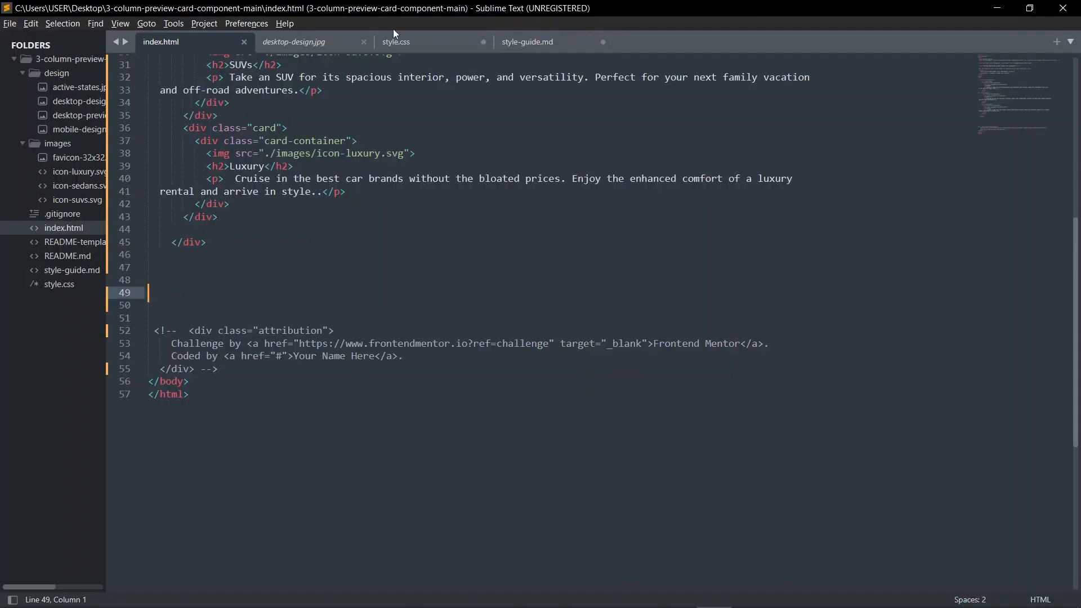
click(395, 41)
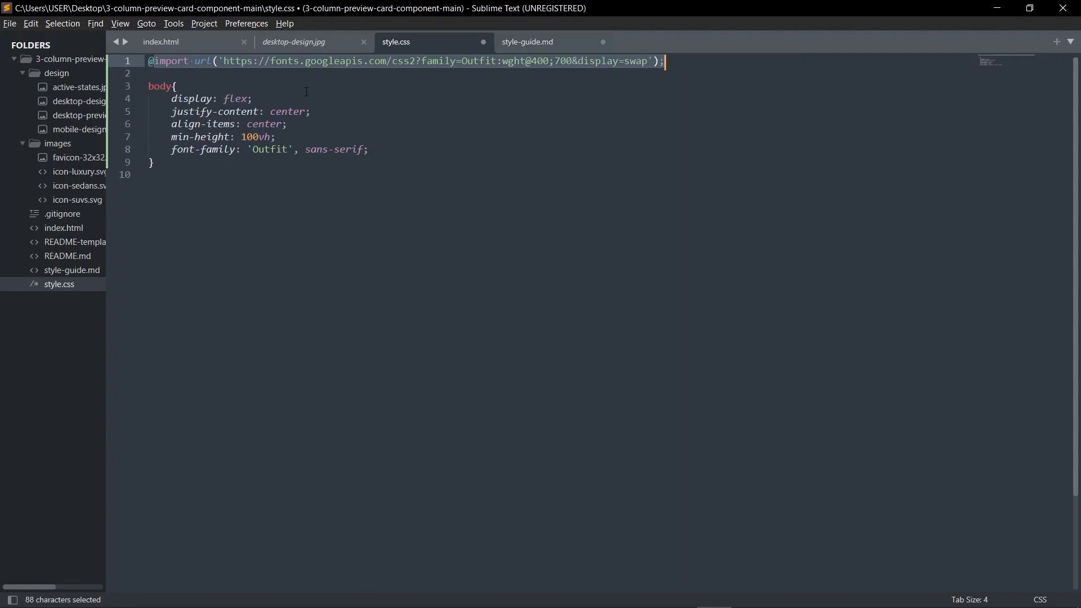
Preview the unstyled page in Chrome, then view the desktop-design.jpg mockup
click(527, 41)
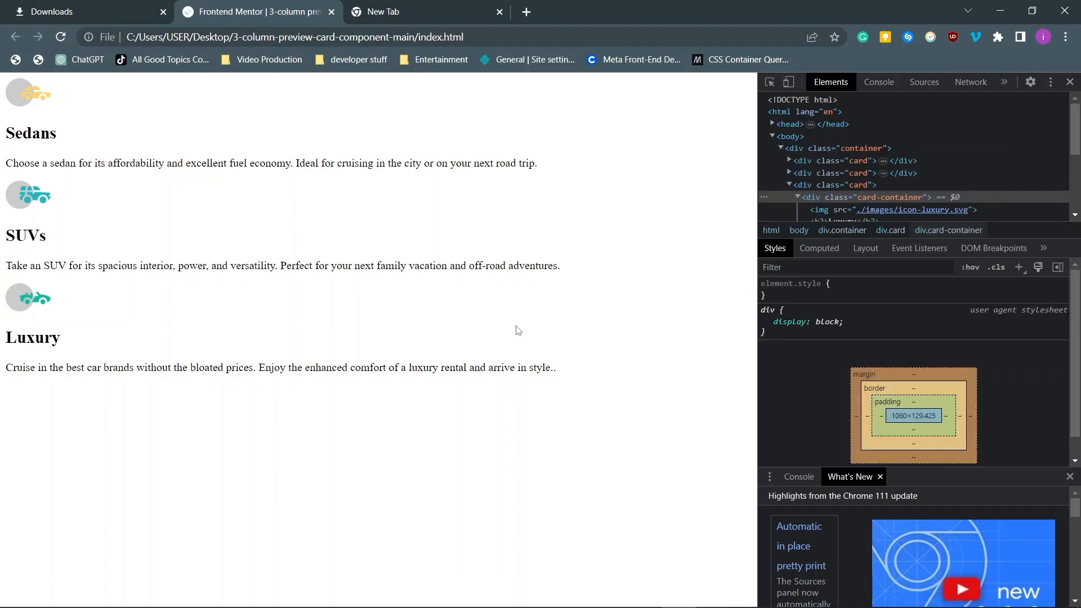
click(712, 598)
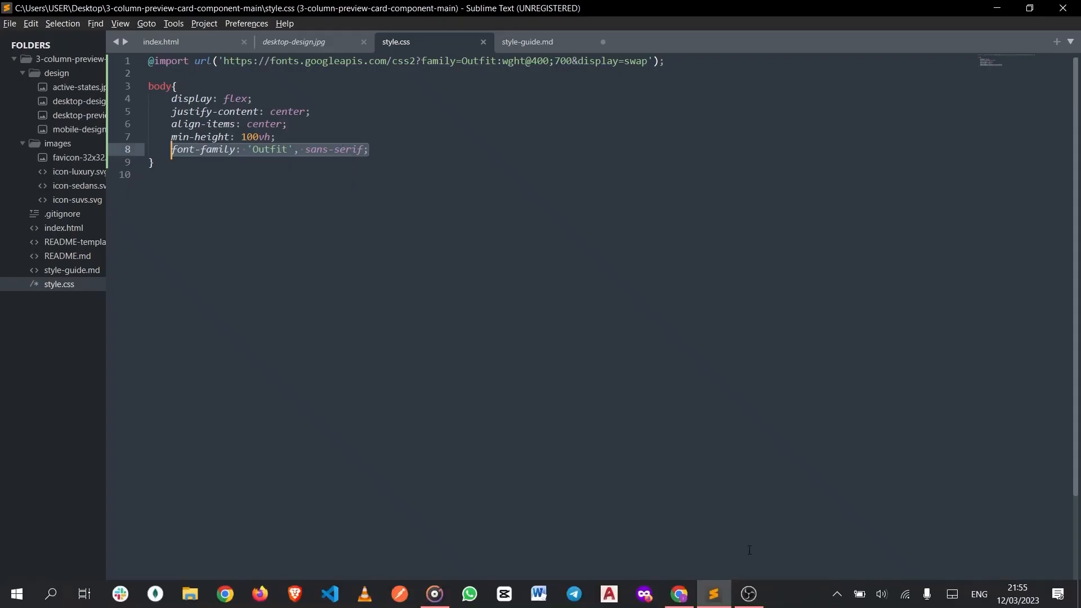
click(293, 42)
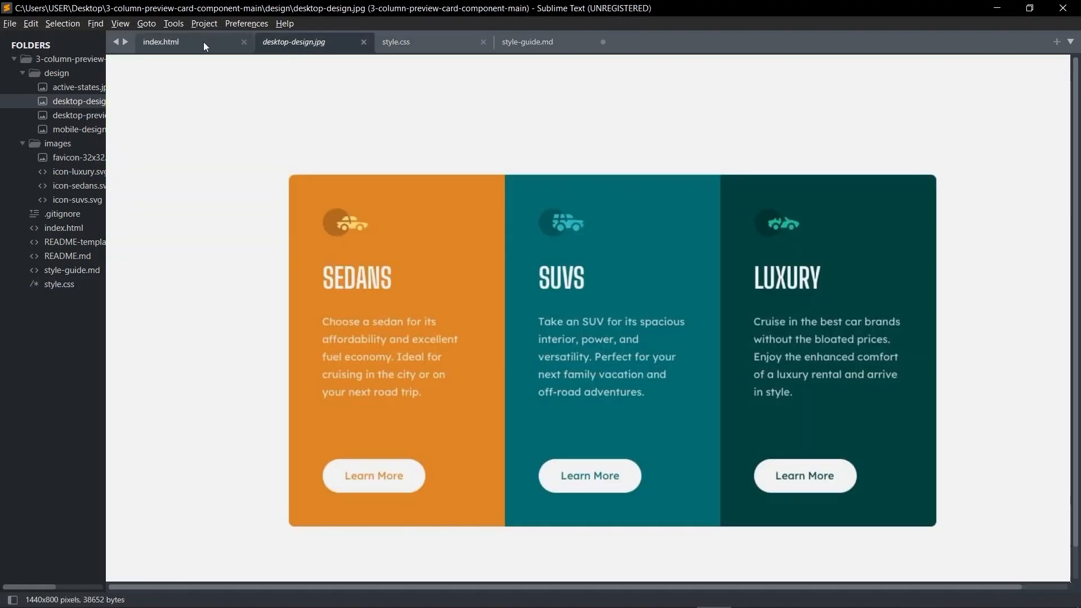
Add a stylesheet link to ./style.css in index.html's head
click(160, 43)
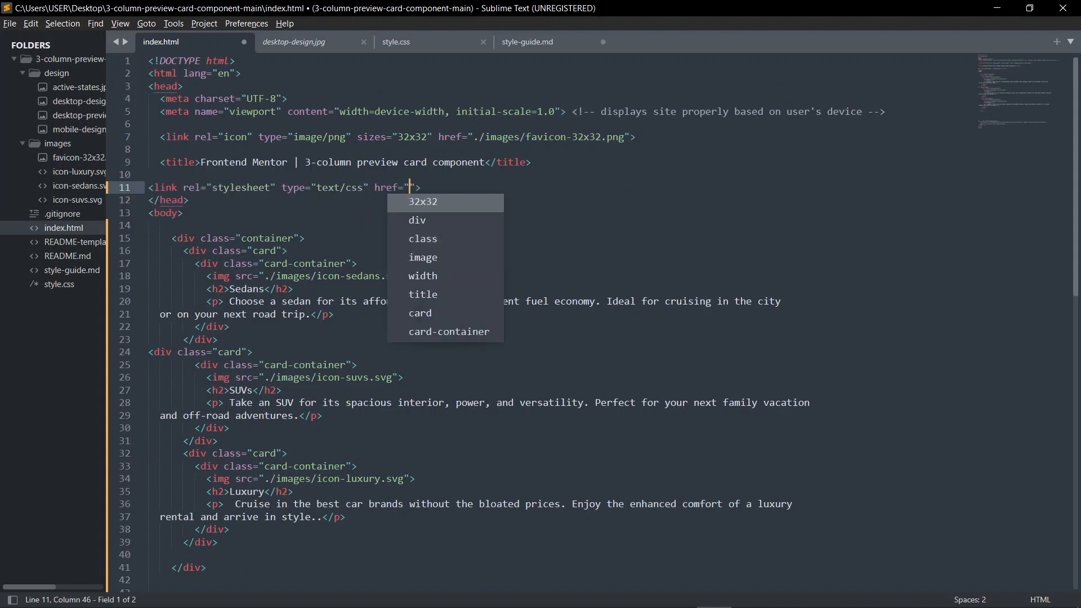
text(style.css)
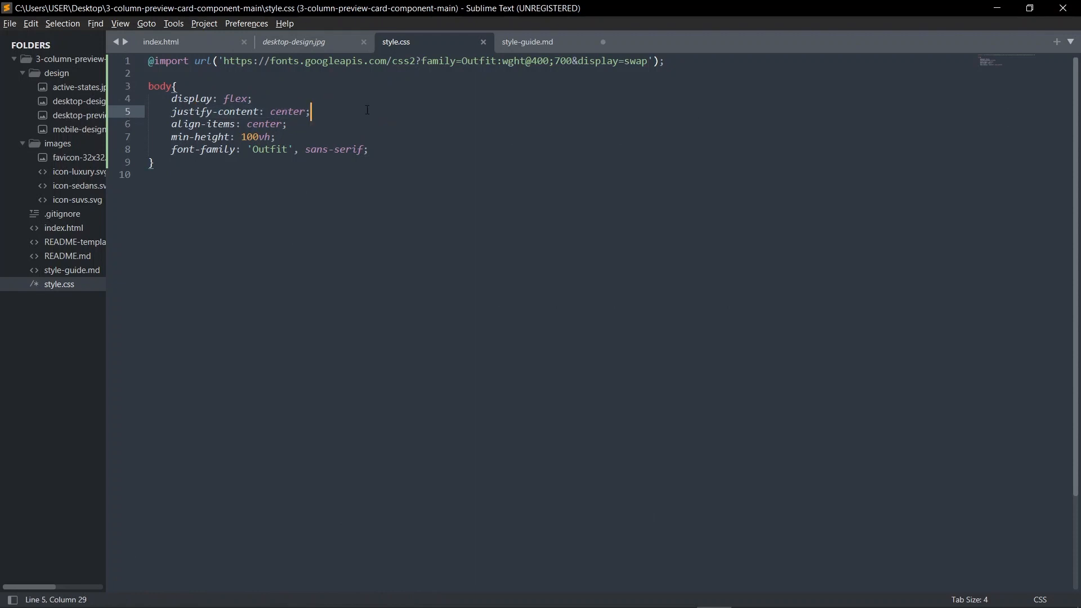
Add a .container rule with display: flex and width 900
triple_click(228, 124)
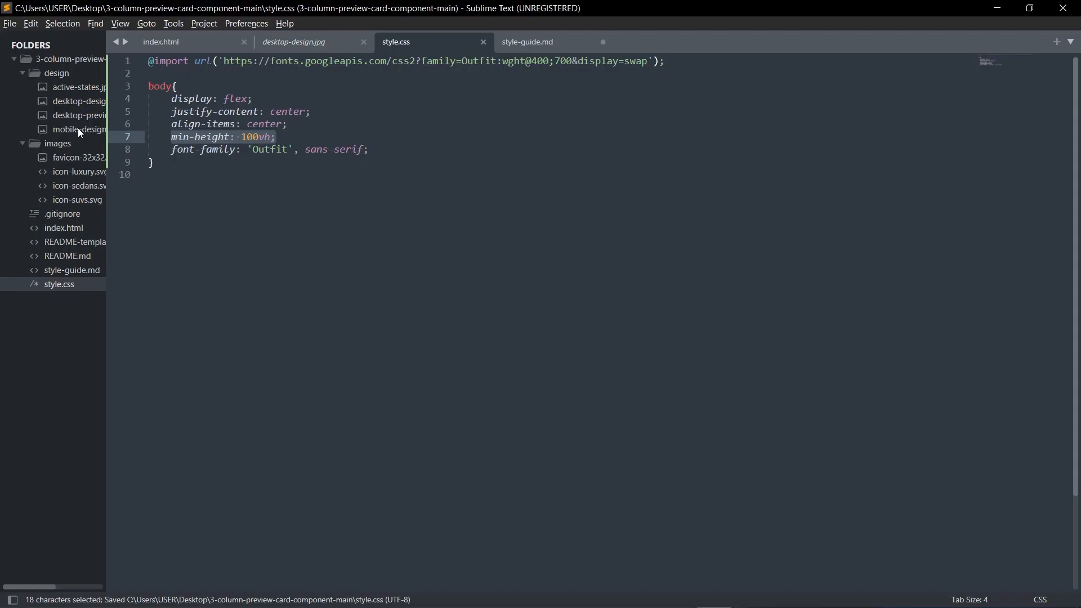
text(.container{)
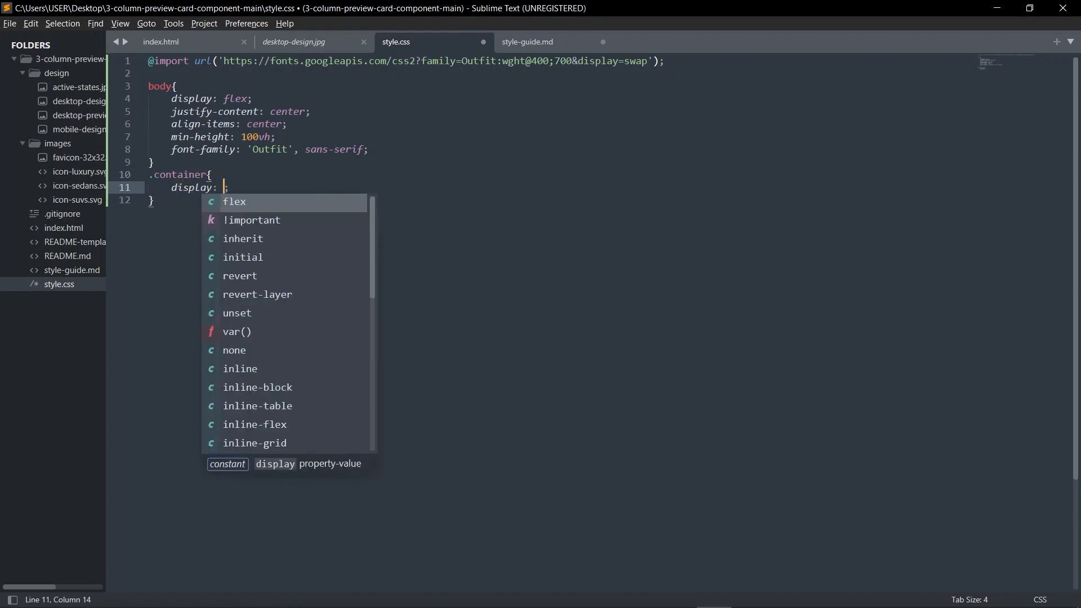
key(Tab)
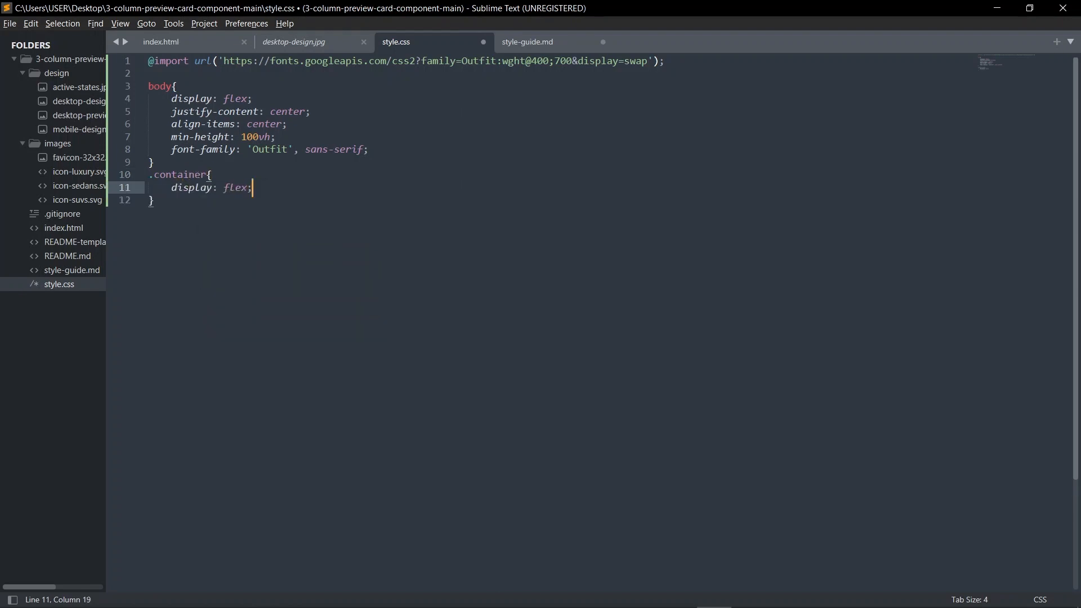
text(width:;)
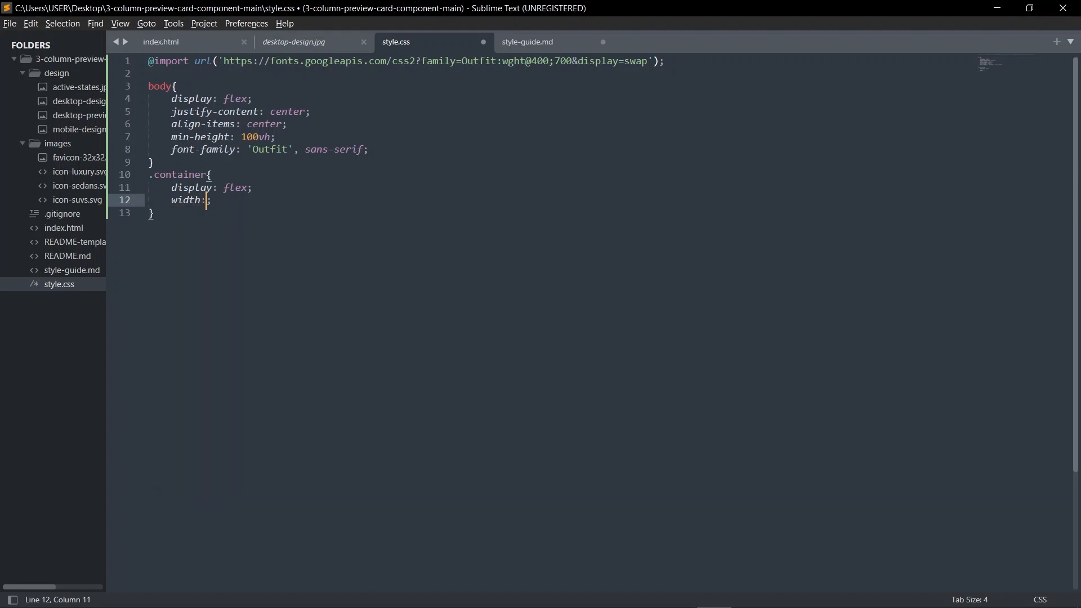
text(9)
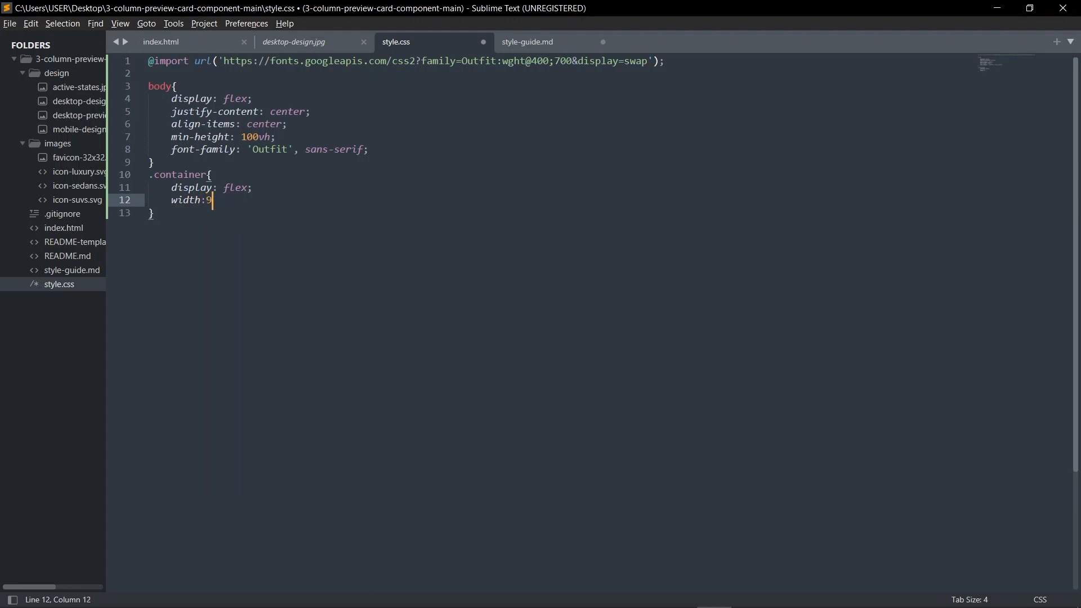
text(00)
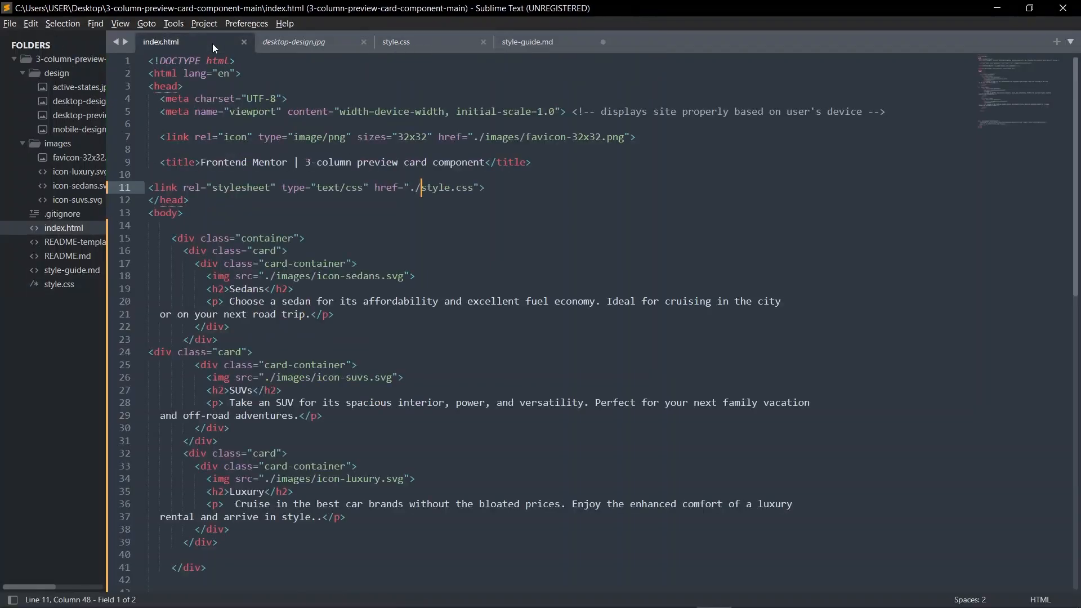
Add the classes card-1 and card-2 to the first two cards
text(ca)
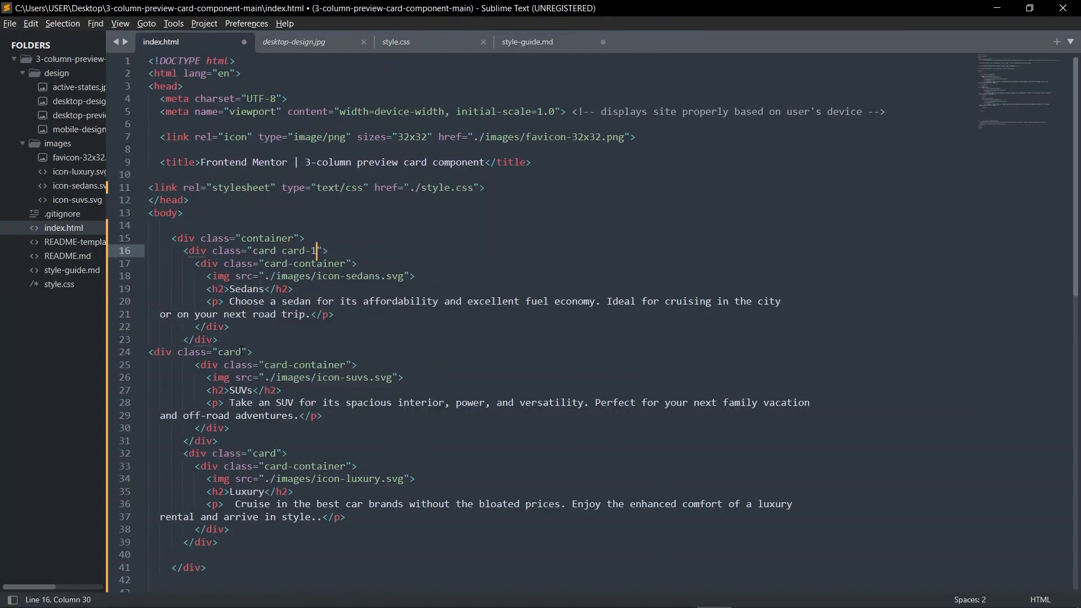
text(card-2)
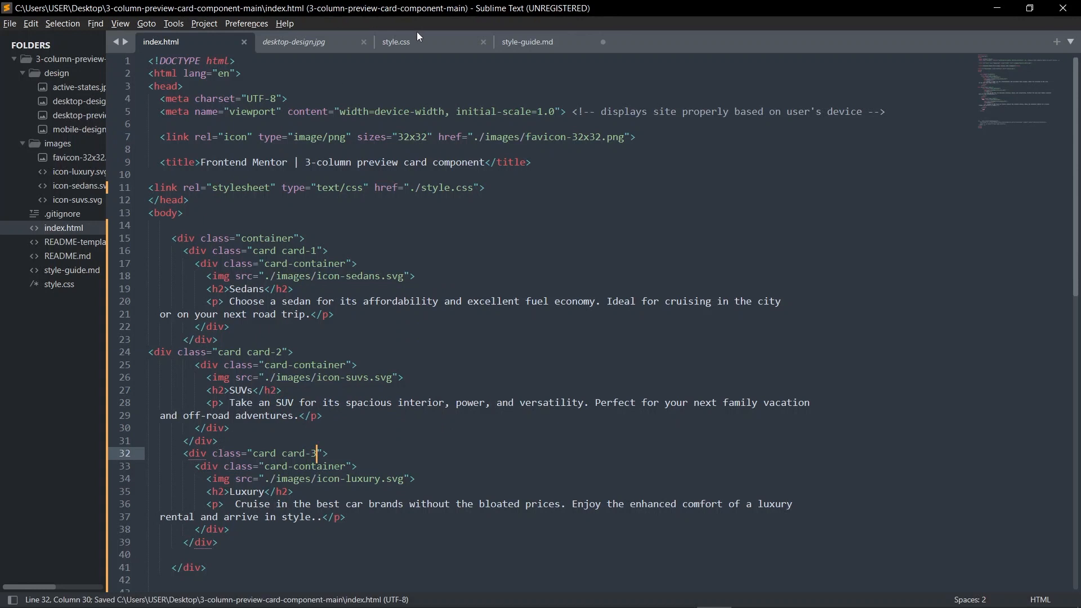
Add a .card rule with white (#fff) text and begin a .card-1 rule
click(527, 41)
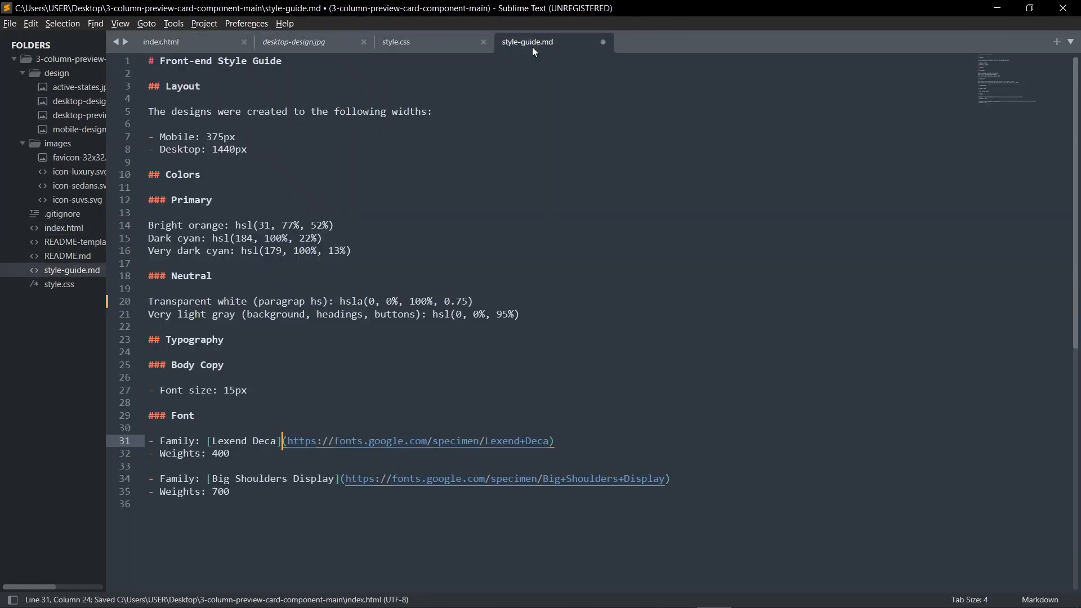
click(395, 43)
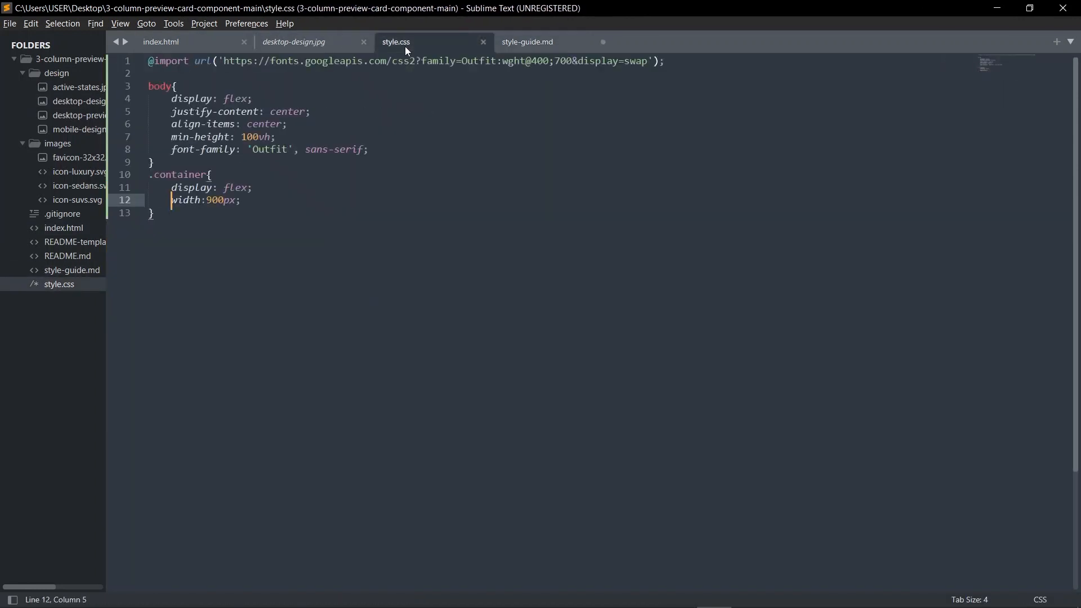
text(.card)
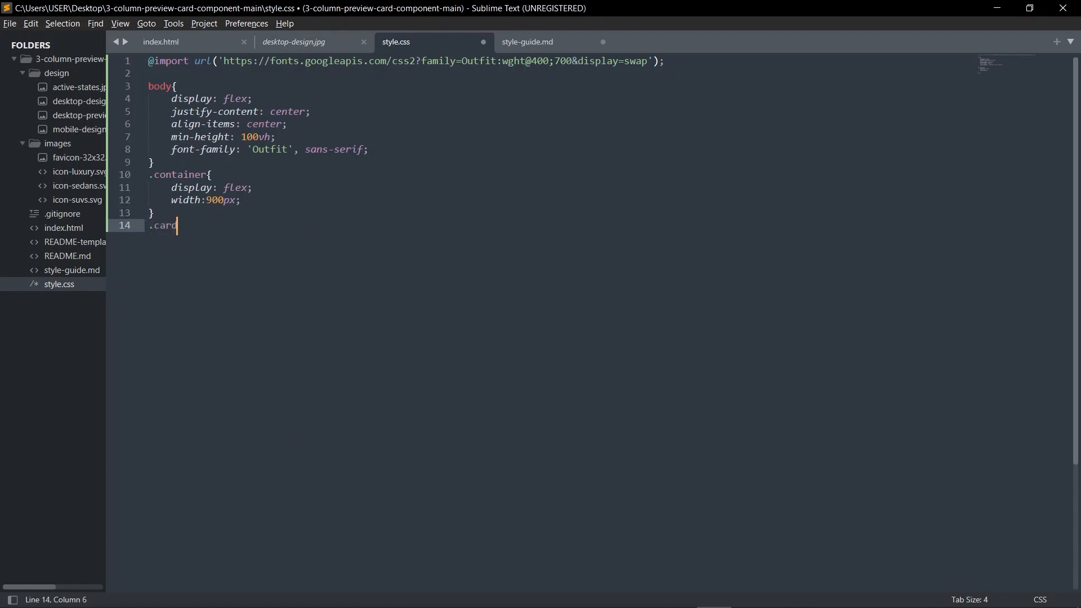
text(-1{)
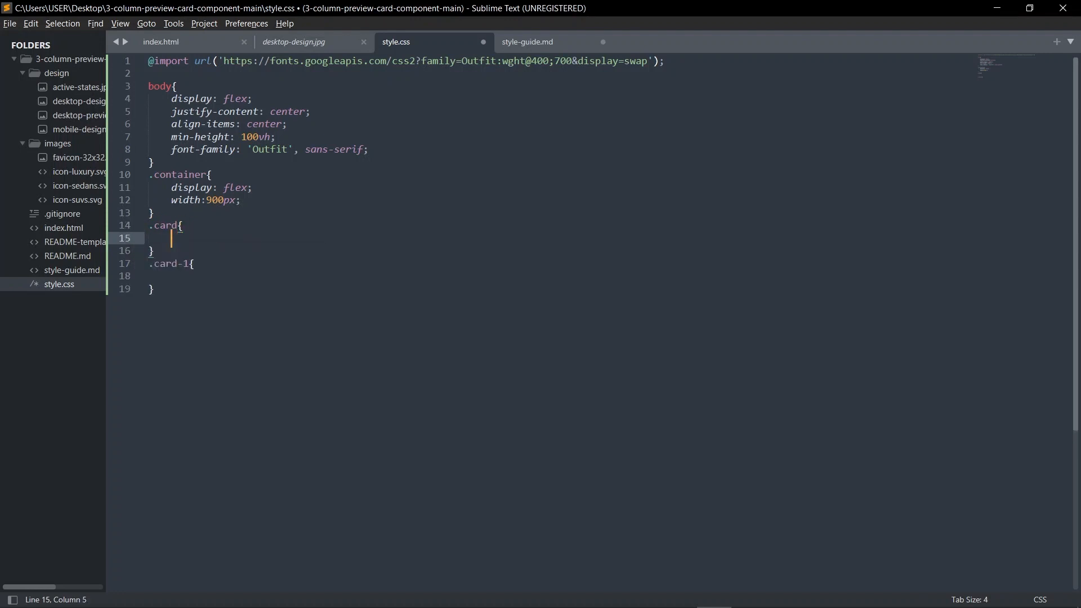
text(color: #fff;)
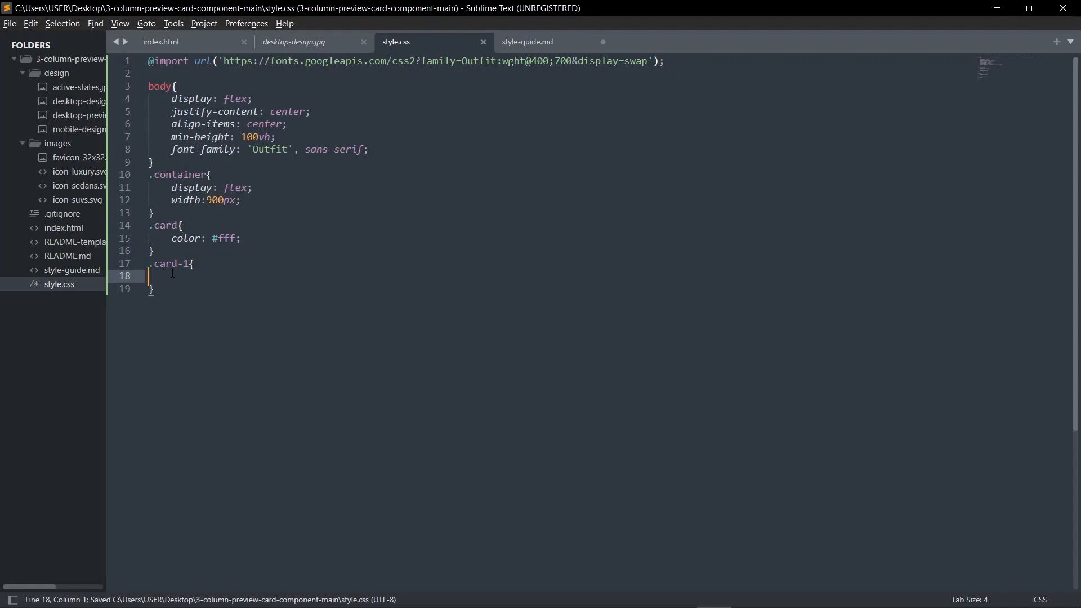
Give .card-1 the style guide's bright orange hsl background and start card padding
text(background)
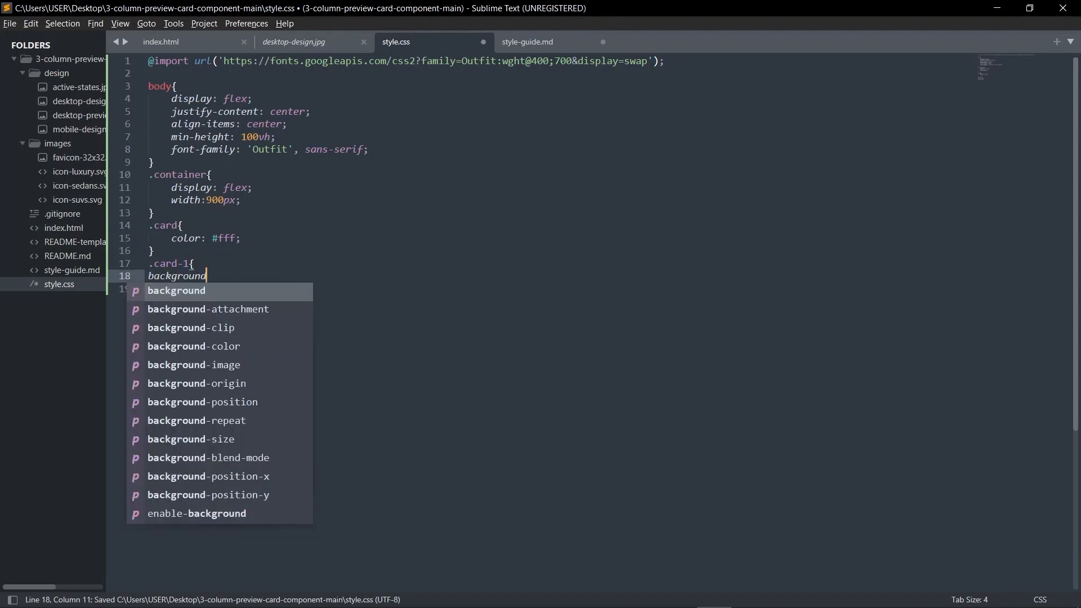
click(527, 41)
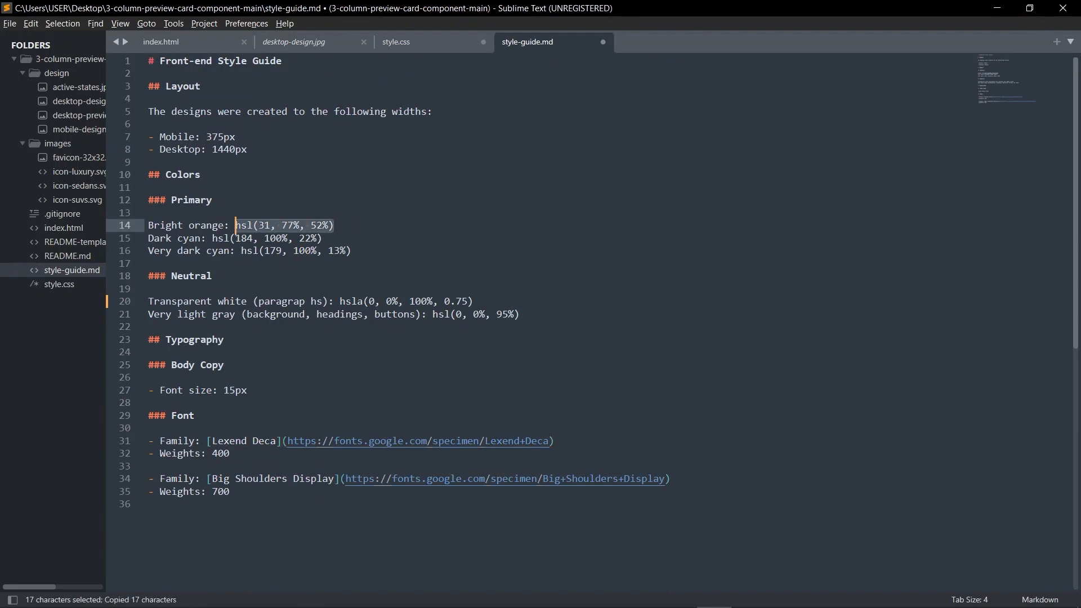
click(395, 41)
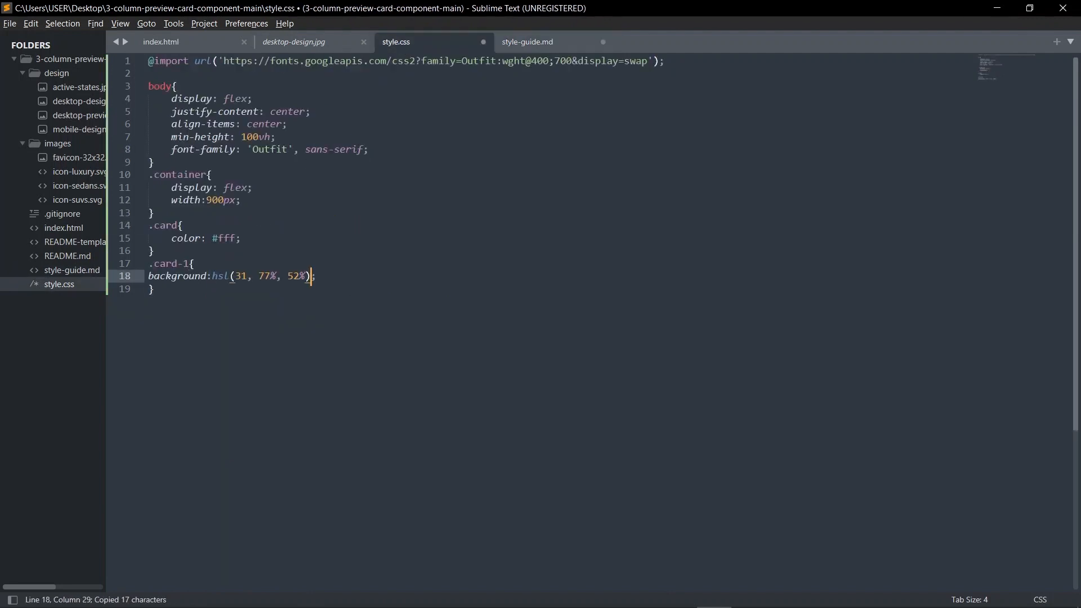
key(ctrl+s)
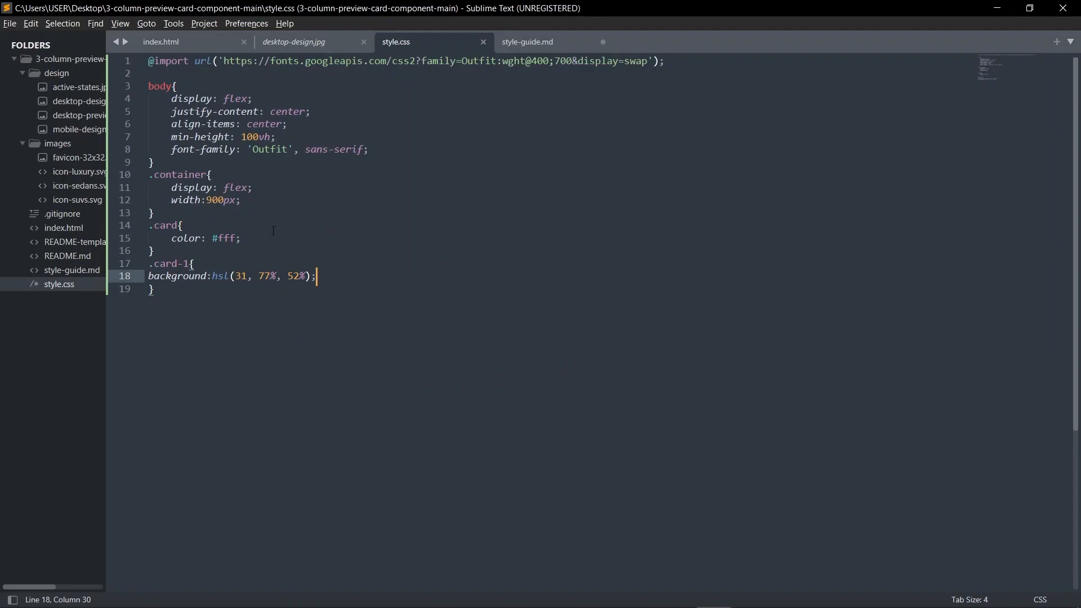
text(paddi)
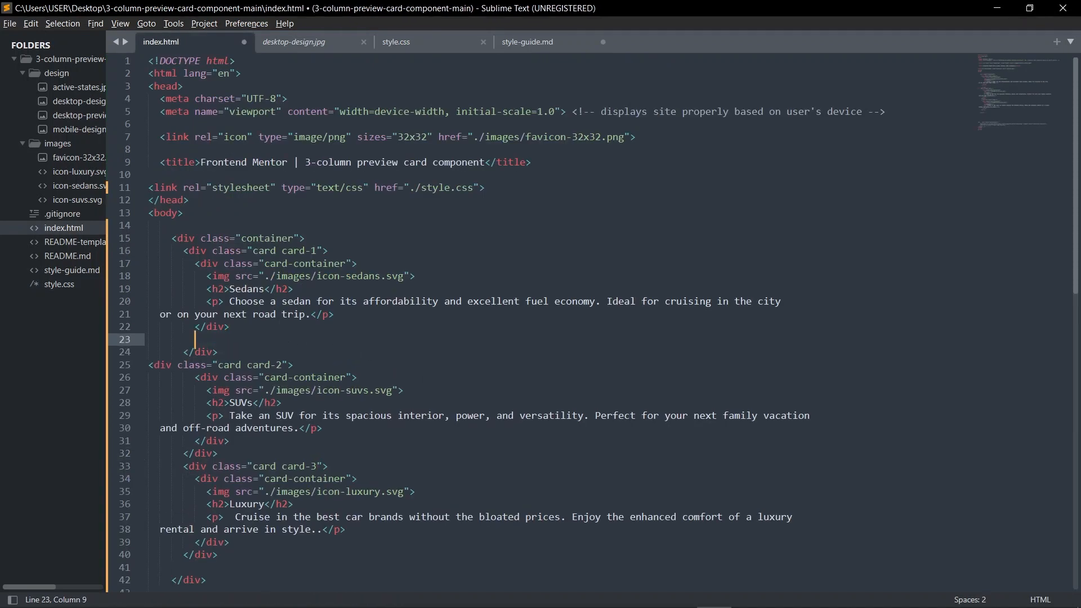
Write a Submit button with class btn-1
text(button></button>)
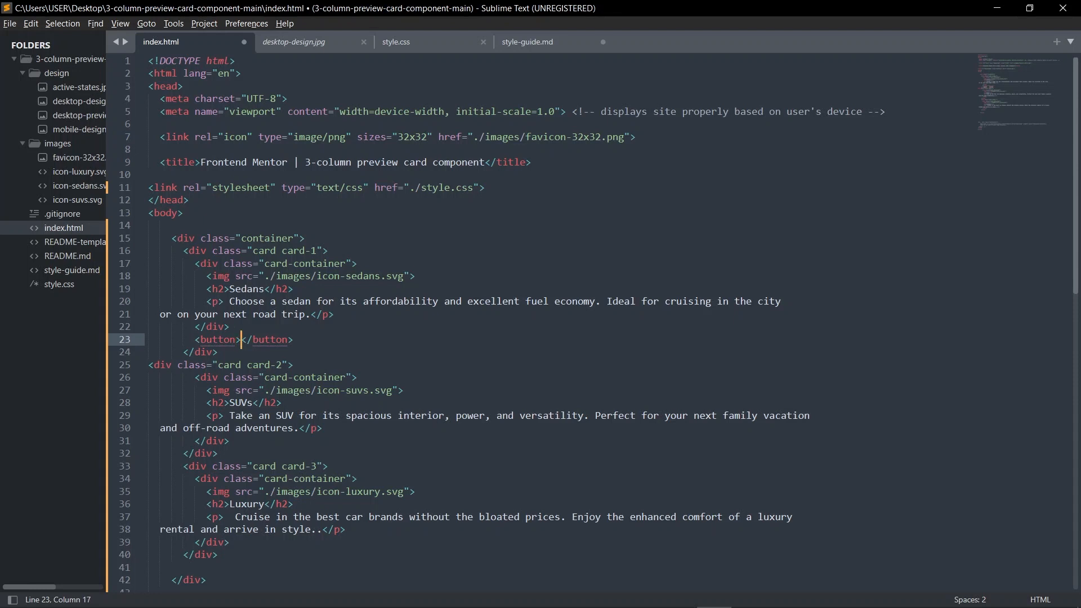
text(Submit)
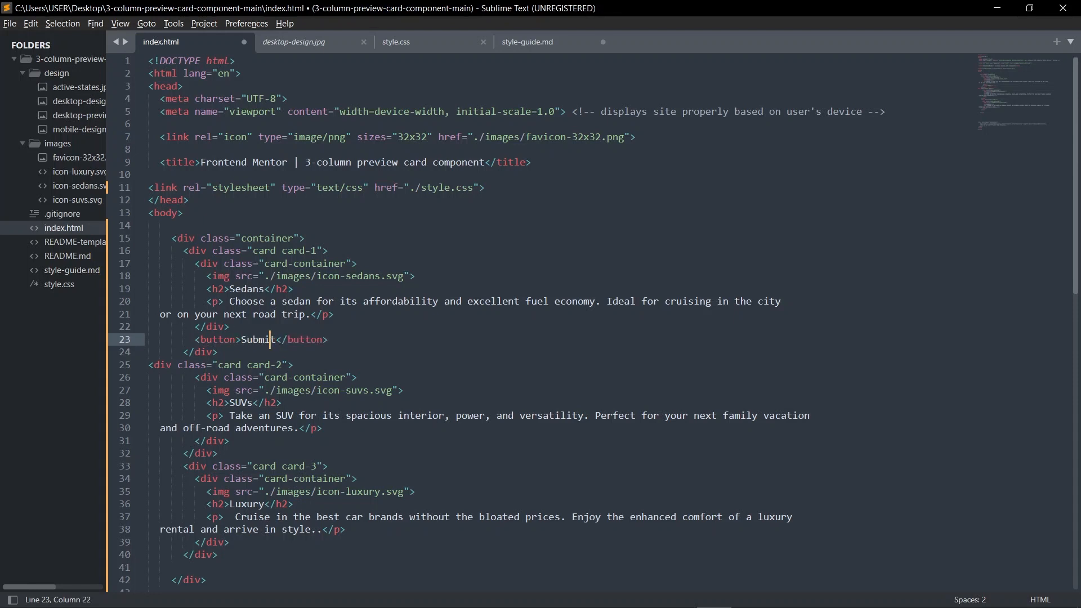
text(class=")
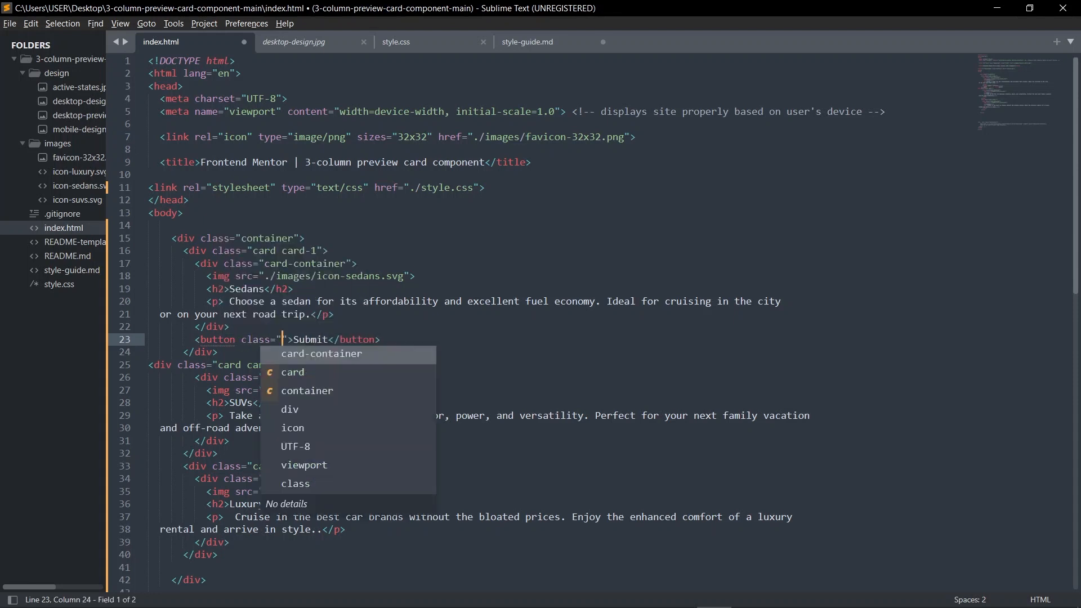
text(bt)
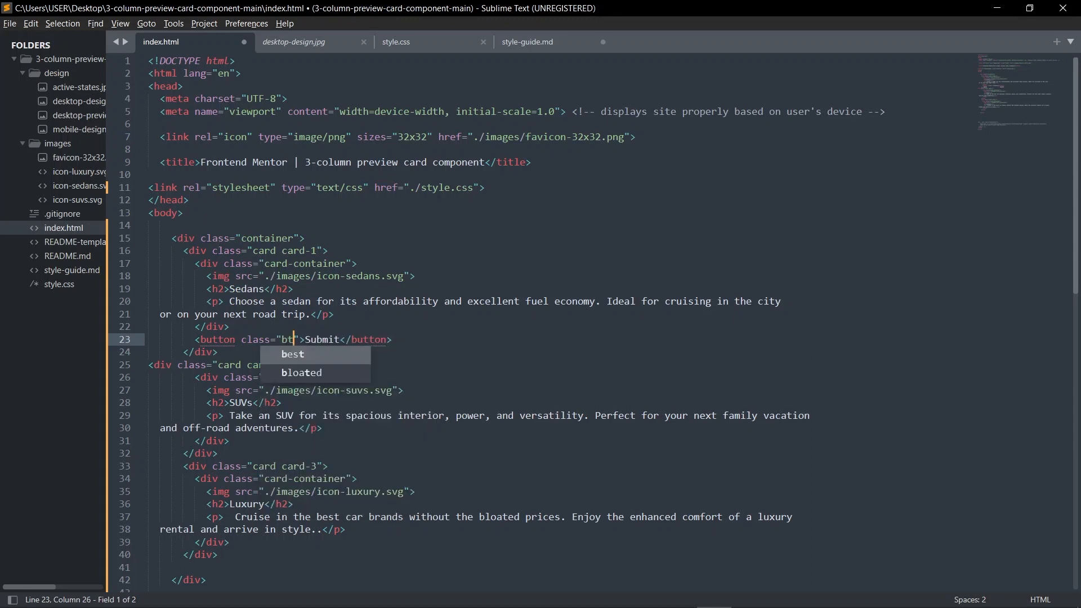
text(n-1)
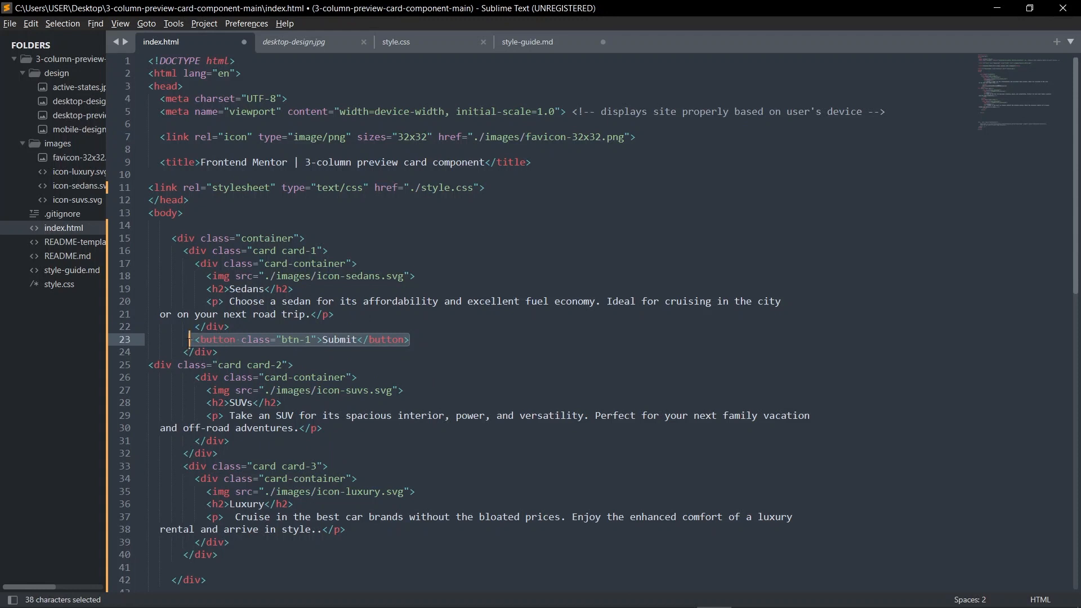
Paste the Submit button into the other card containers, renumbering the class to btn-2
key(ctrl+c)
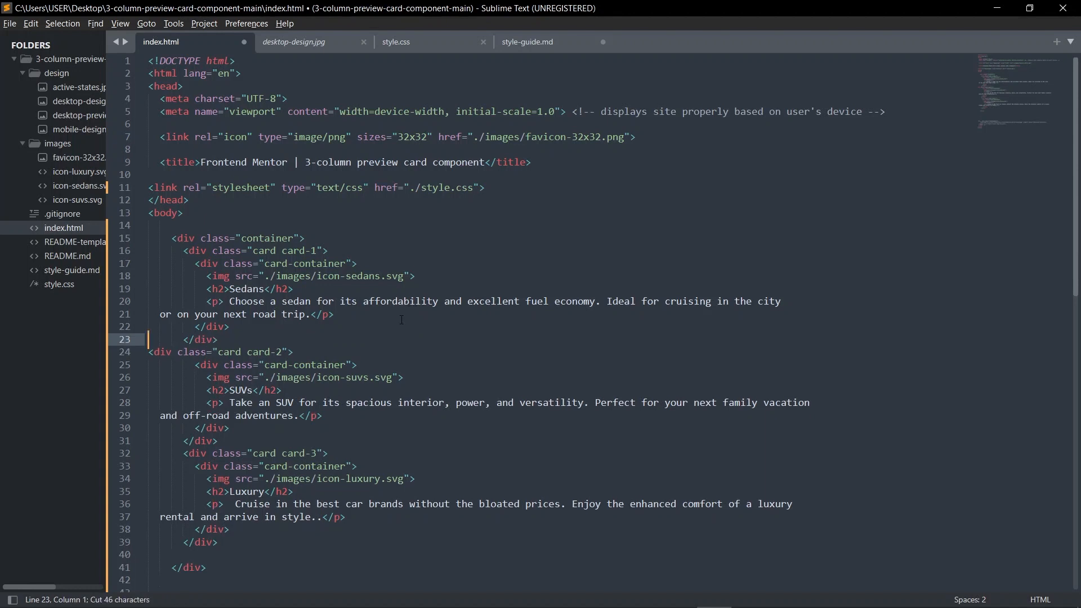
text(<button class="btn-1">Submit</button>)
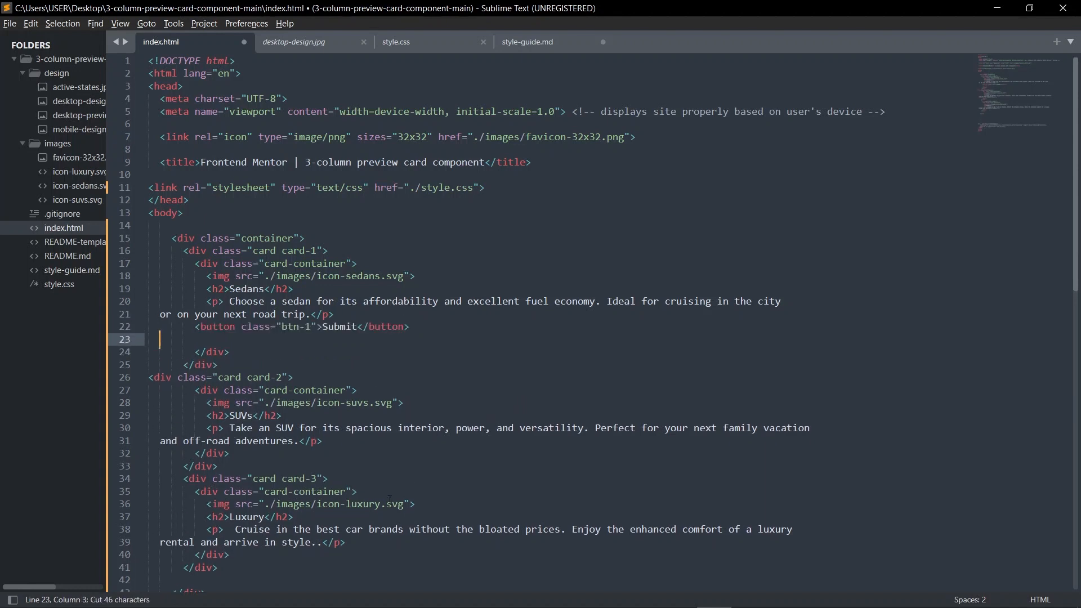
scroll(down, 3)
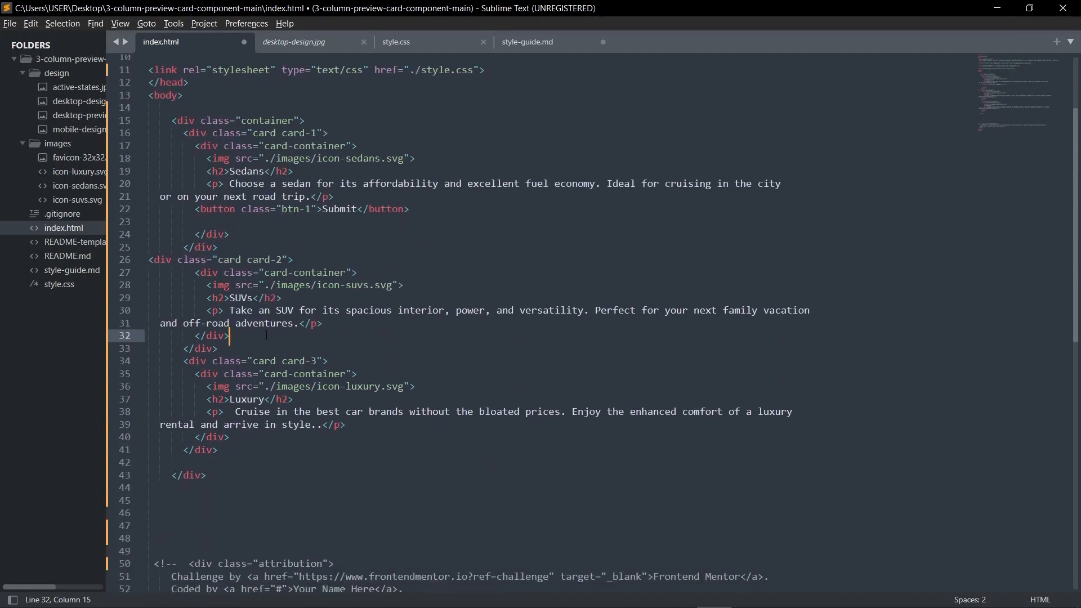
click(214, 271)
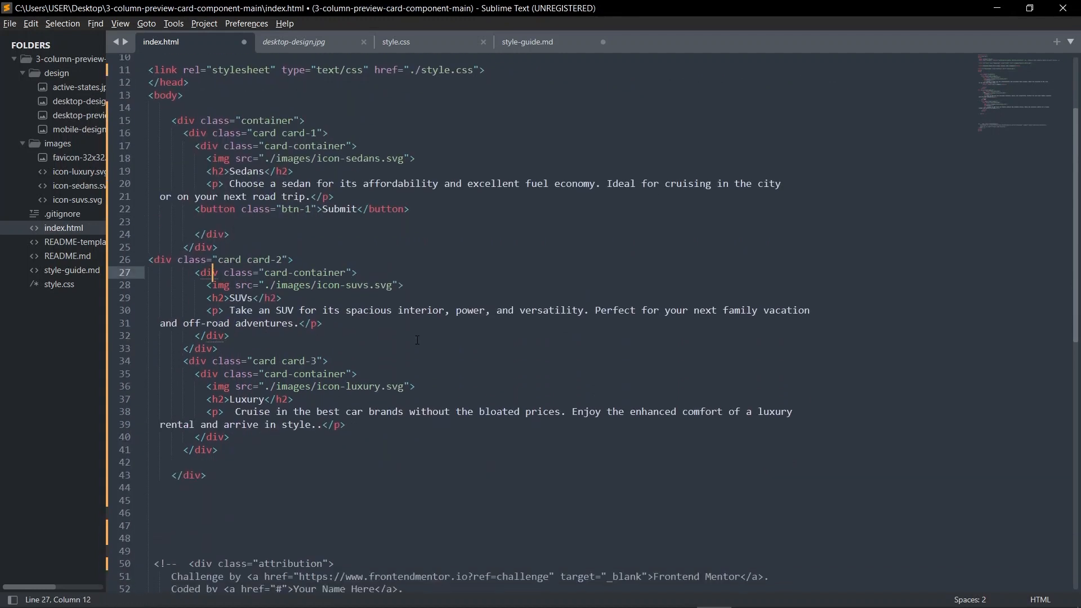
text(<button class="btn-1">Submit</button>)
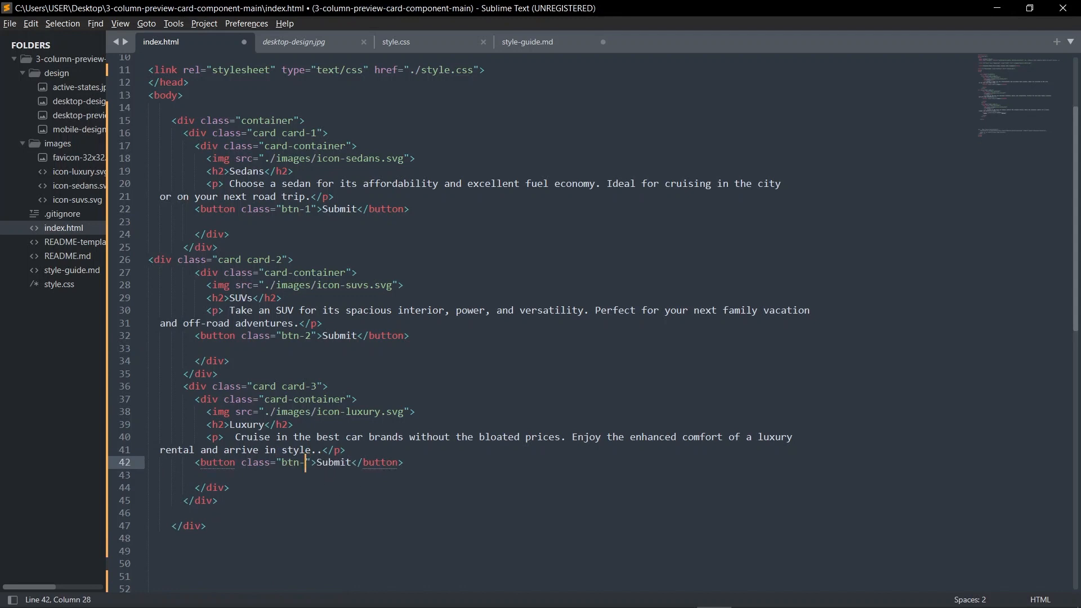
text(2)
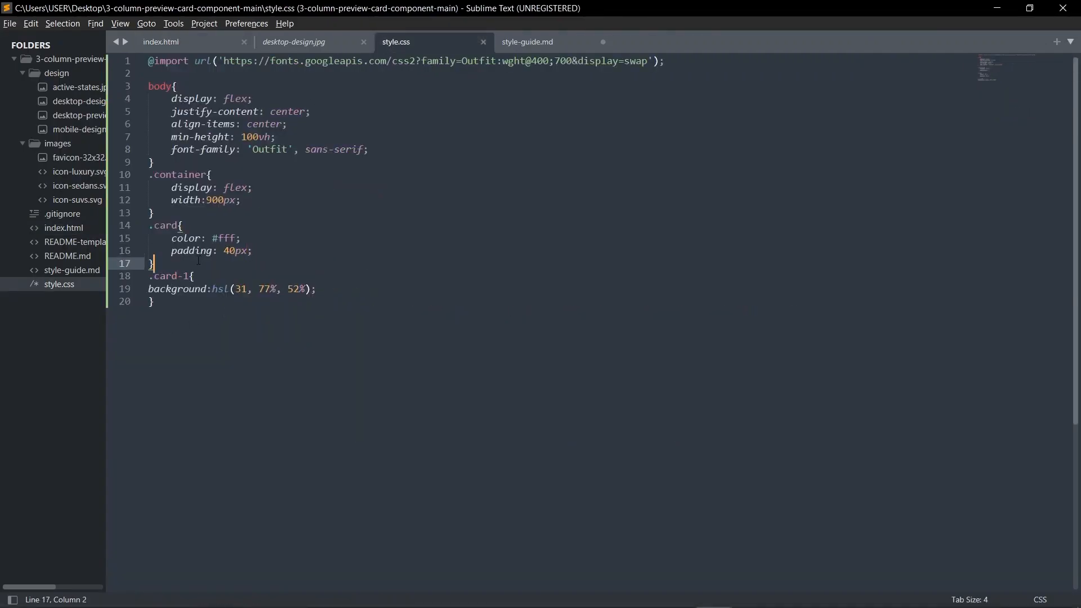
Add a .card-container rule with 40px padding in place of the .card padding
text(.ca)
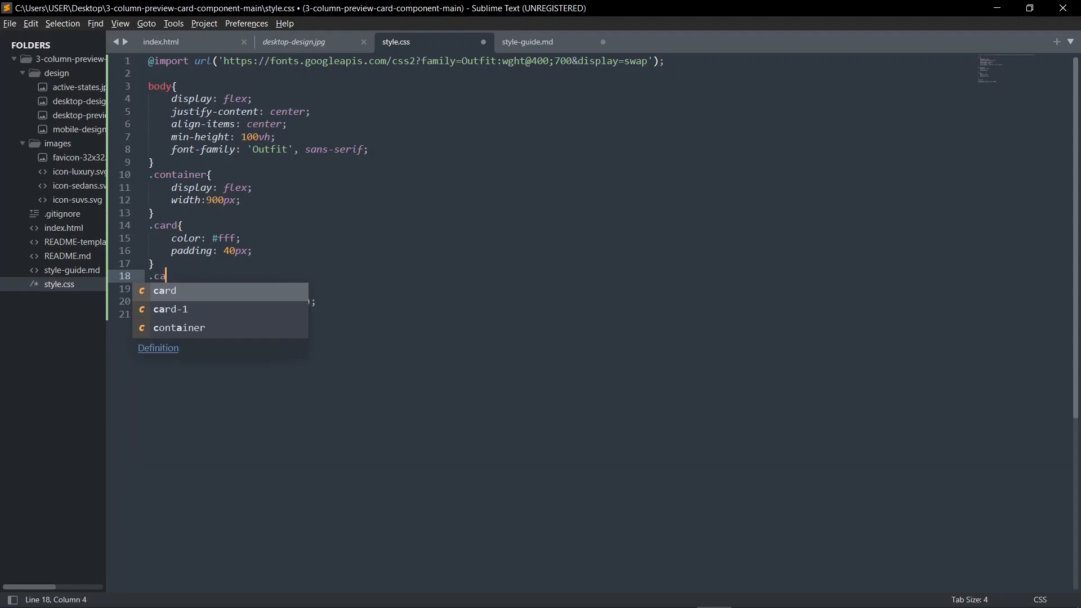
text(rd-container{)
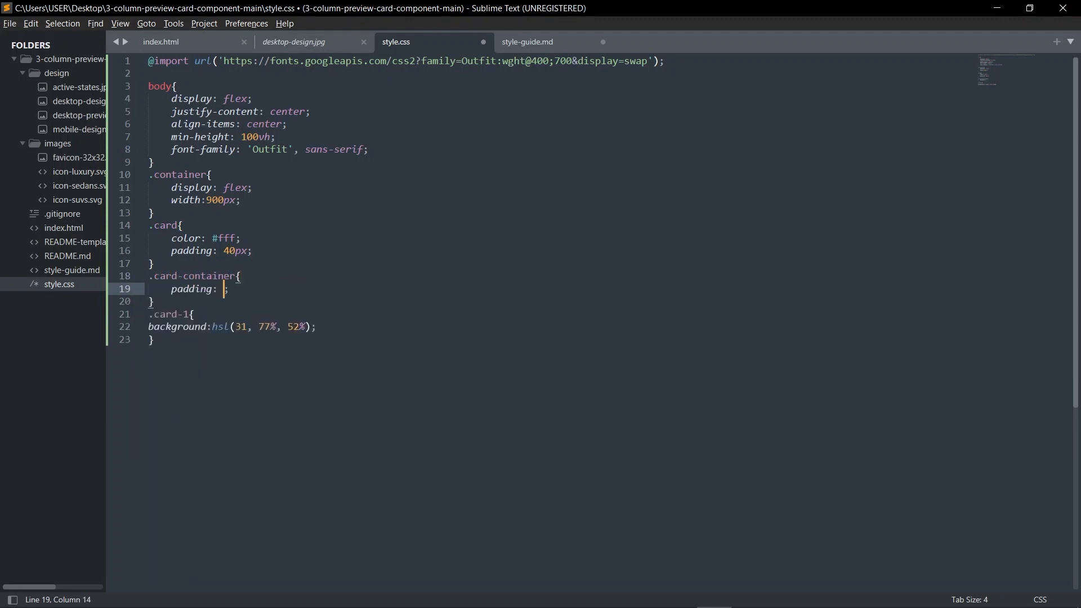
text(40px)
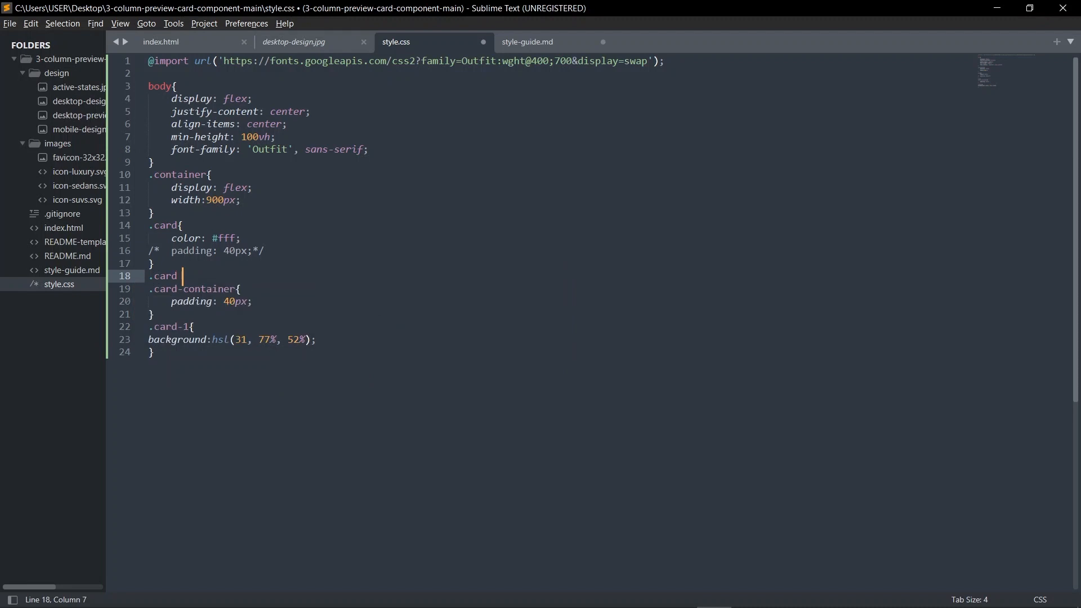
Add a .card p rule with top and bottom margins
text(p{)
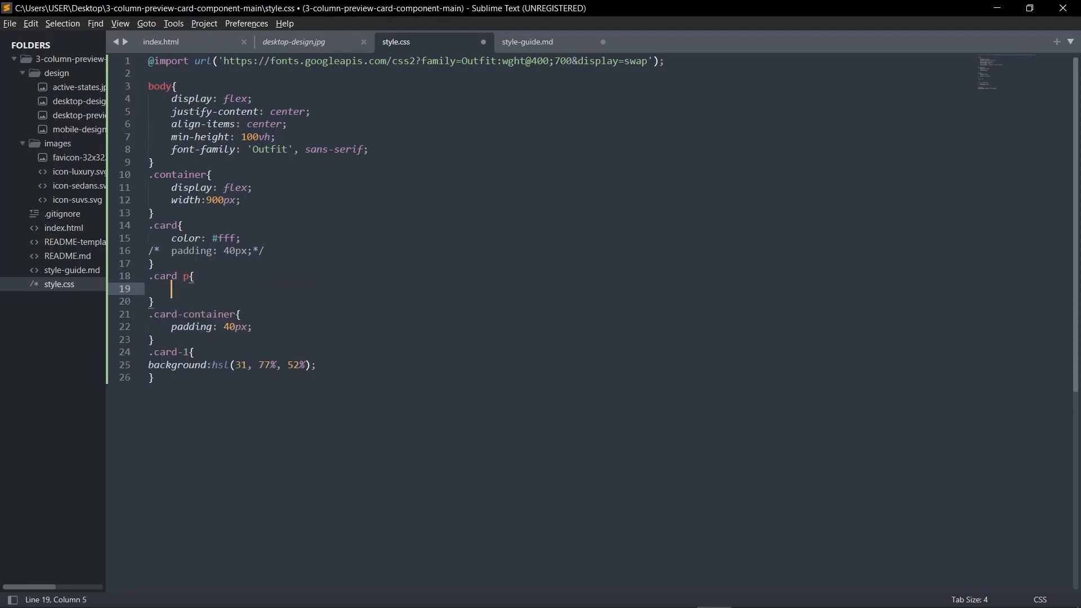
text(margin-top: ;)
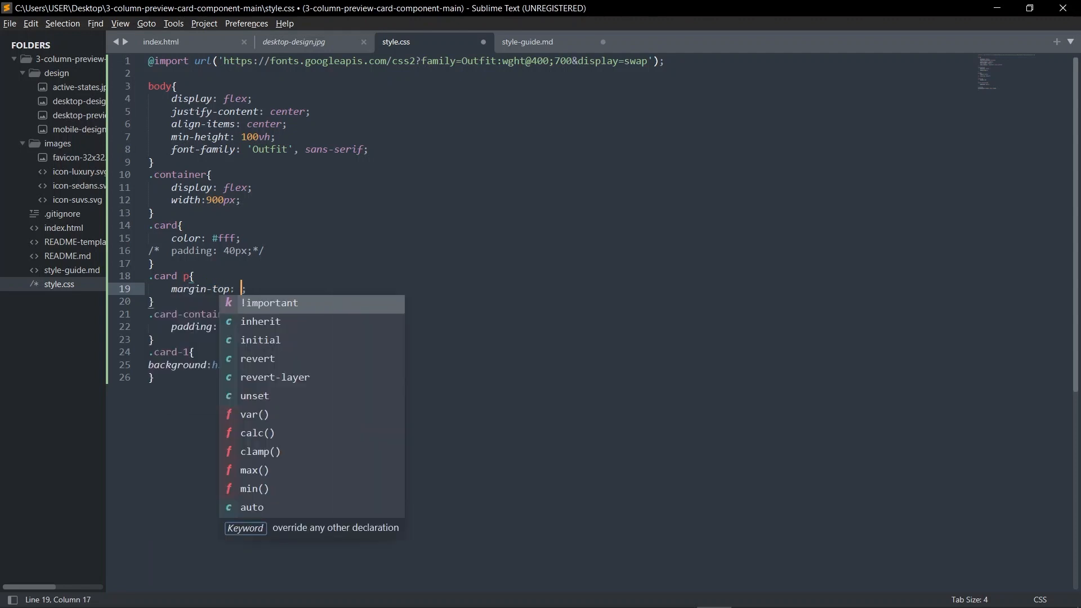
text(40px)
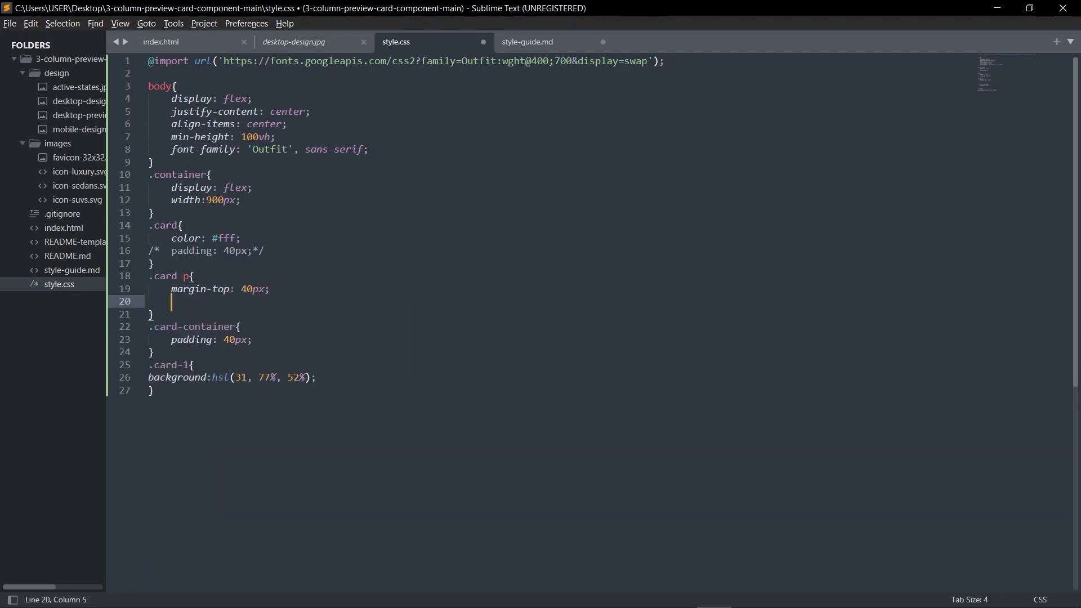
text(margin-bottom: 60p;)
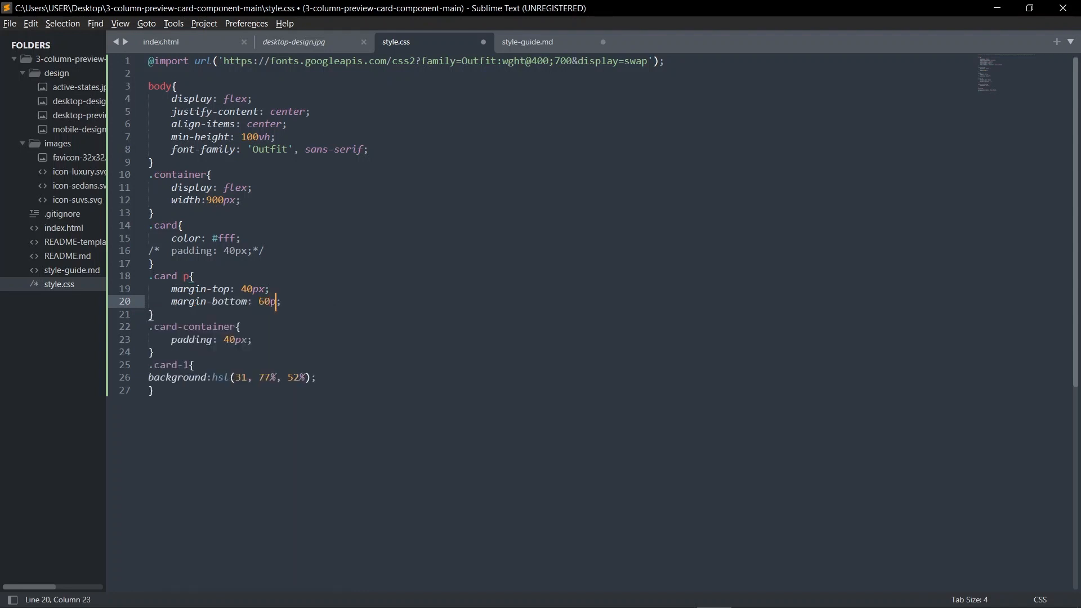
click(292, 41)
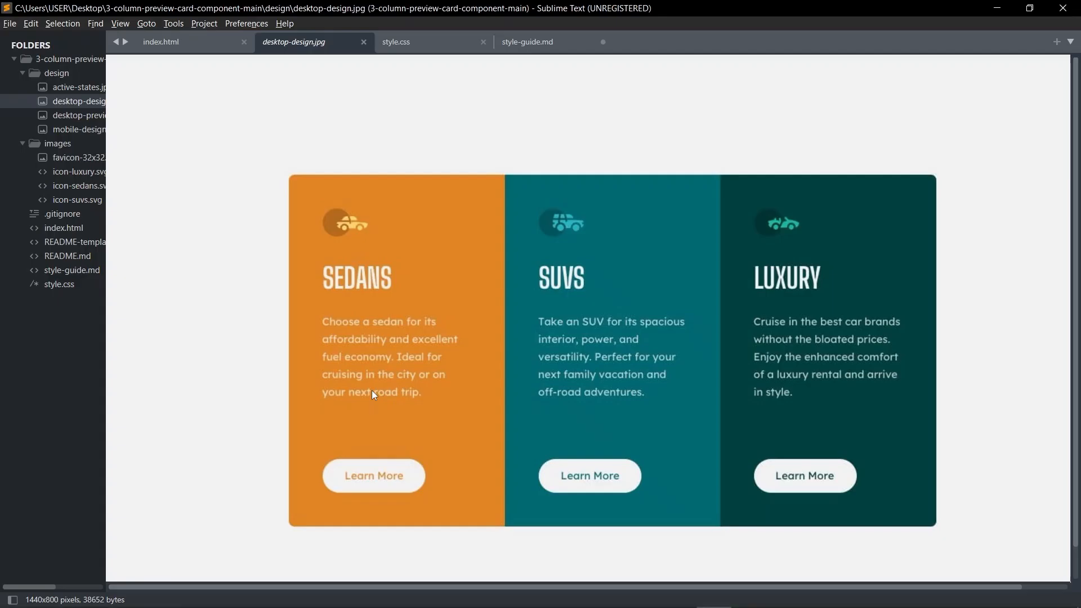
click(161, 41)
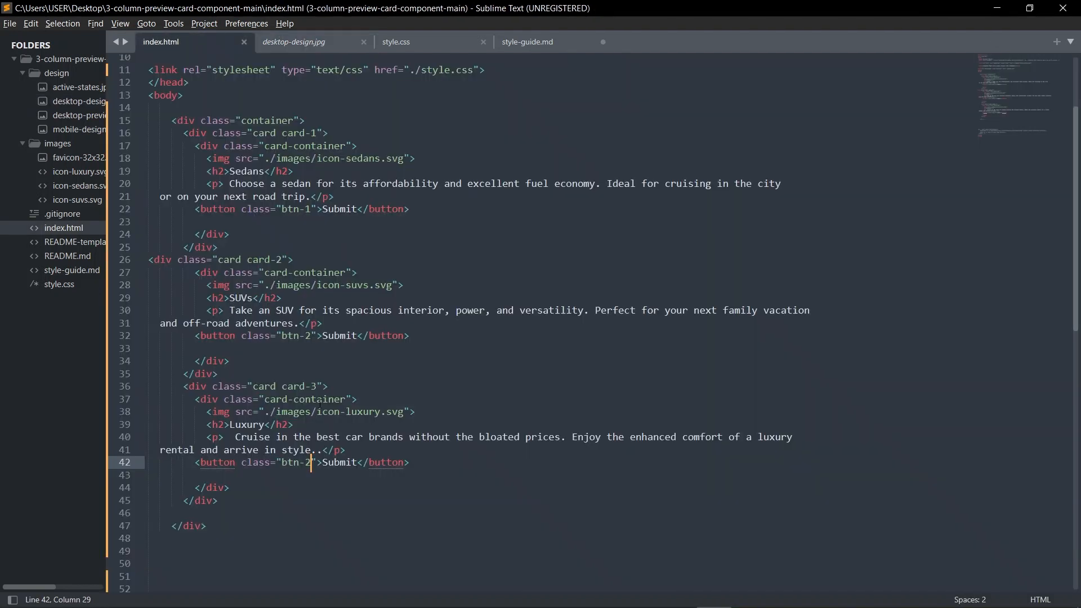
click(395, 41)
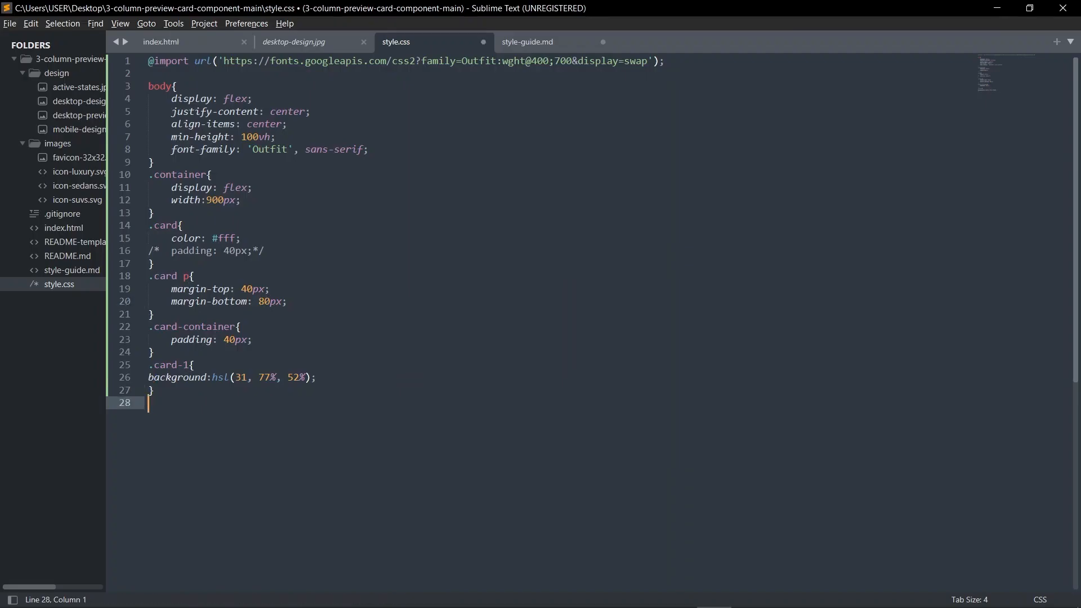
Add .card-2 background hsl(184,100%,22%) and a .card-3 rule with its hsl background
text(.card)
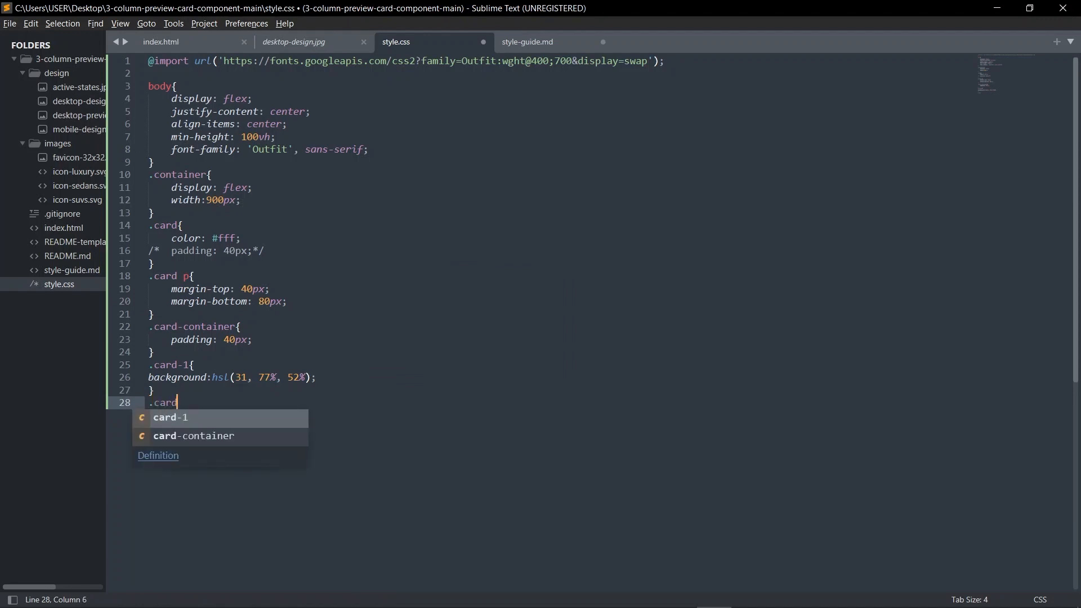
text(-2{)
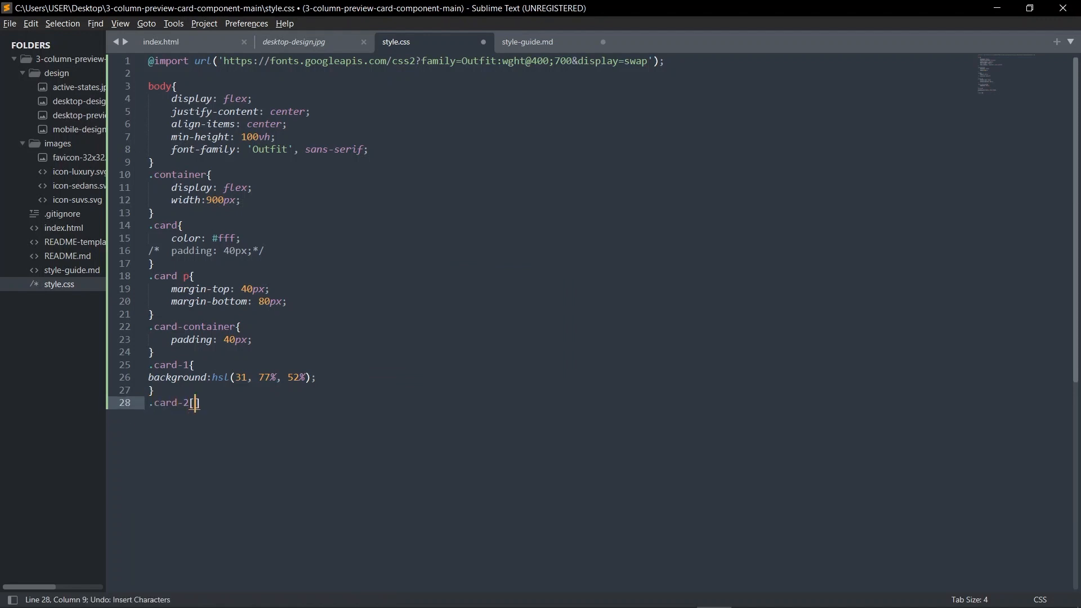
text({)
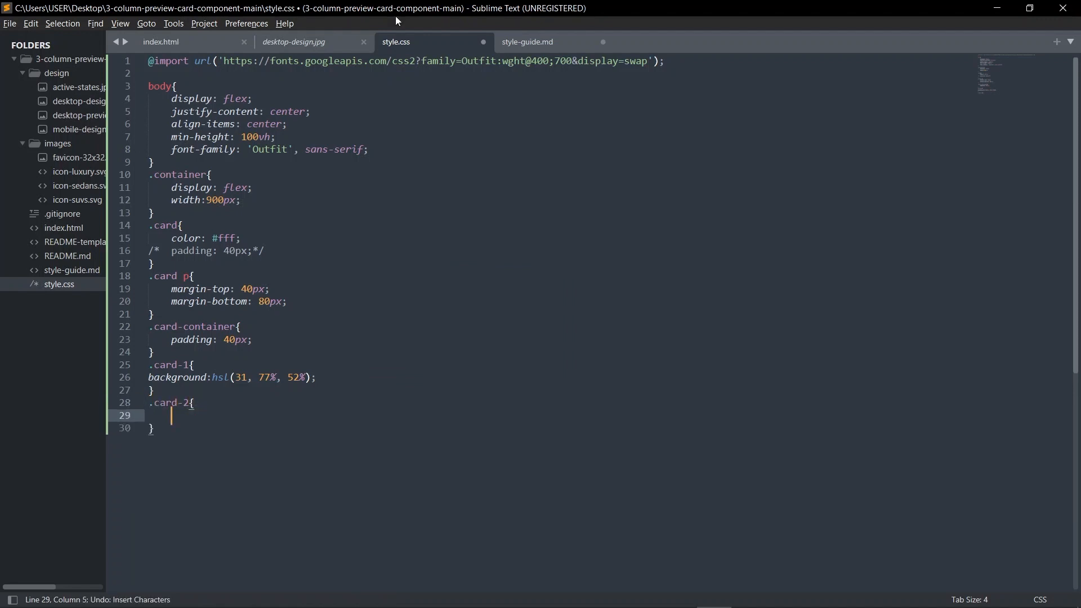
click(526, 42)
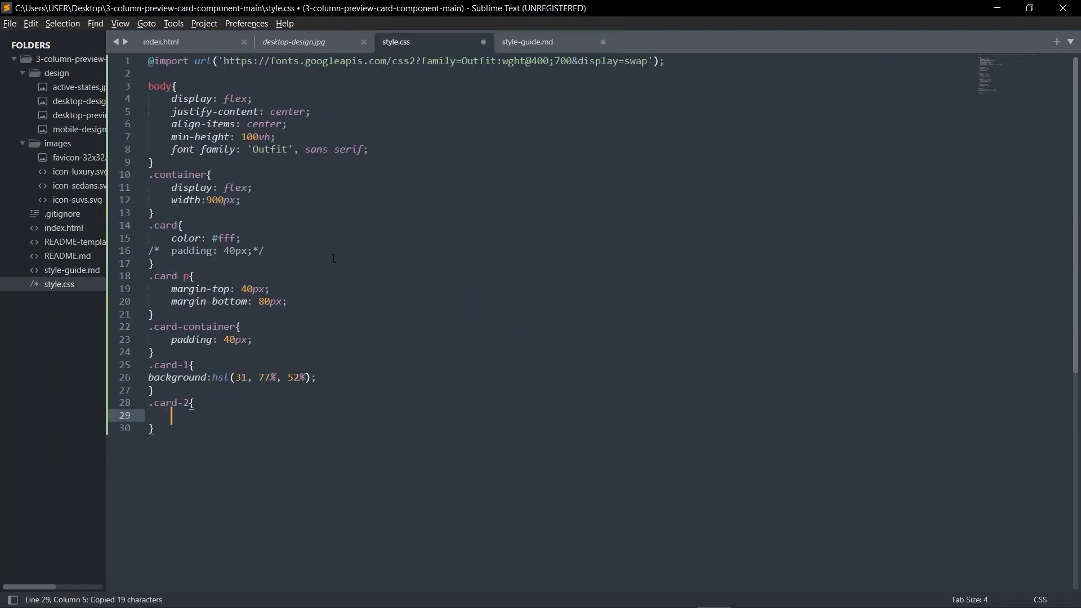
text(background: ;)
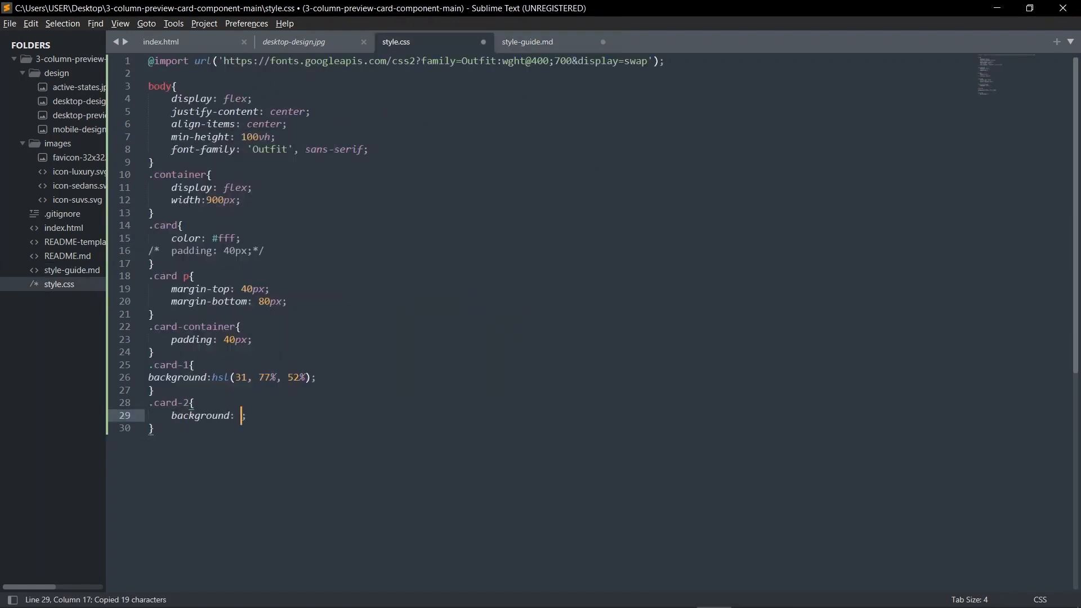
text(.card-3{)
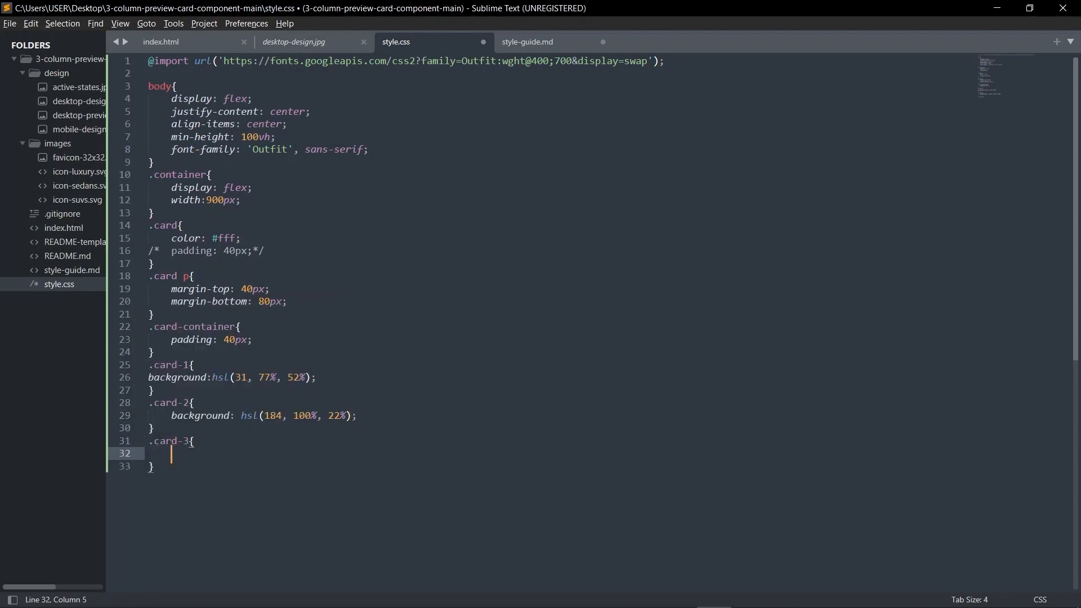
text(background: ;)
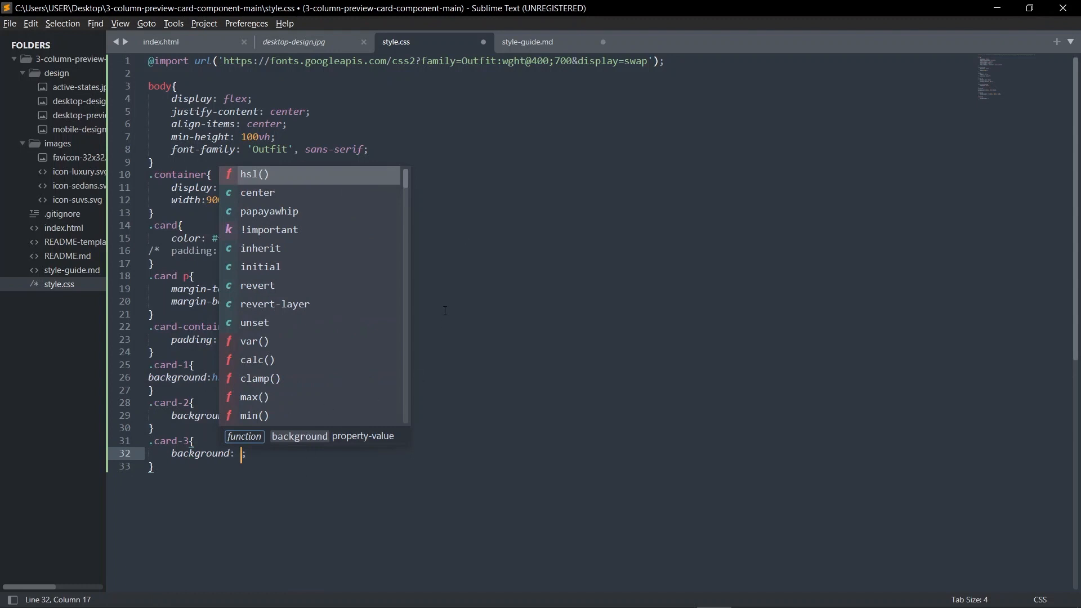
click(528, 42)
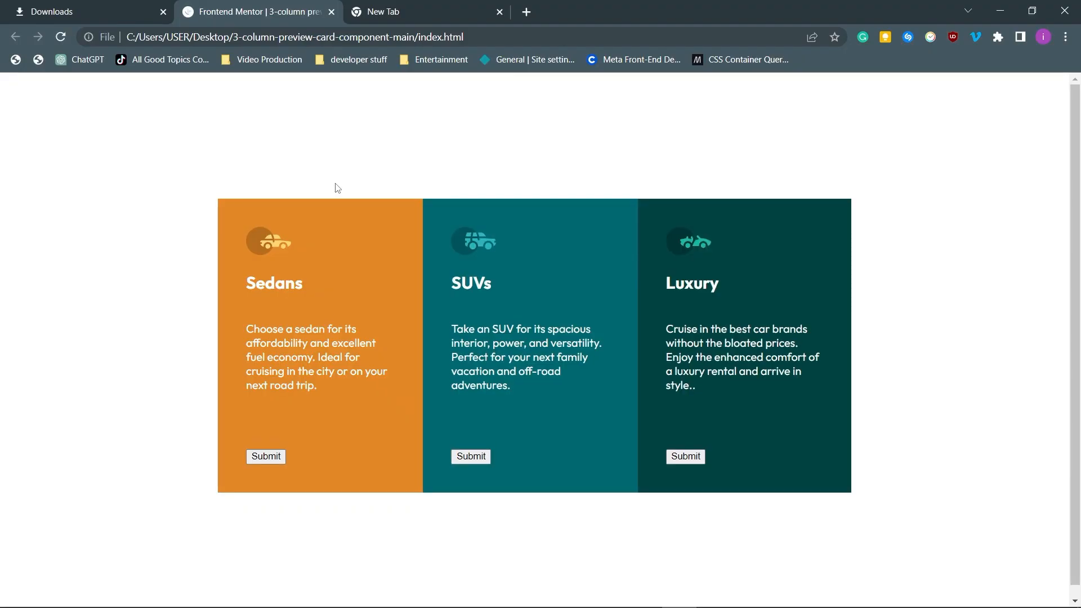
mouse_move(678, 603)
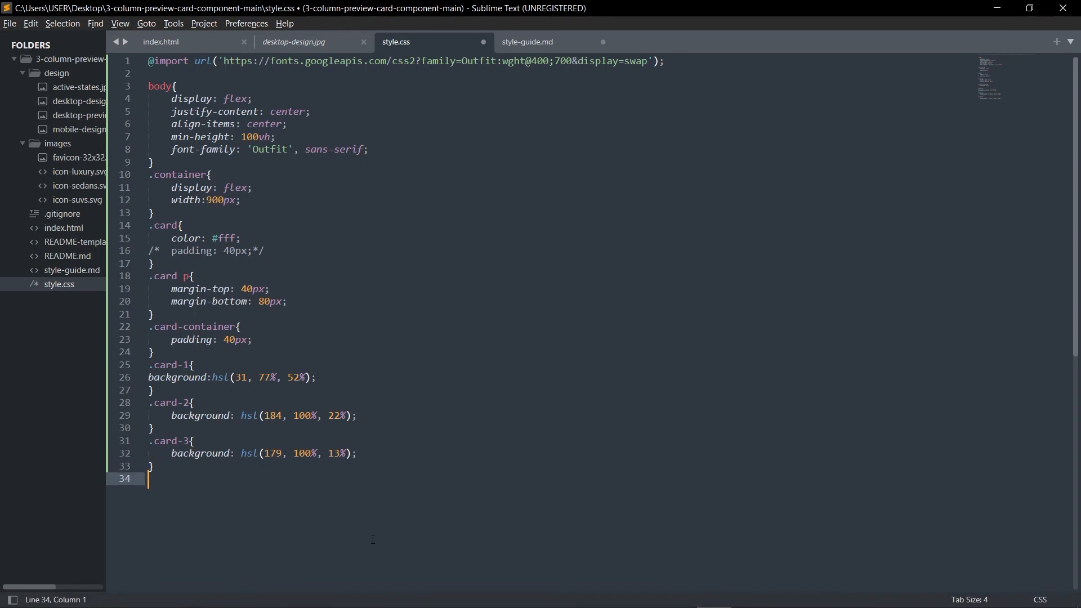
Give the button rule no border or outline, width 120px, white background, 50px border-radius
text(button{)
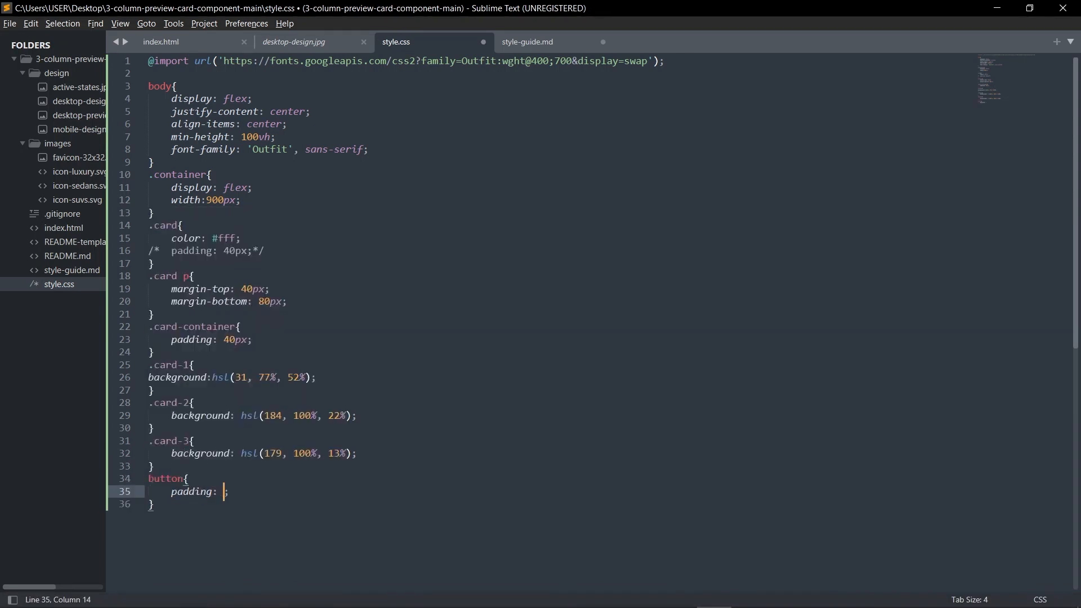
text(border: none;)
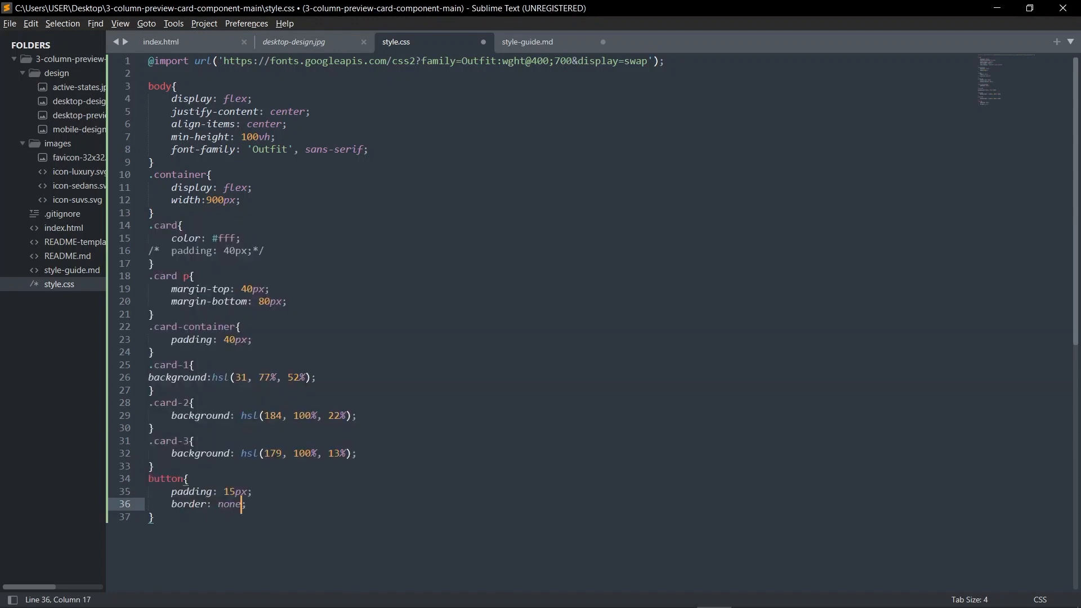
text(outline: none;)
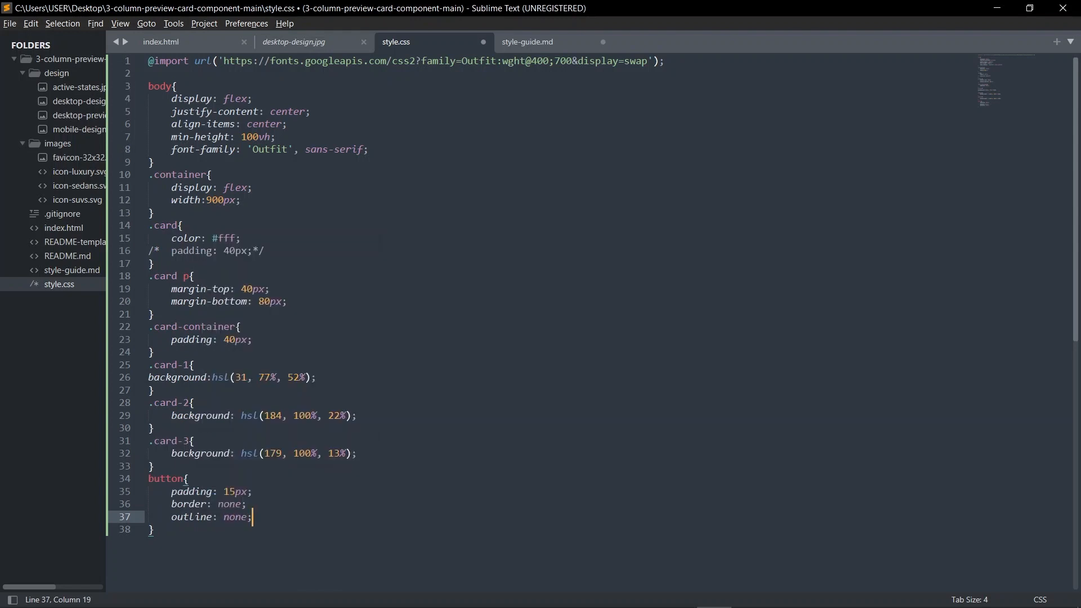
key(enter)
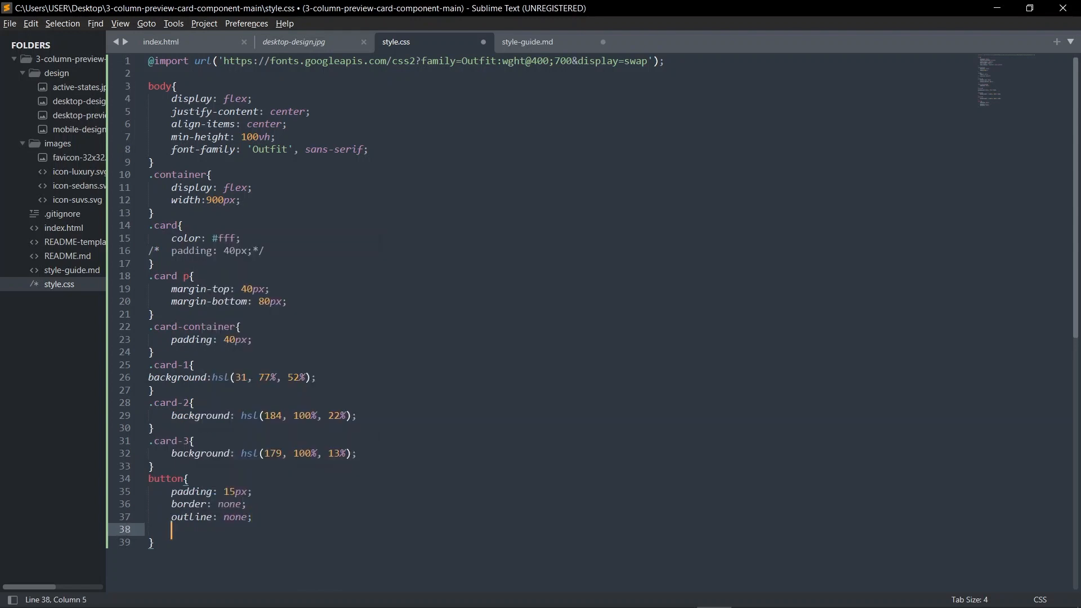
text(width: 1;)
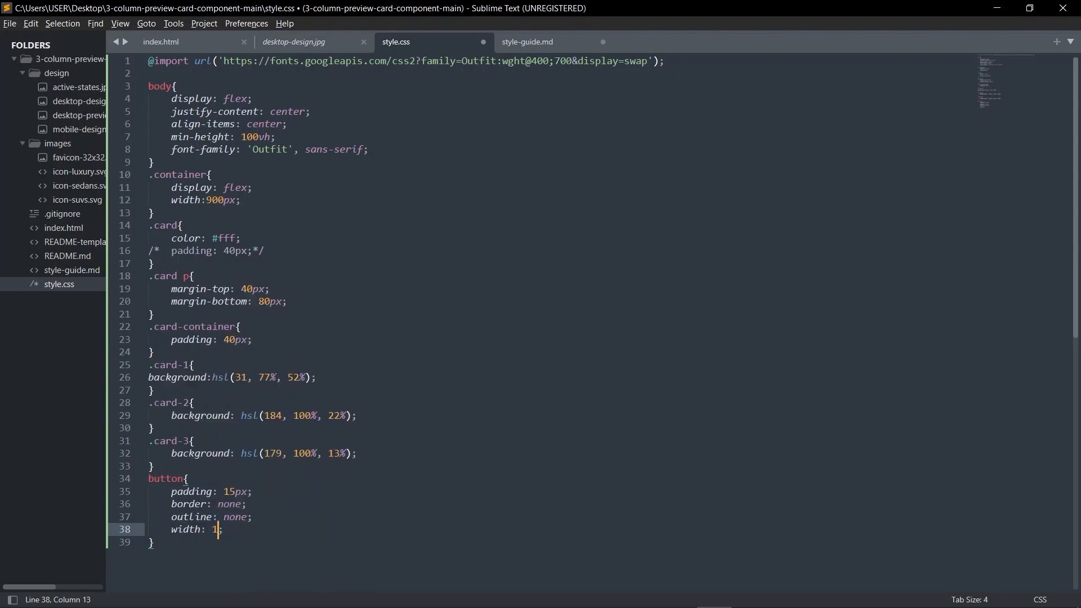
text(background: white;)
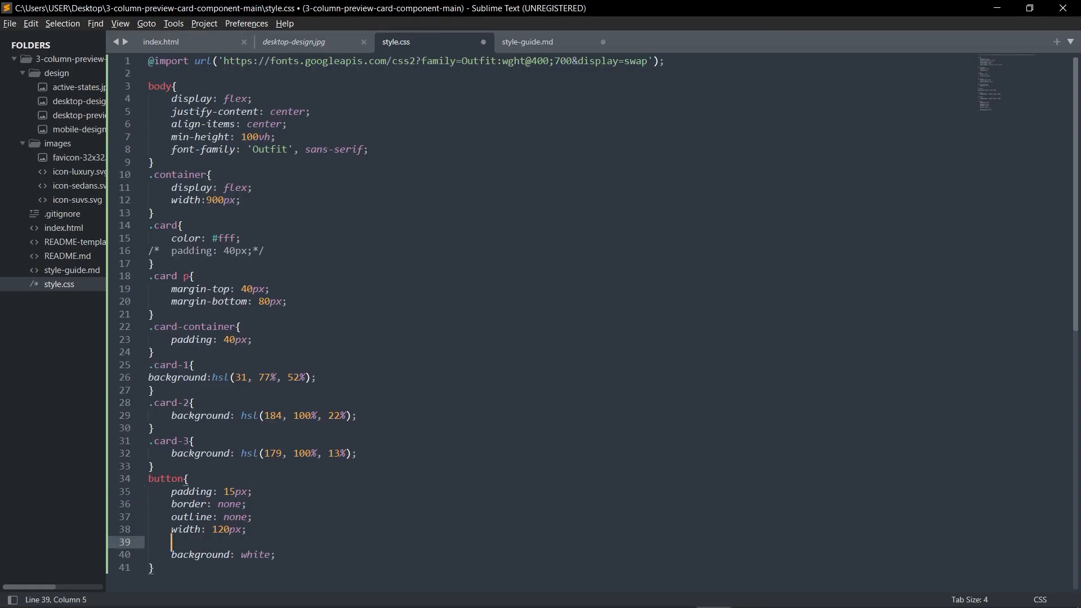
text(BORD)
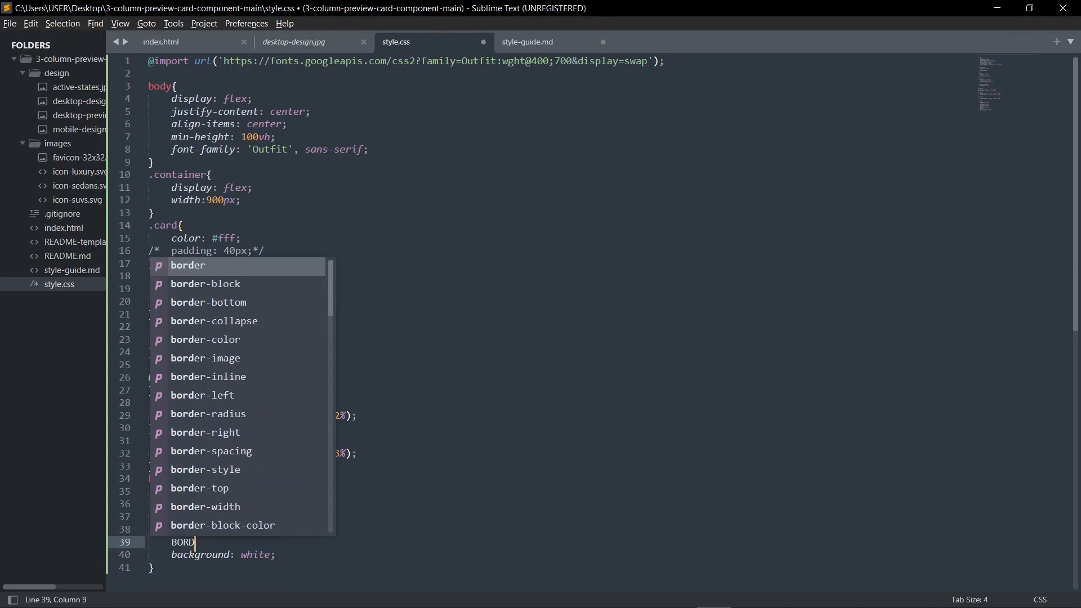
key(backspace)
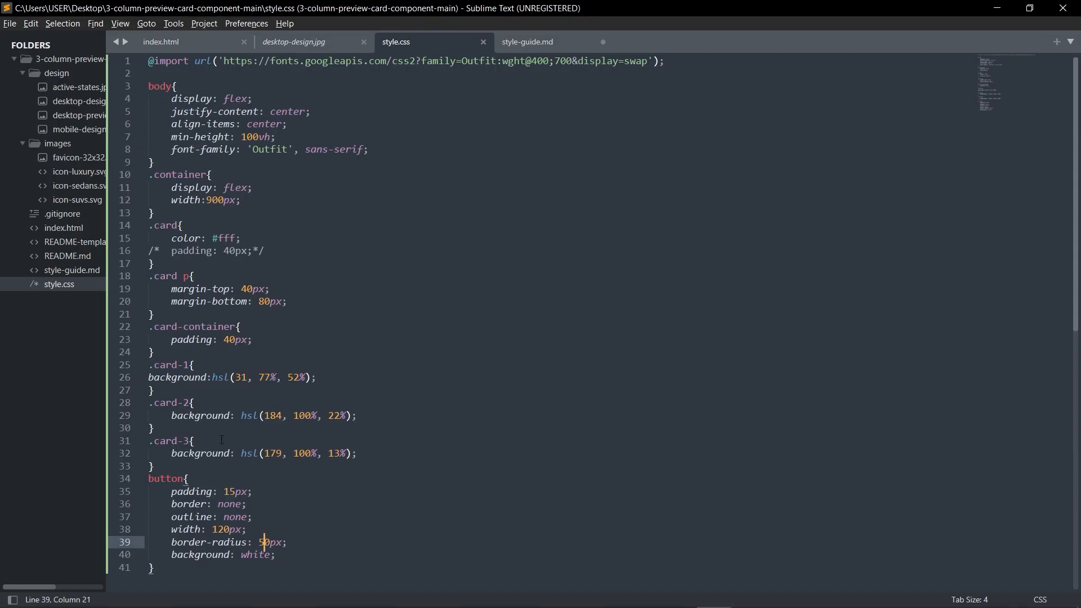
Type 'Learn More' inside all three button tags in index.html
click(160, 41)
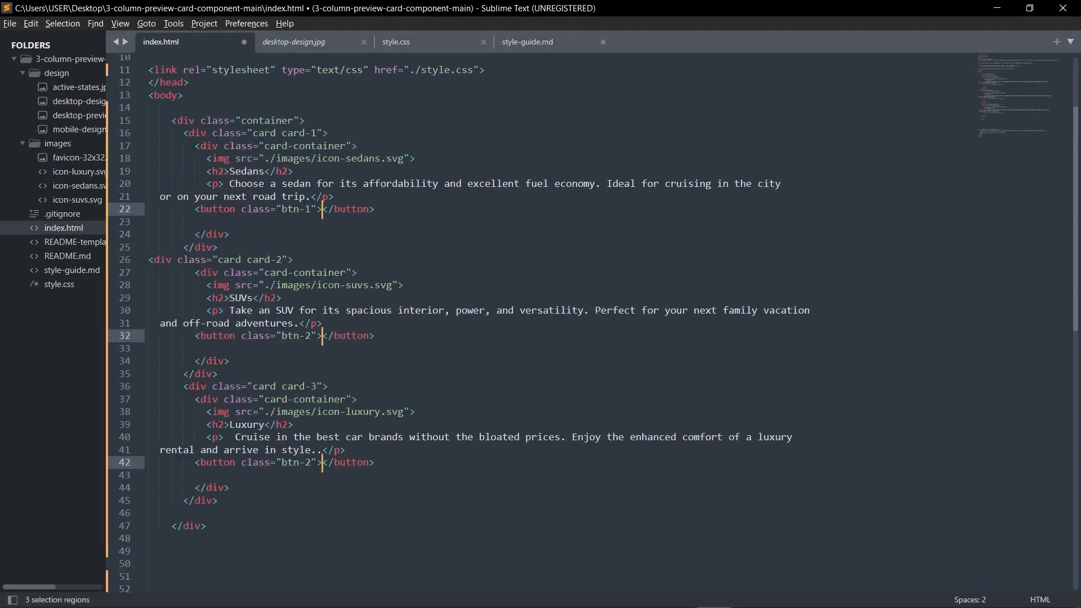
text(LEar)
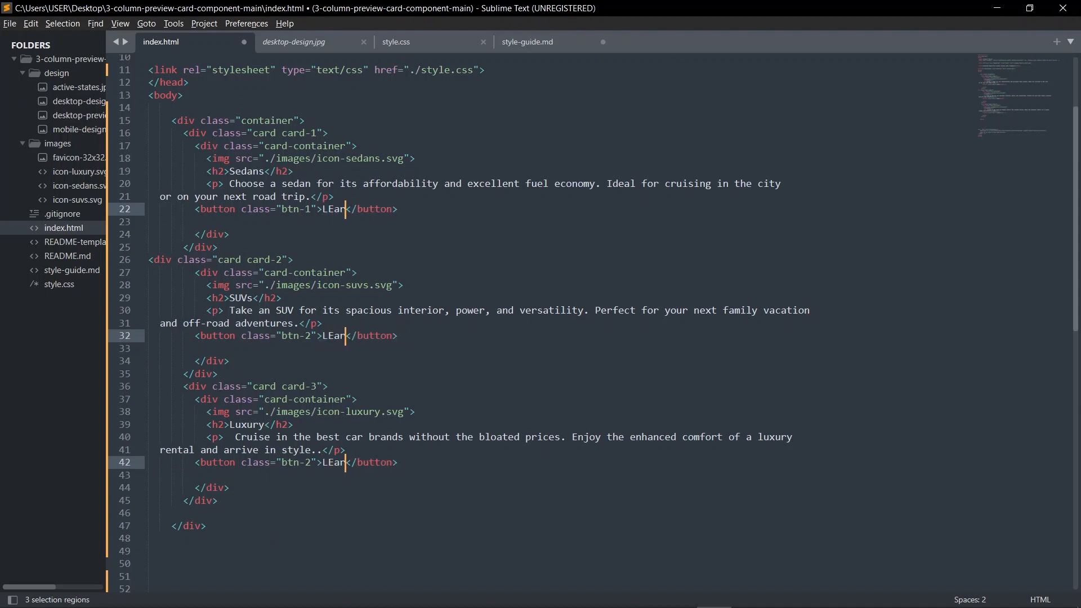
text(Learn)
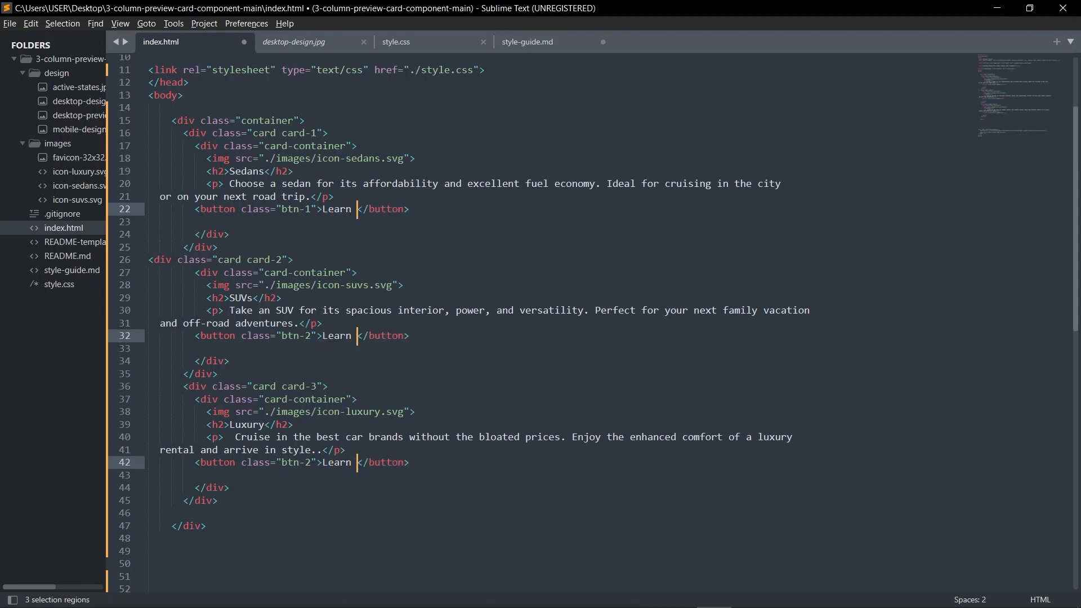
text(M)
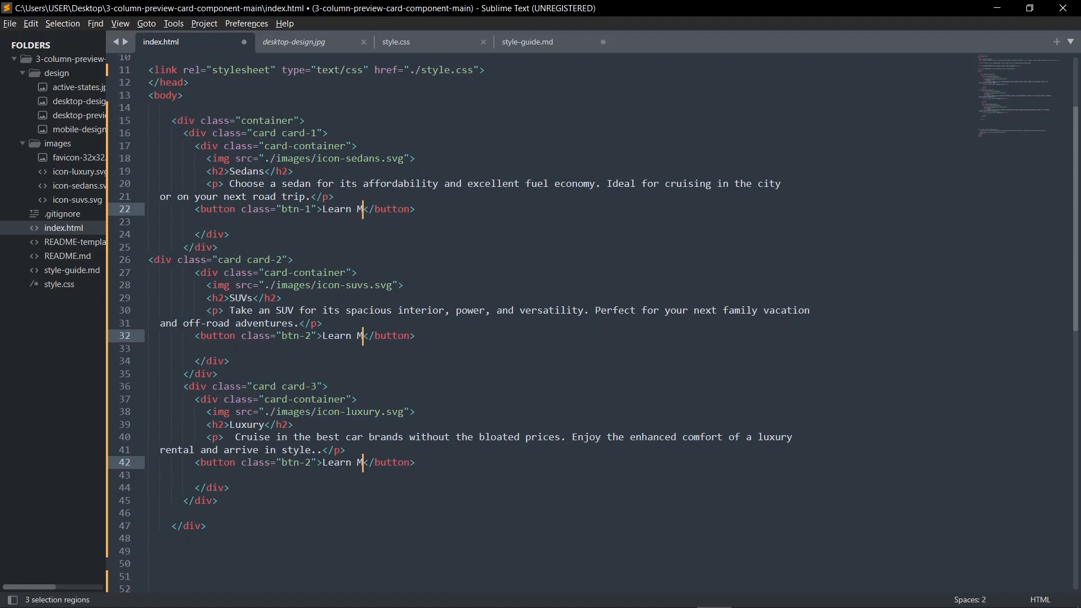
Compare the button labels against desktop-design.jpg and return to style.css
click(293, 42)
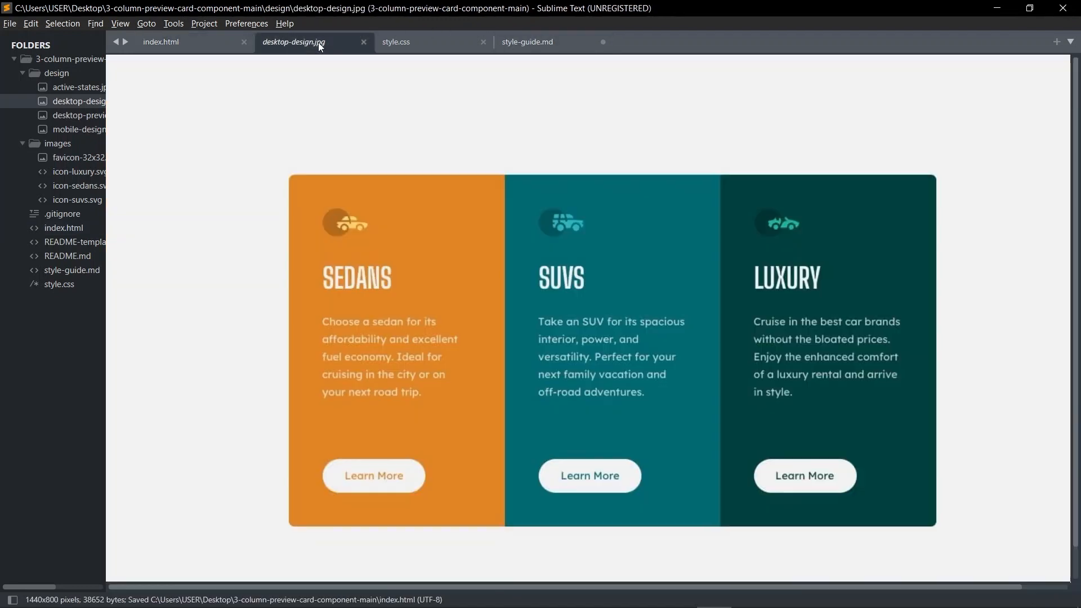
click(396, 41)
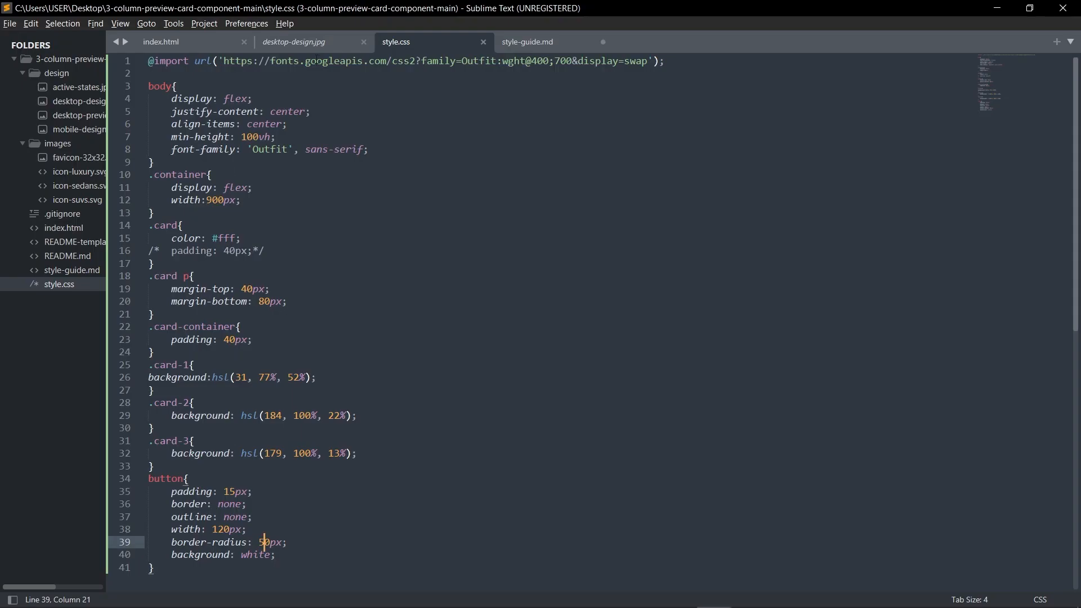
click(160, 41)
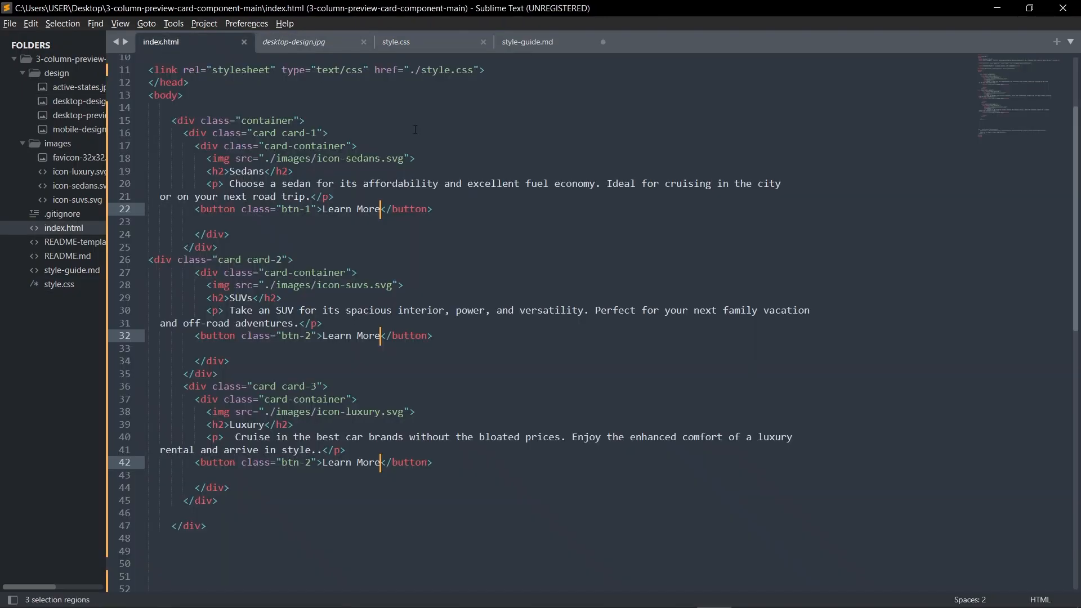
click(395, 41)
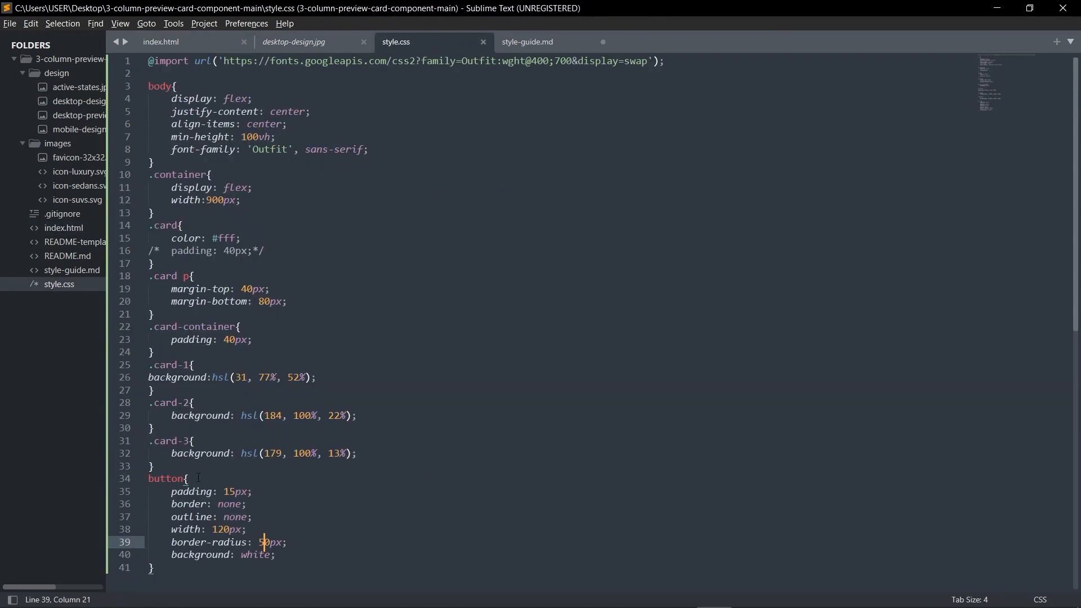
Add .btn-1, .btn-2 and .btn-3 rules coloring text orange, teal and dark green
text(.b)
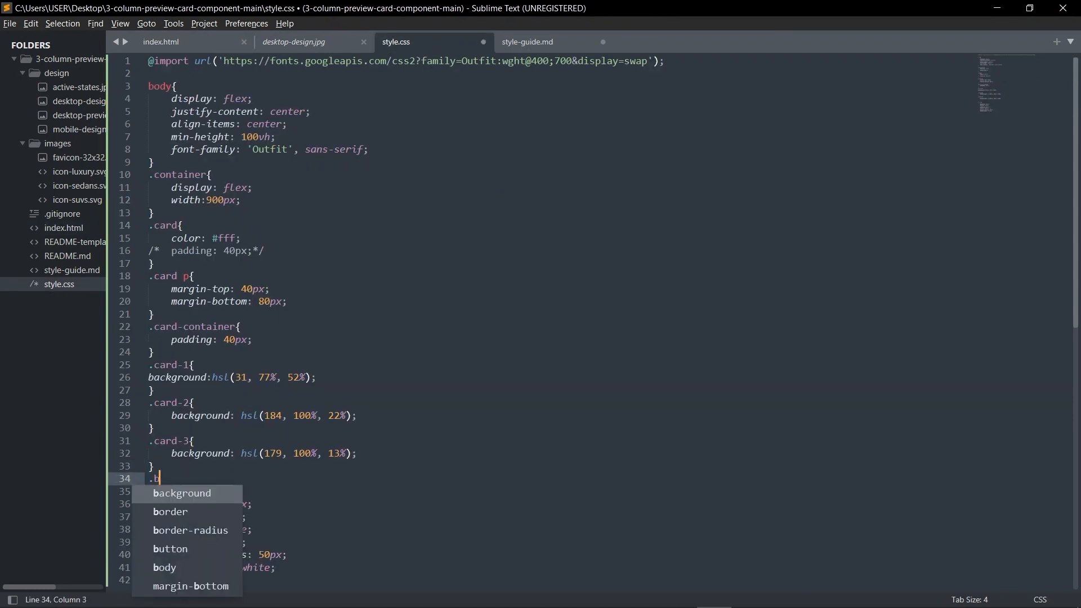
text(tn1{)
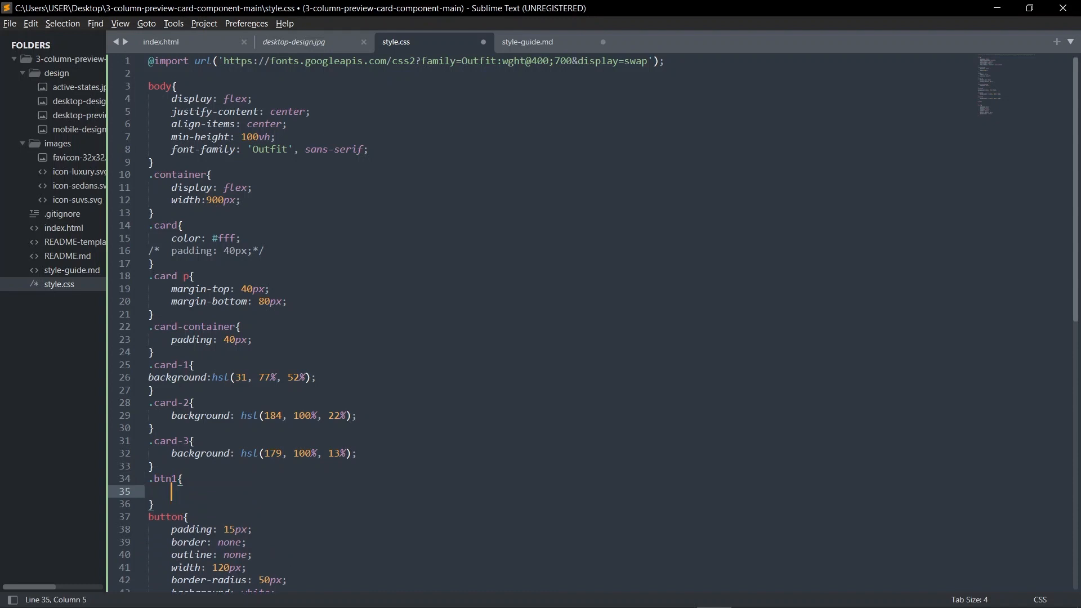
text(color:hsl(31, 77%, 52%);)
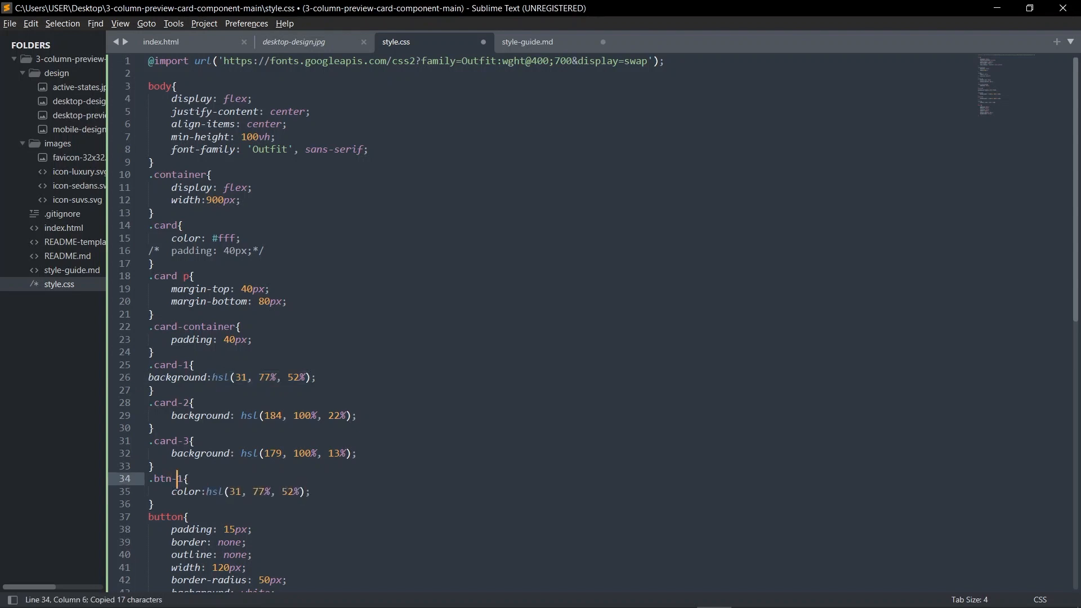
text(.btn)
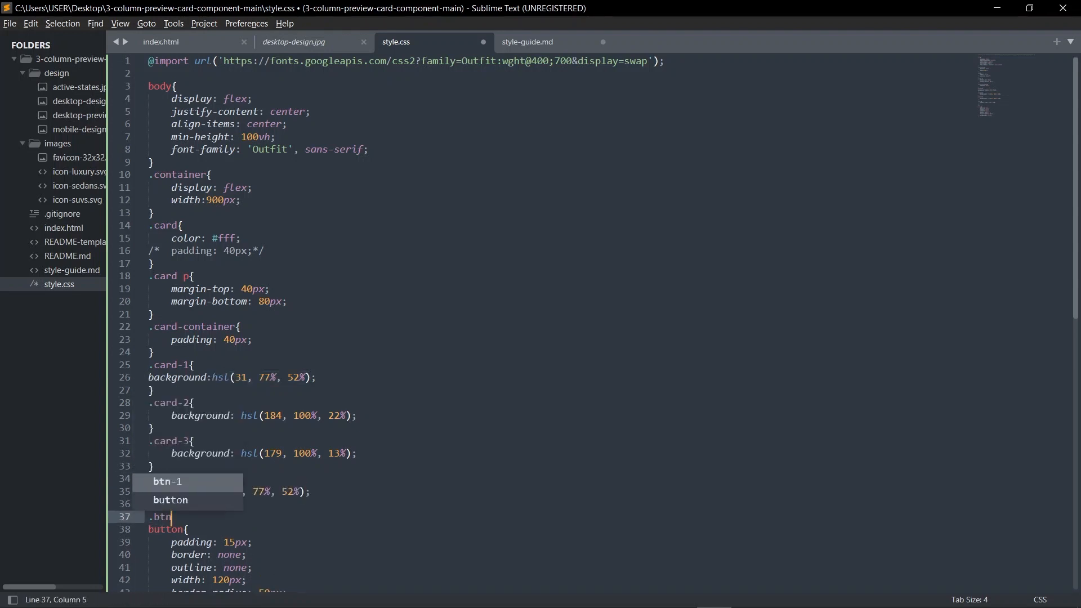
text(color:hsl(184, 100%, 22%);)
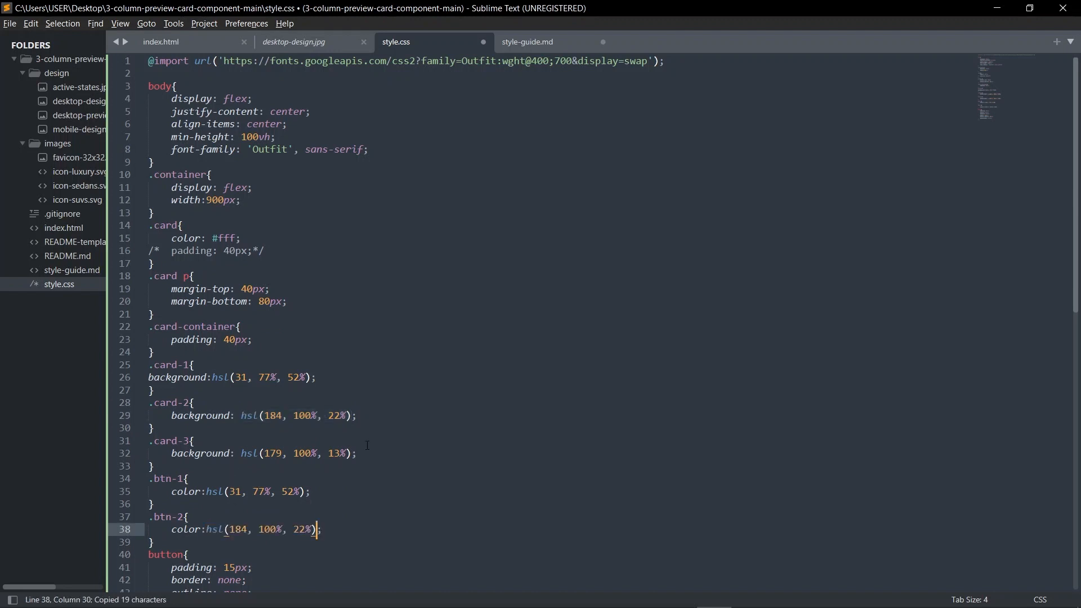
text(.btn-3{)
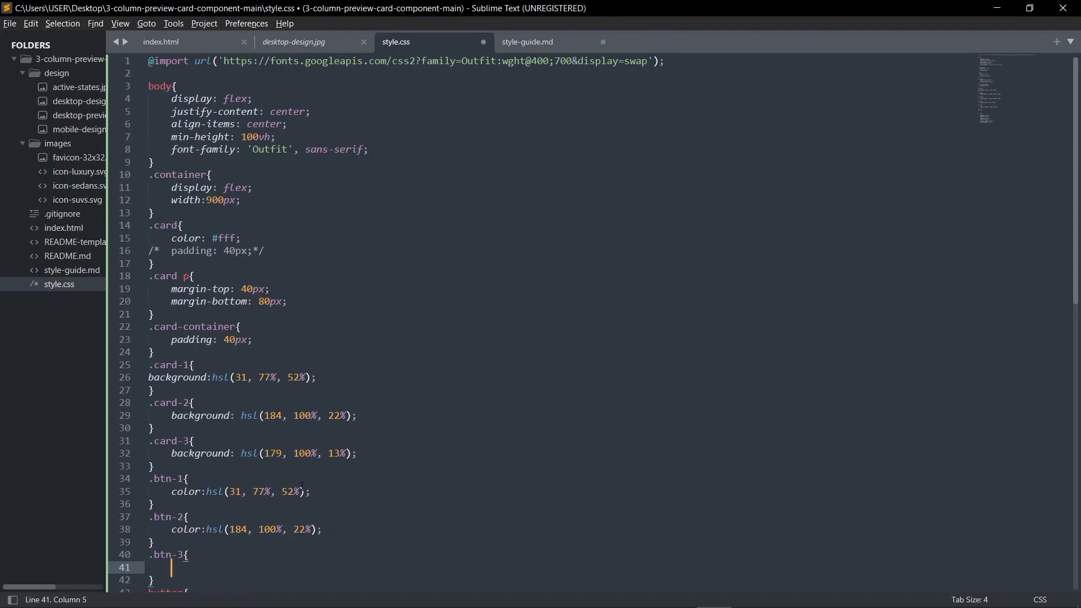
drag(240, 453, 351, 452)
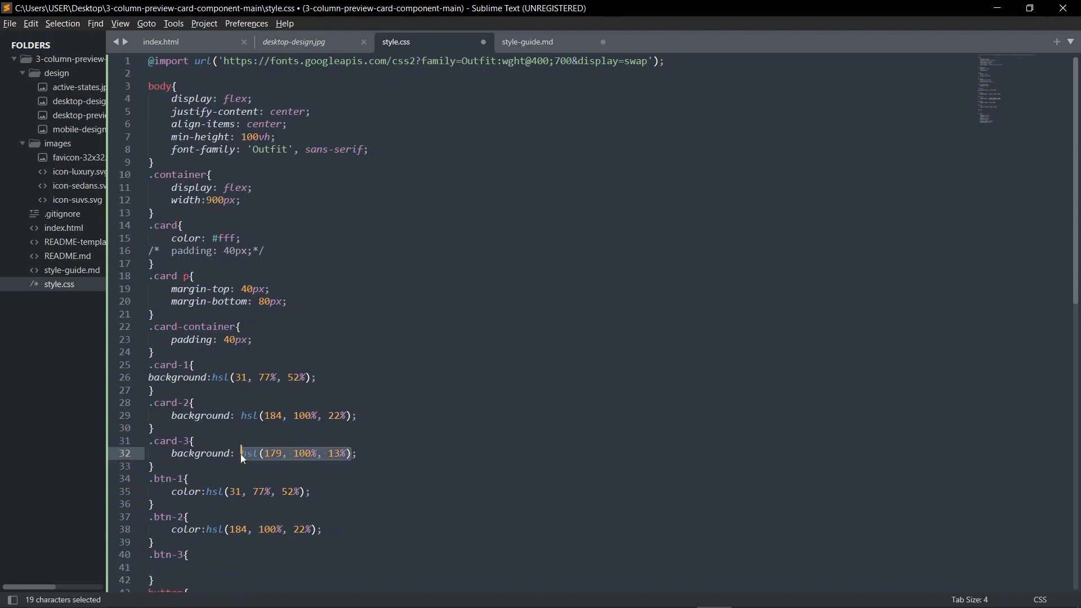
text(color:hsl(179, 100%, 13%)
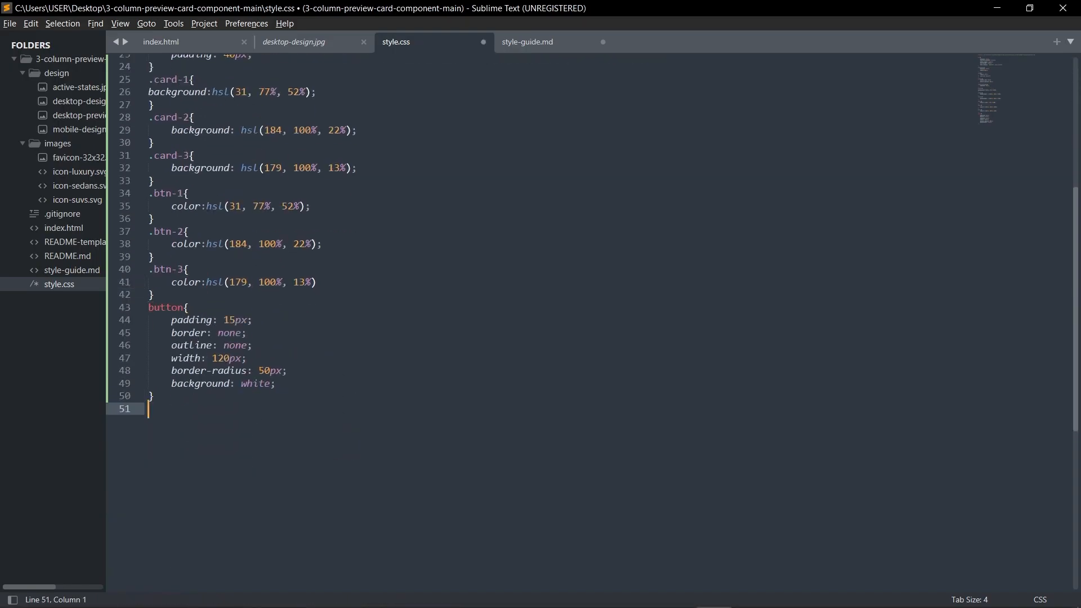
Add button:hover with background transparent, color #fff and transition all 1s
text(button)
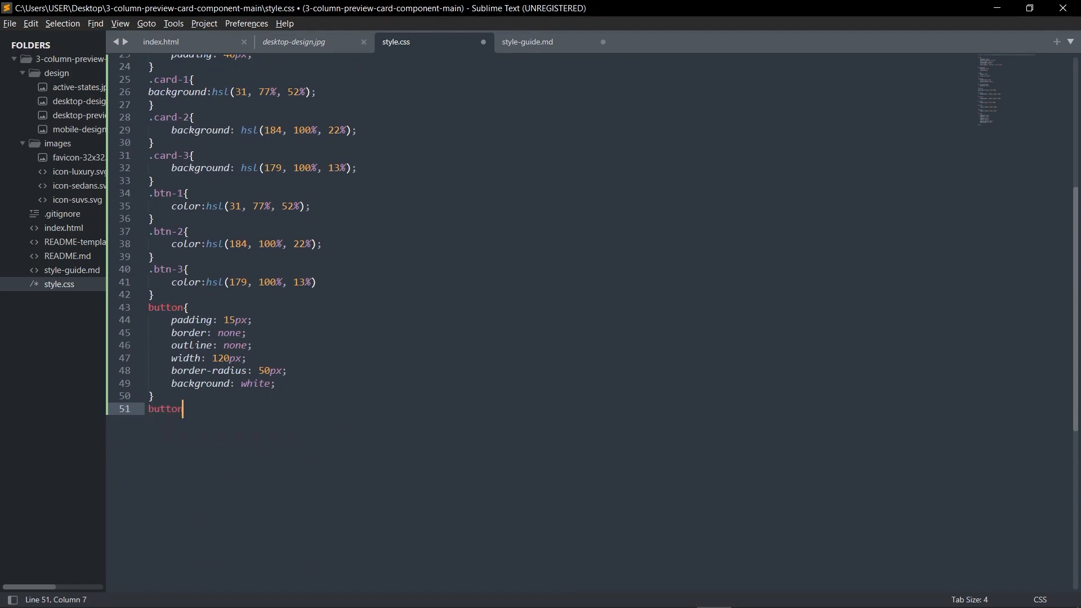
text(:hover)
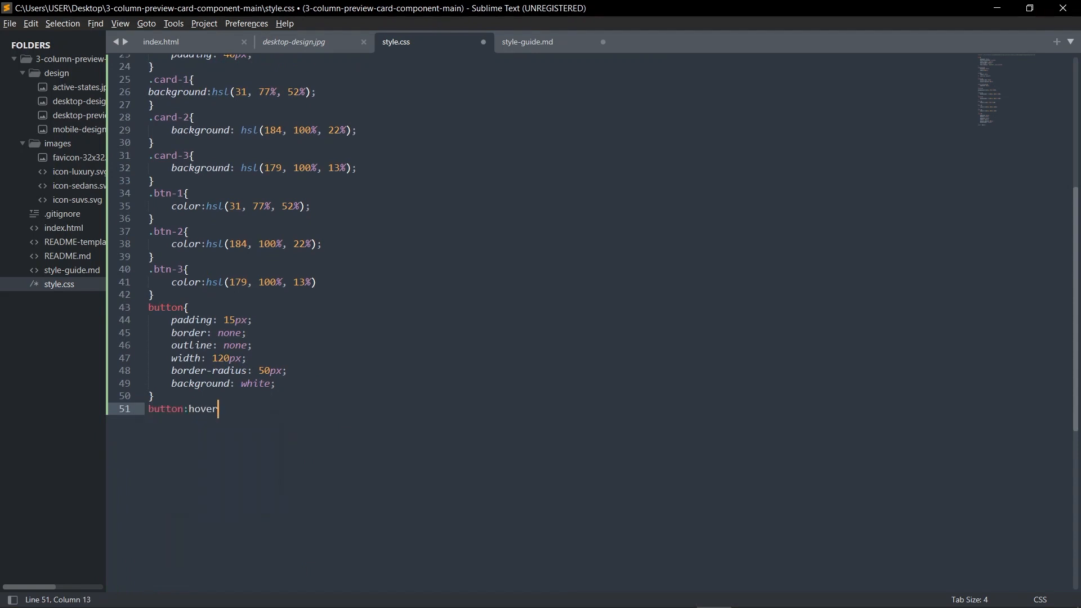
text({)
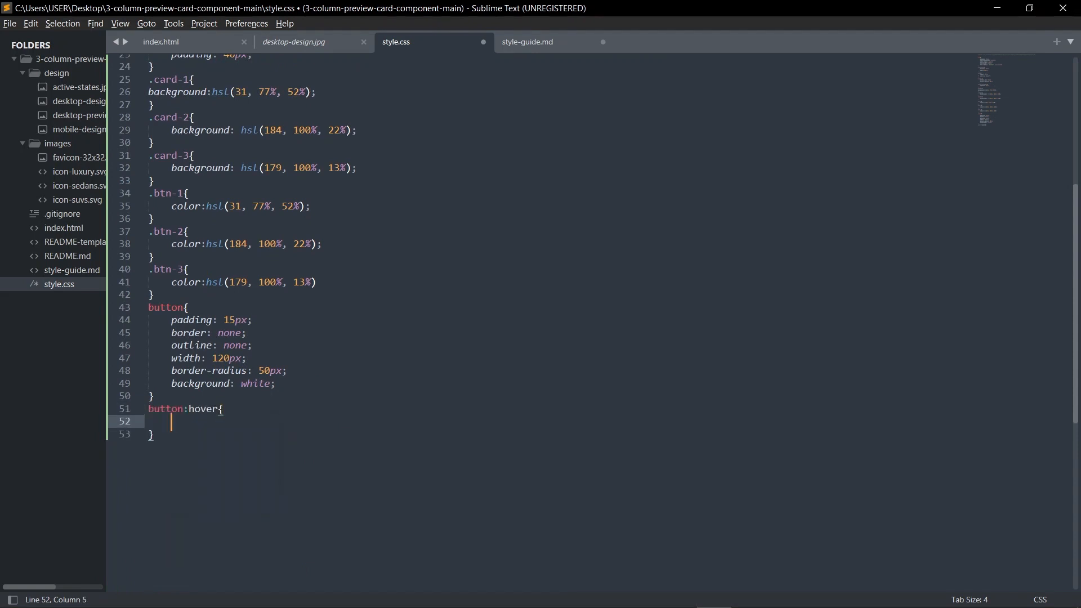
text(background:transparent;)
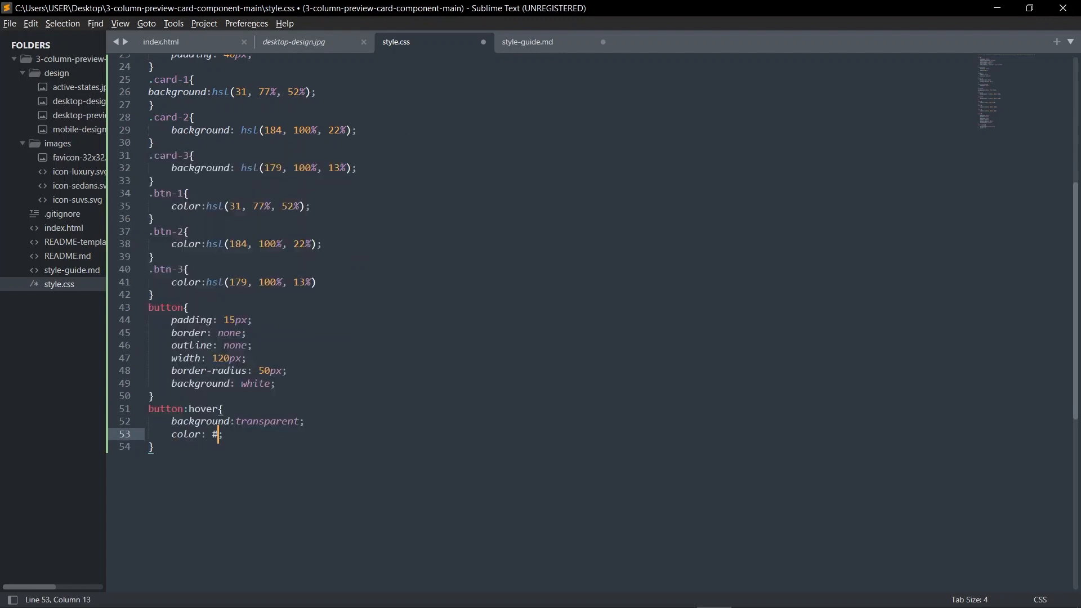
text(transition: ;)
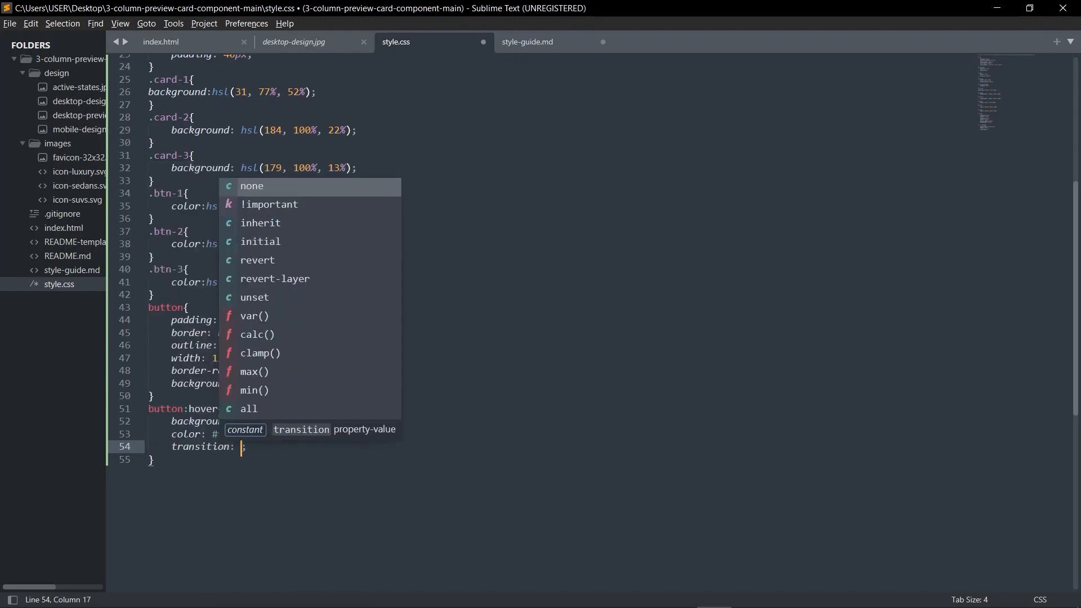
text(all)
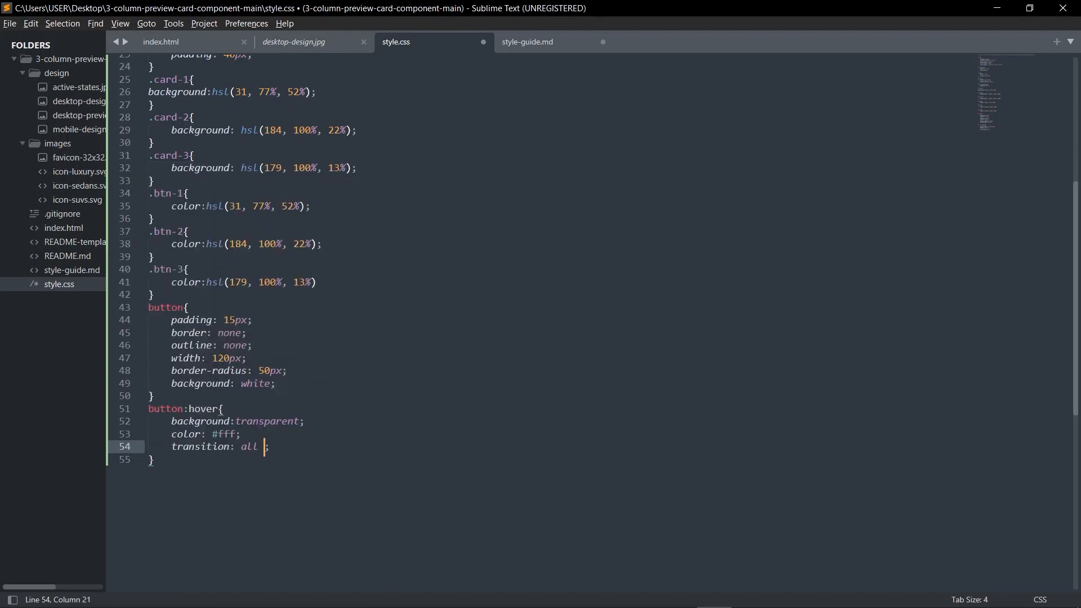
text(1s)
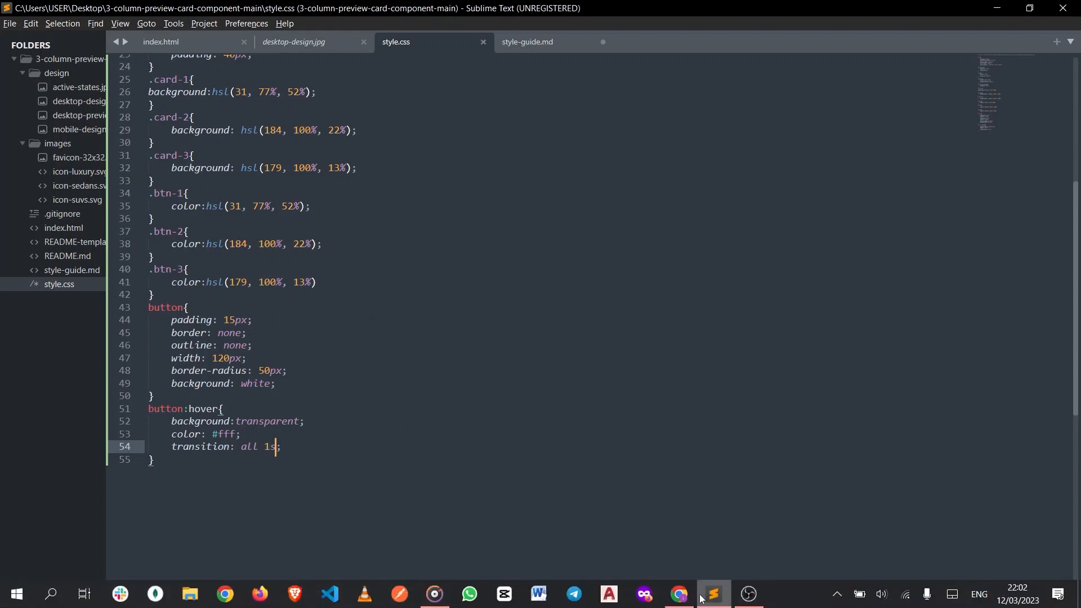
Preview the Learn More hover effect in Chrome and add a #fff border
click(677, 598)
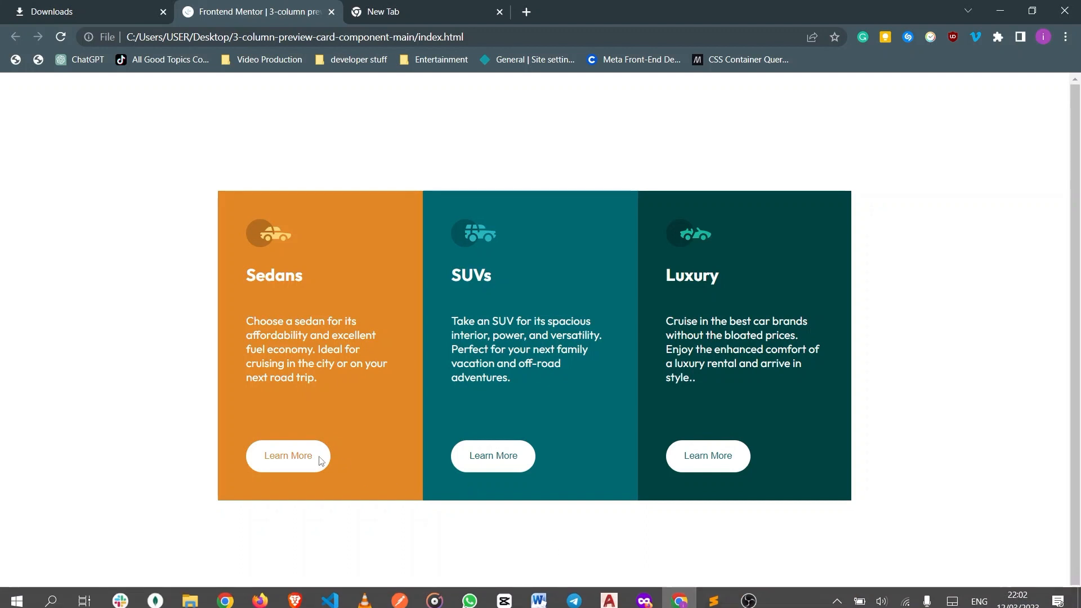
mouse_move(507, 476)
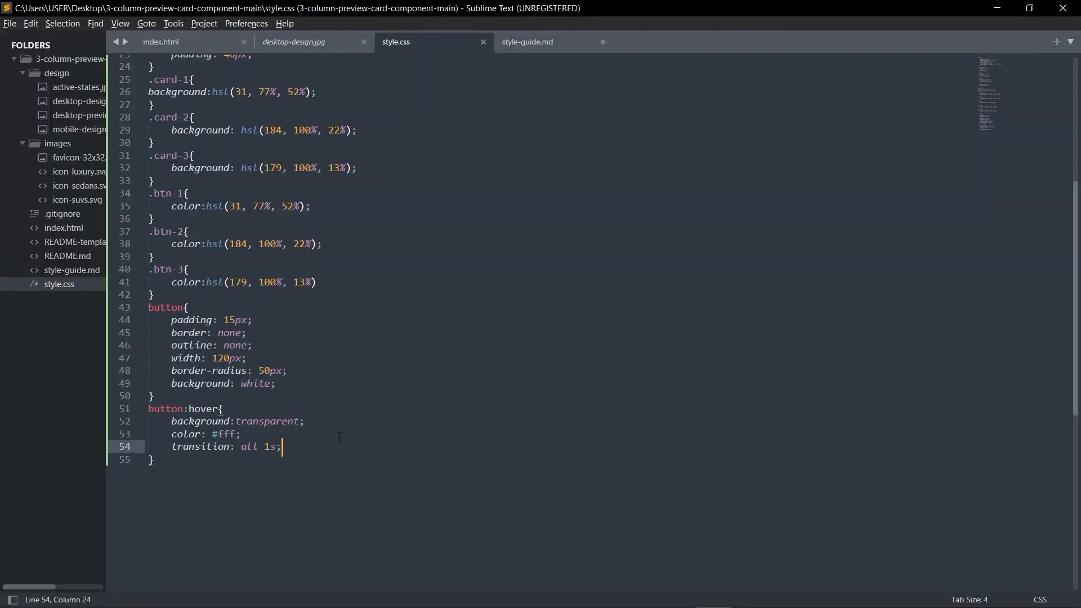
text(border: 2px solid ;)
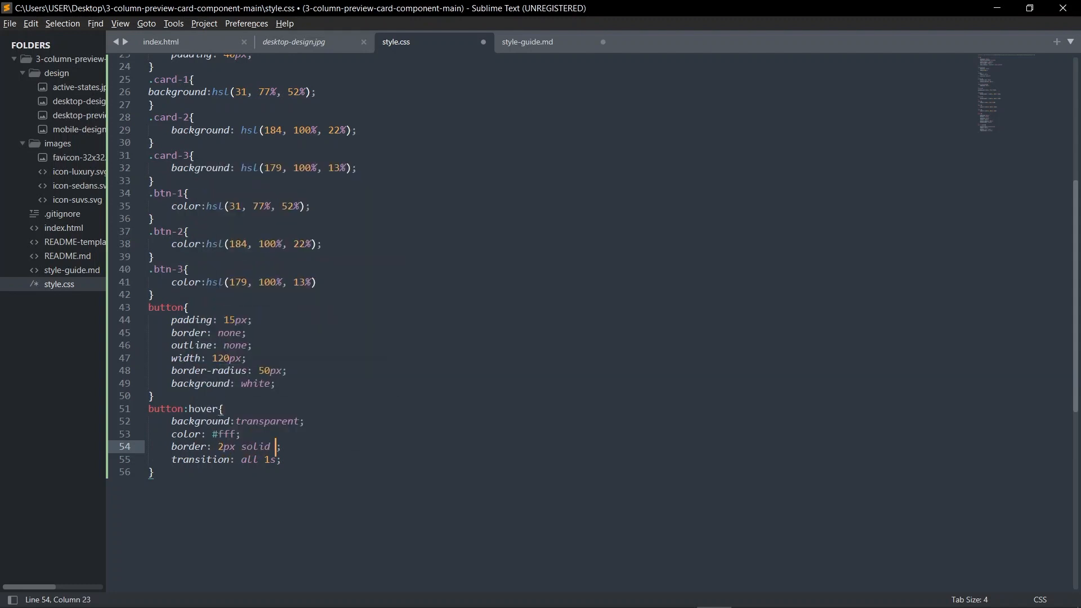
text(#fff)
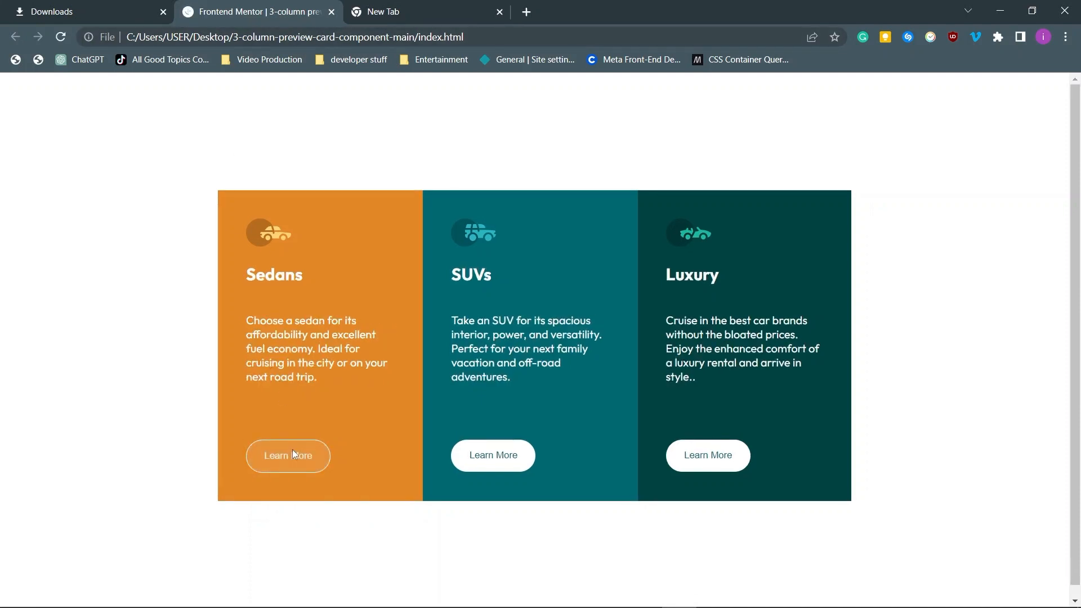
mouse_move(344, 449)
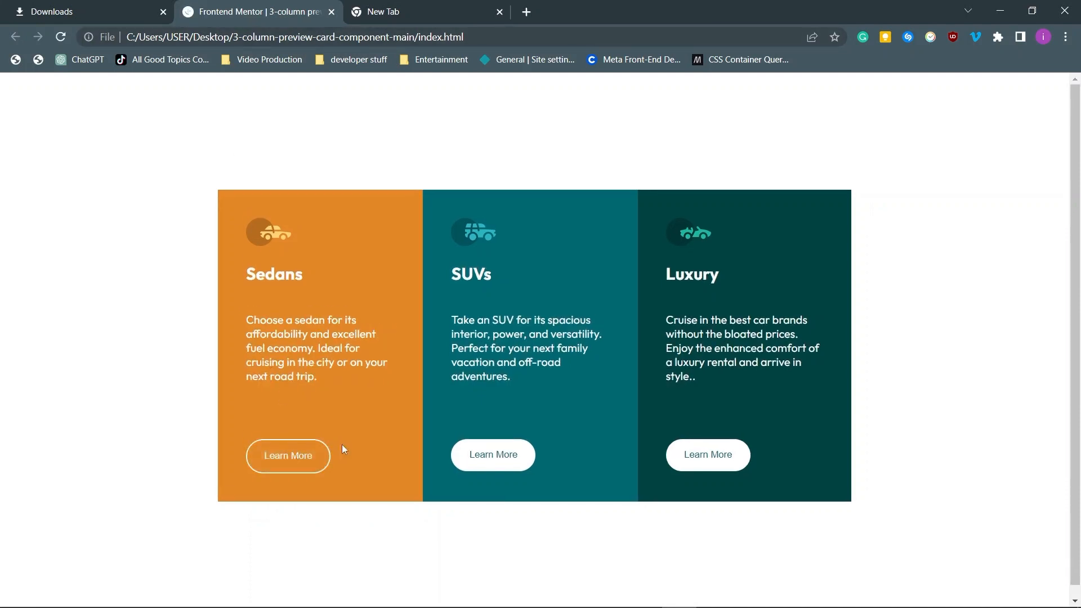
mouse_move(493, 454)
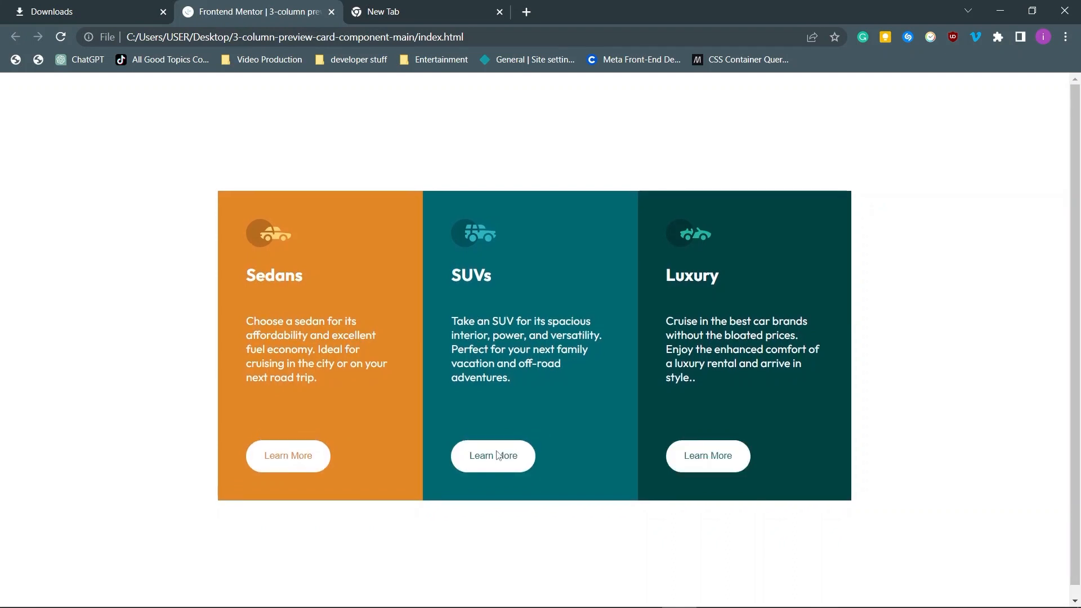
mouse_move(269, 168)
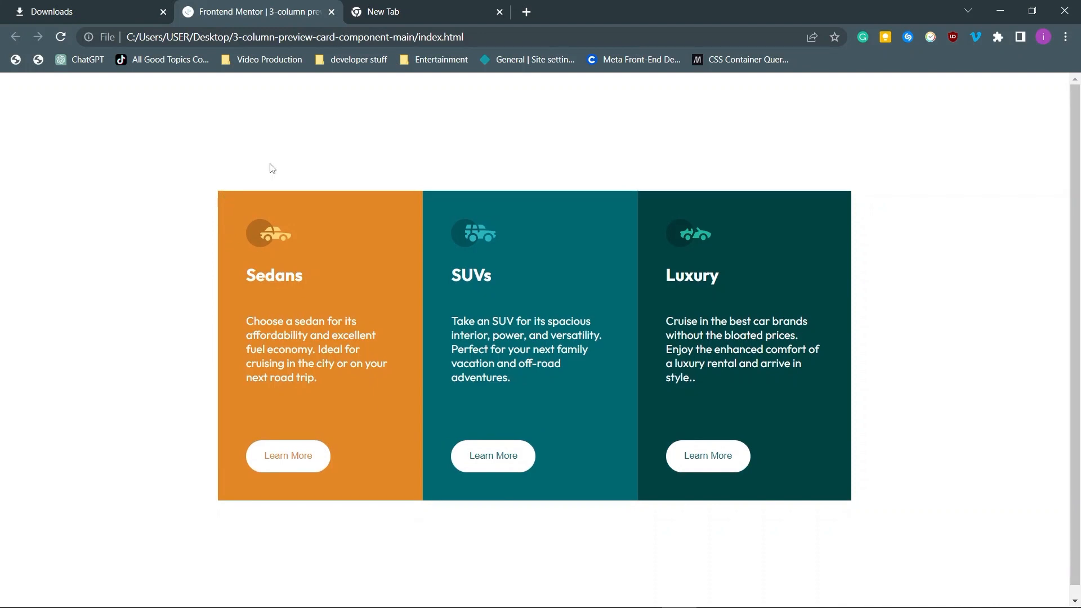
mouse_move(347, 519)
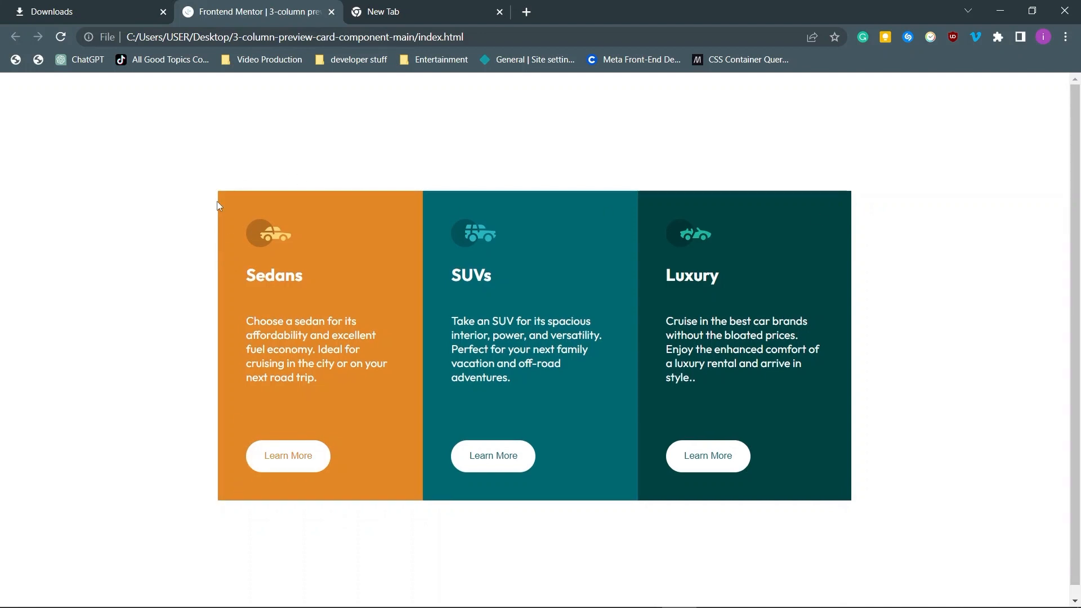
mouse_move(234, 410)
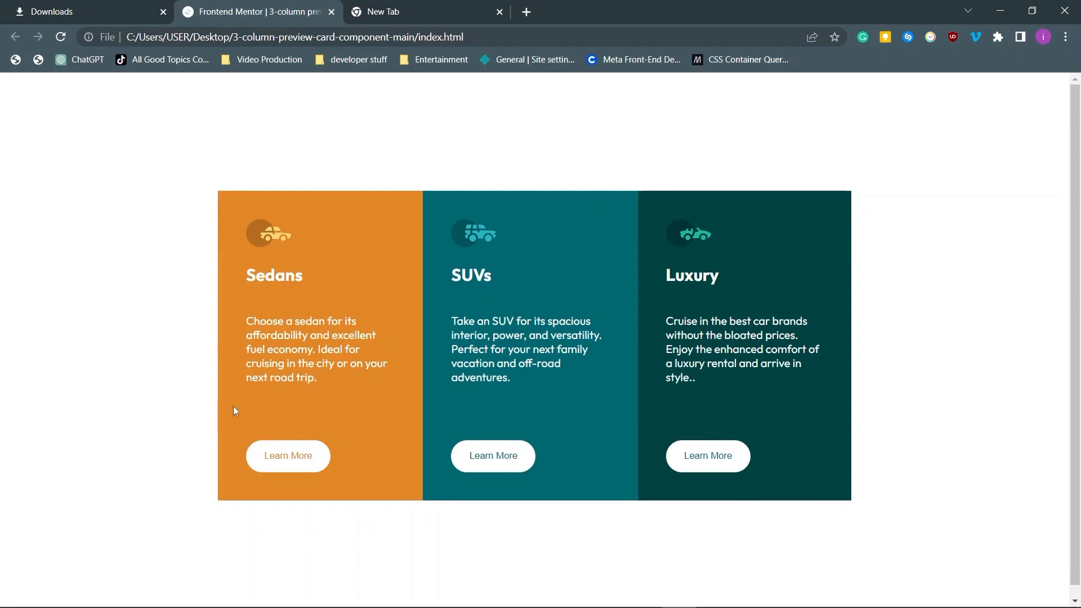
mouse_move(905, 159)
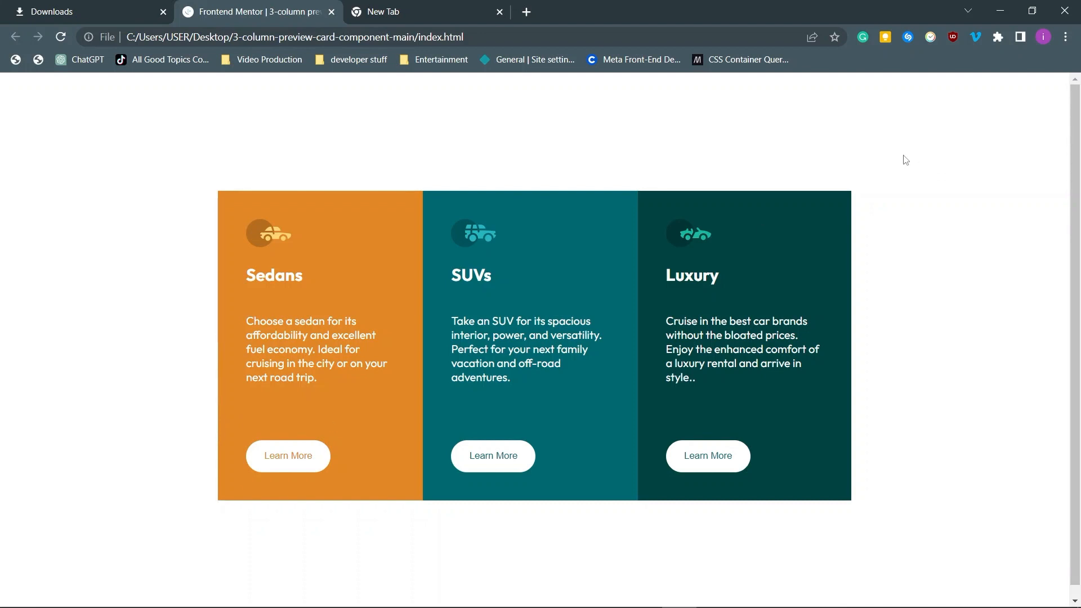
mouse_move(858, 504)
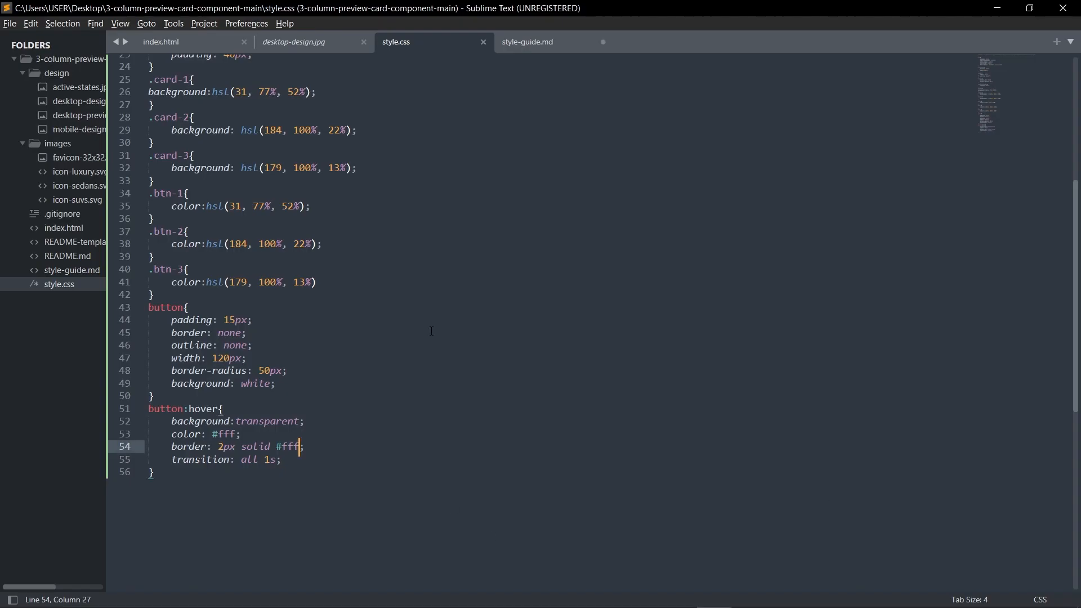
Give .card-1 15px border-top-left and border-bottom-left radii
text(b)
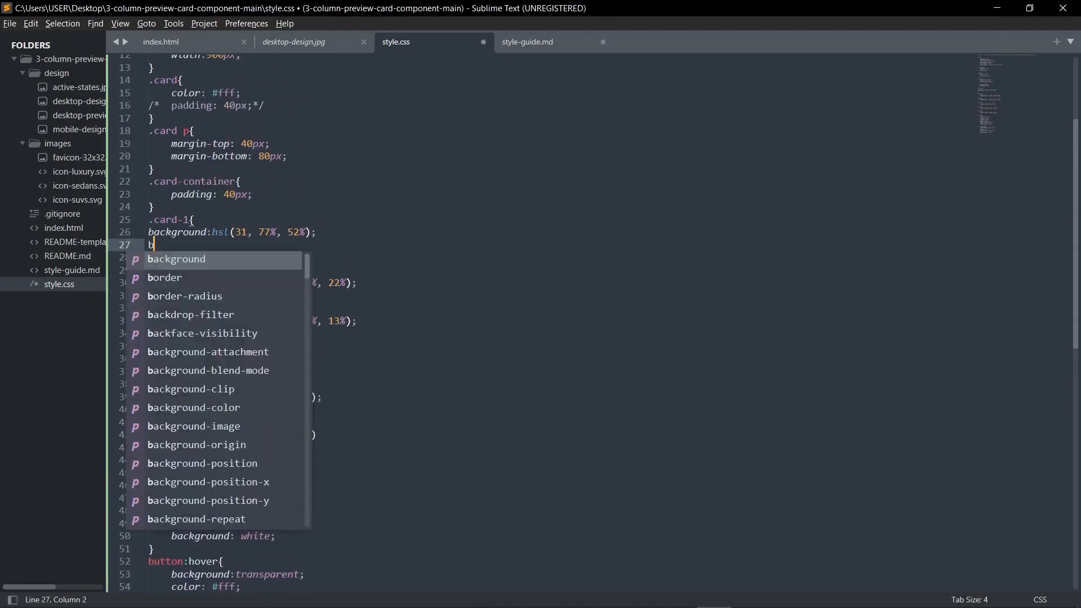
text(order)
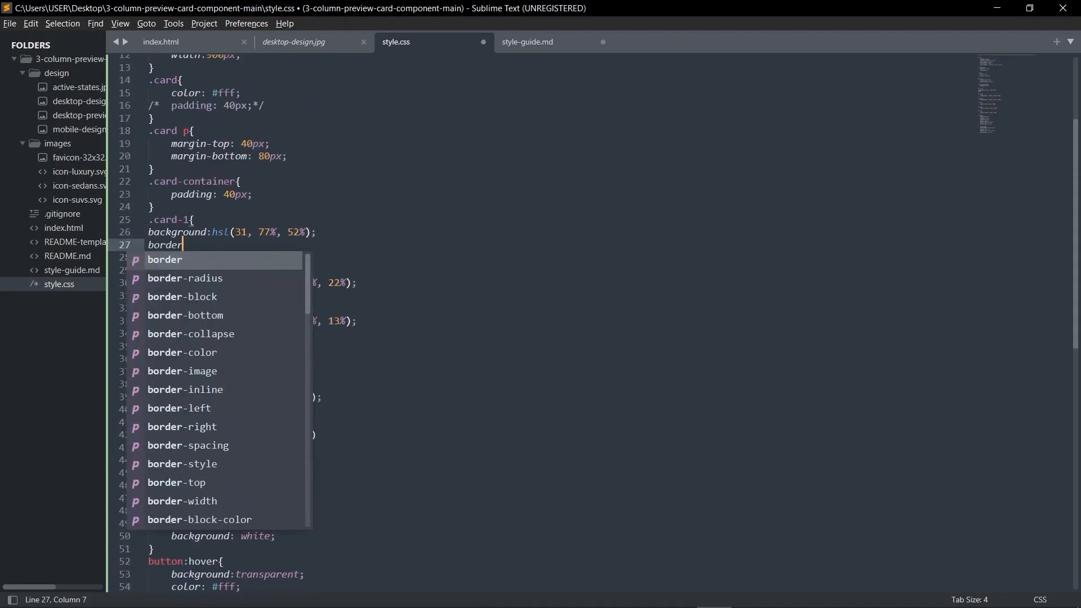
text(-top-1)
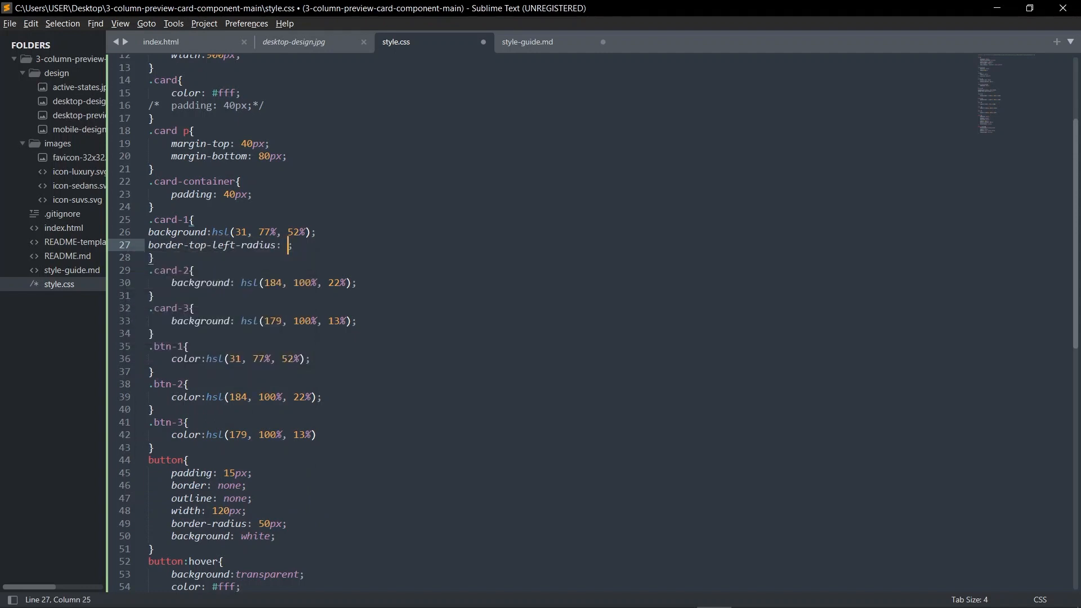
text(15px)
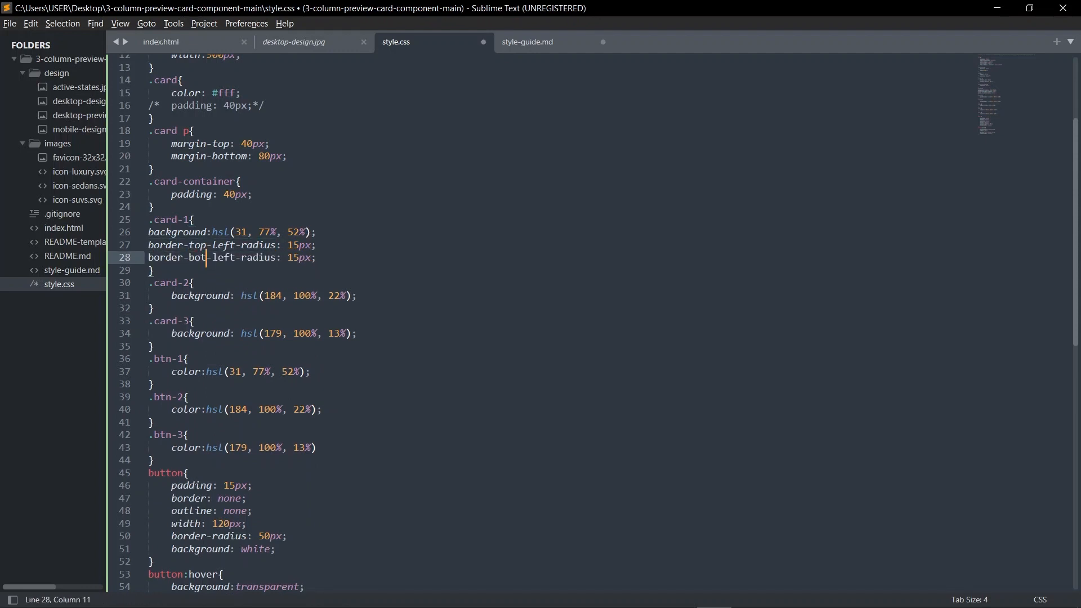
text(tom)
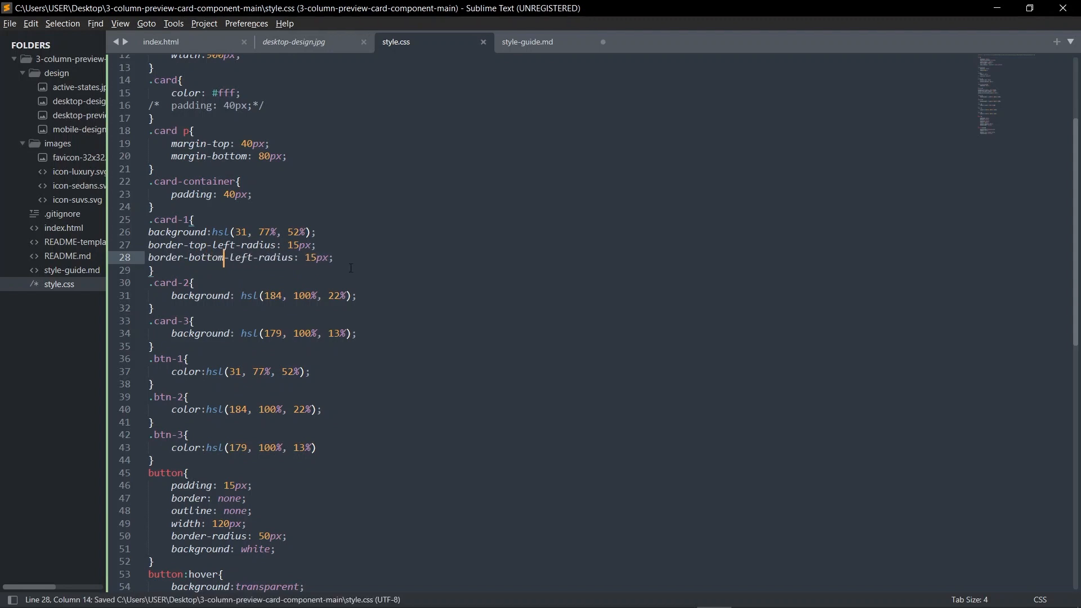
Copy the radius lines into .card-3 as 15px top-right and bottom-right radii
drag(147, 245, 334, 257)
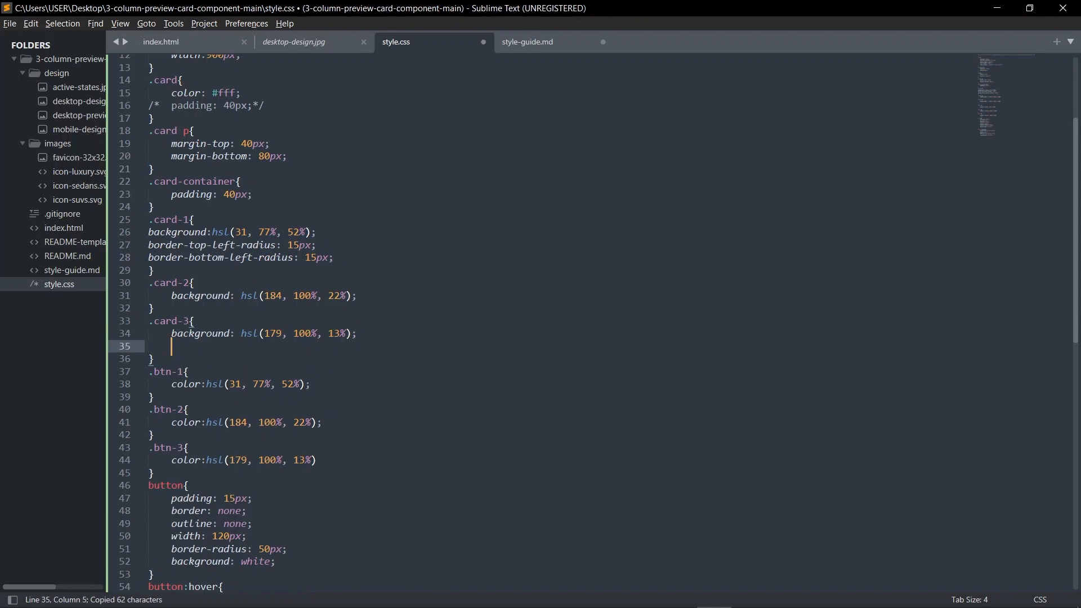
text(border-top-left-radius: 15px;)
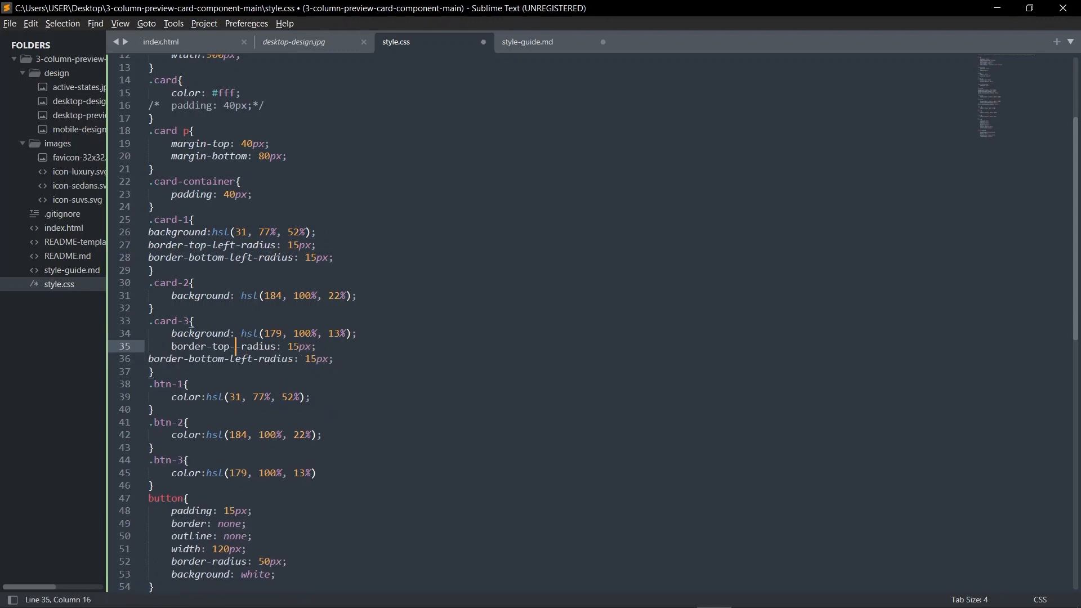
text(right-)
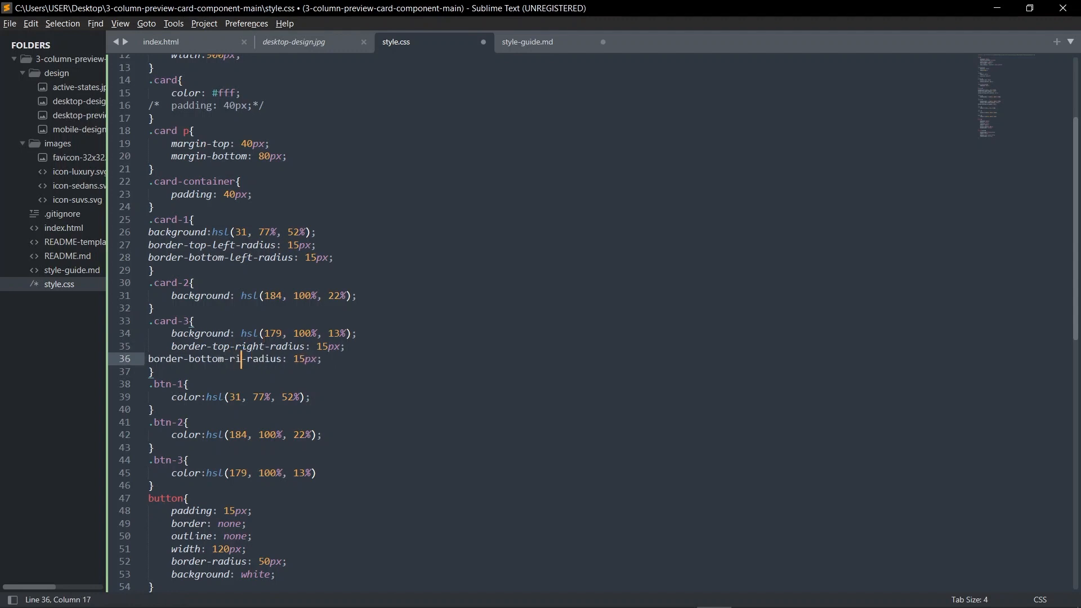
text(ght)
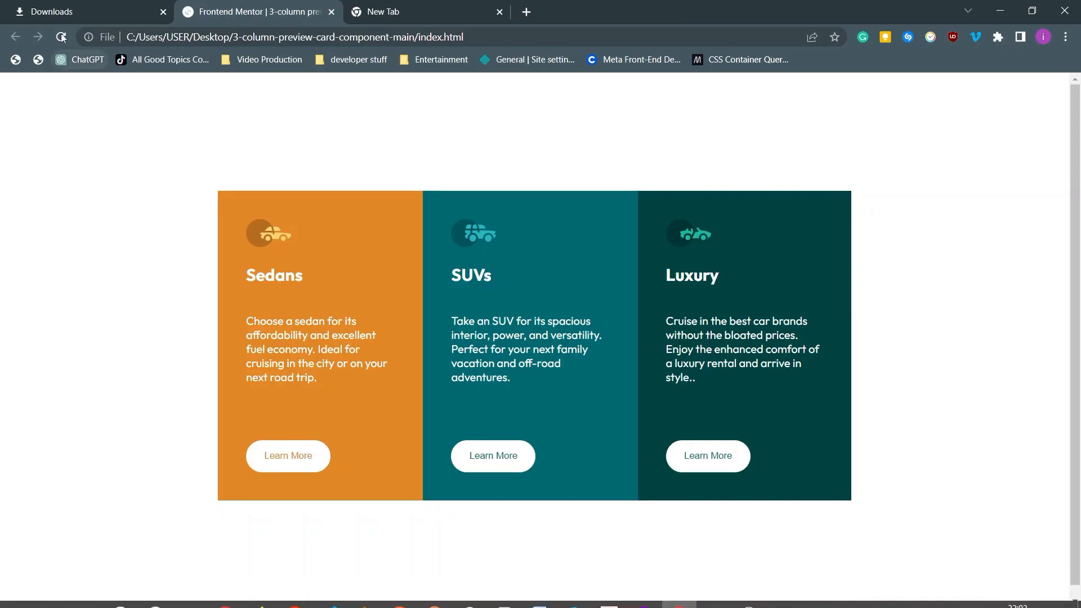
Reload Chrome, inspect the page in a 375px responsive view, then return to style.css
click(61, 36)
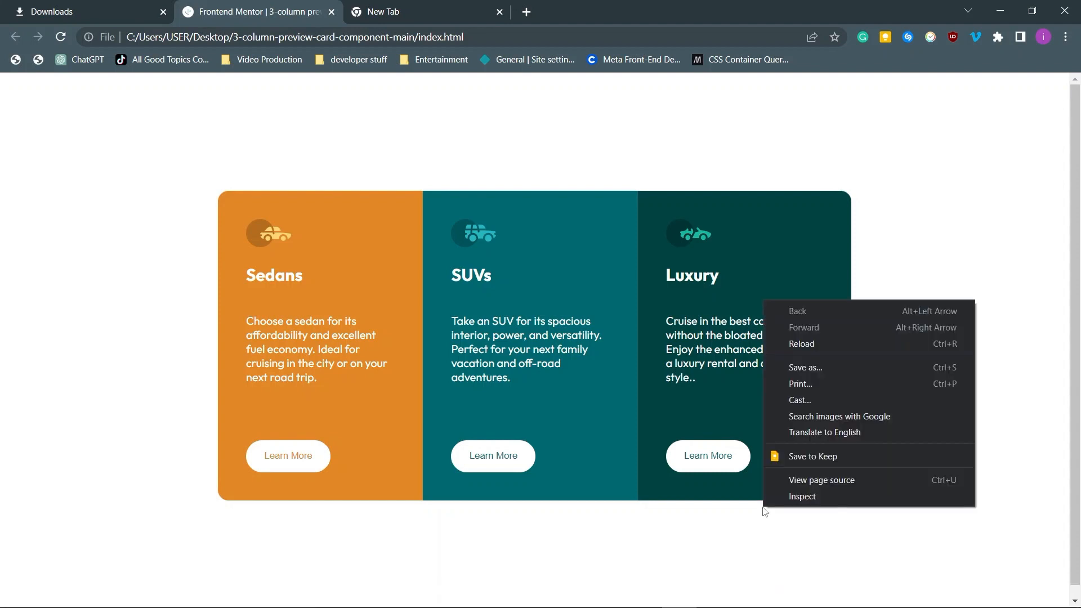
click(801, 495)
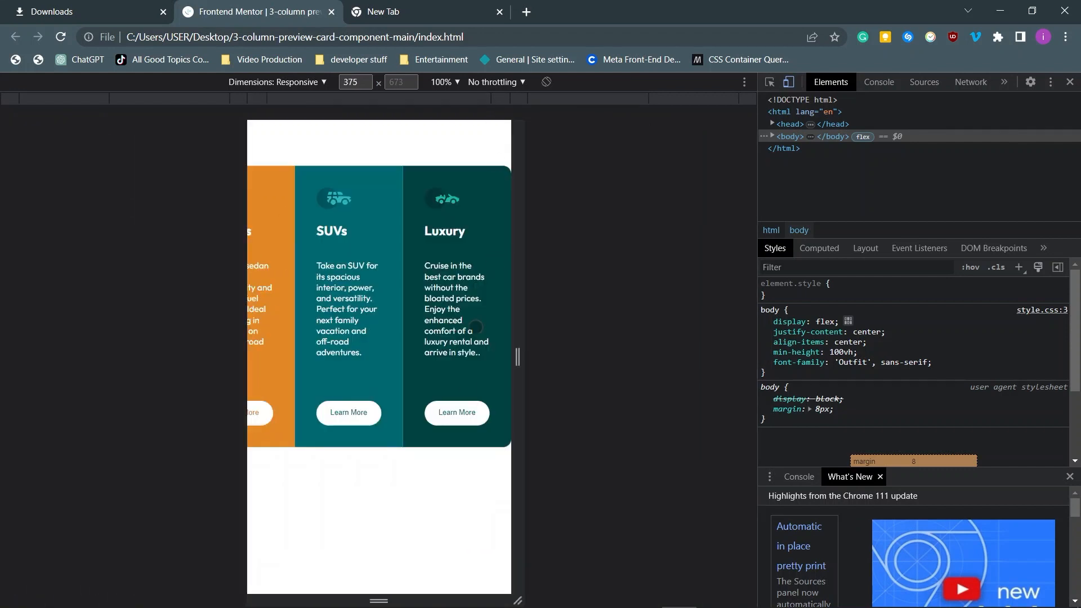
click(712, 592)
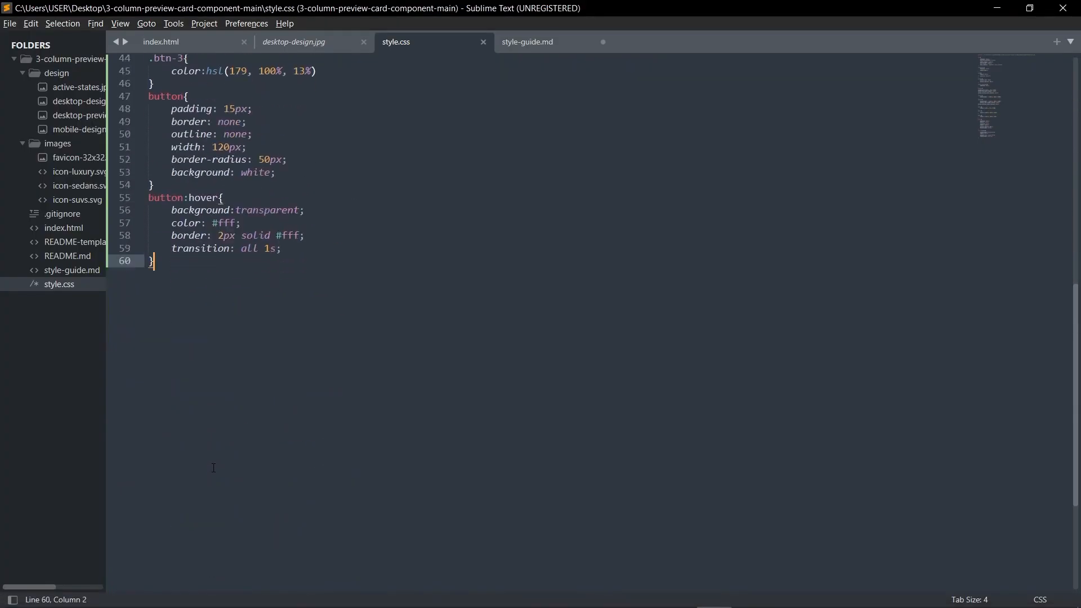
text(@m)
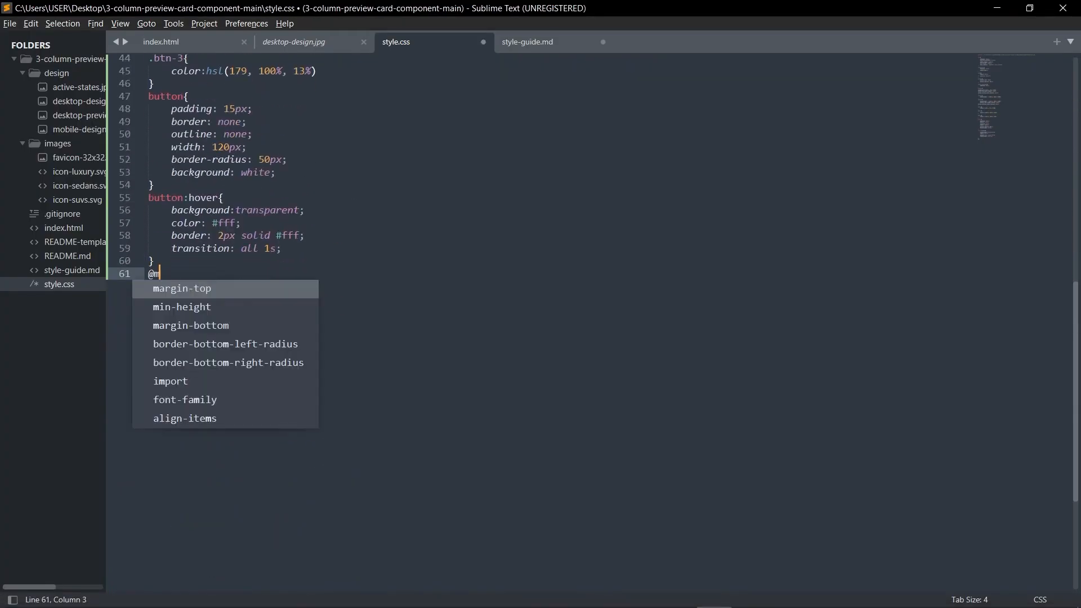
text(edia(max-widt)
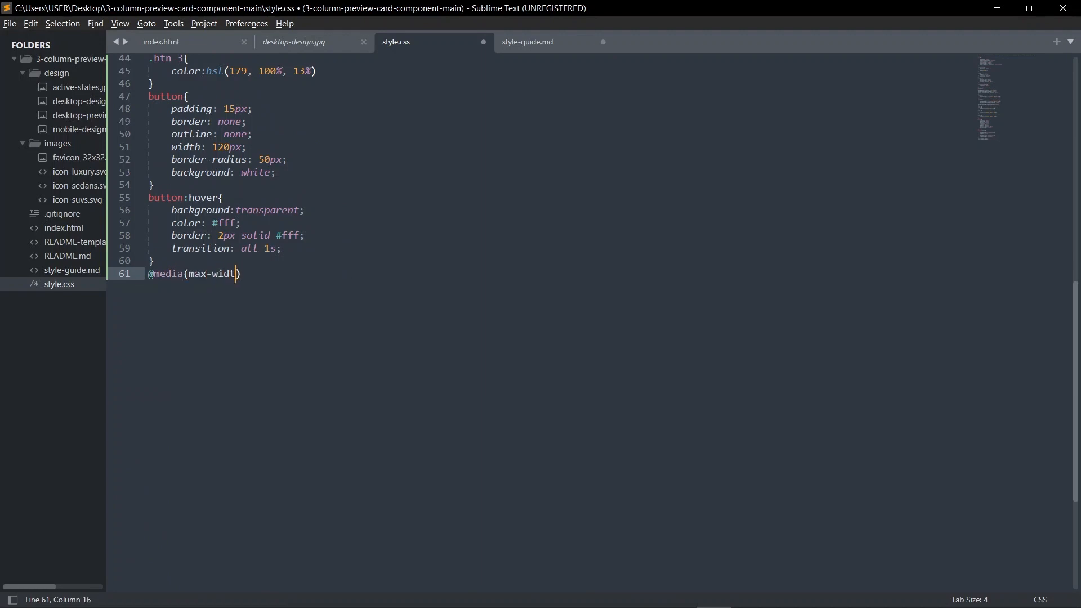
text(:760px)
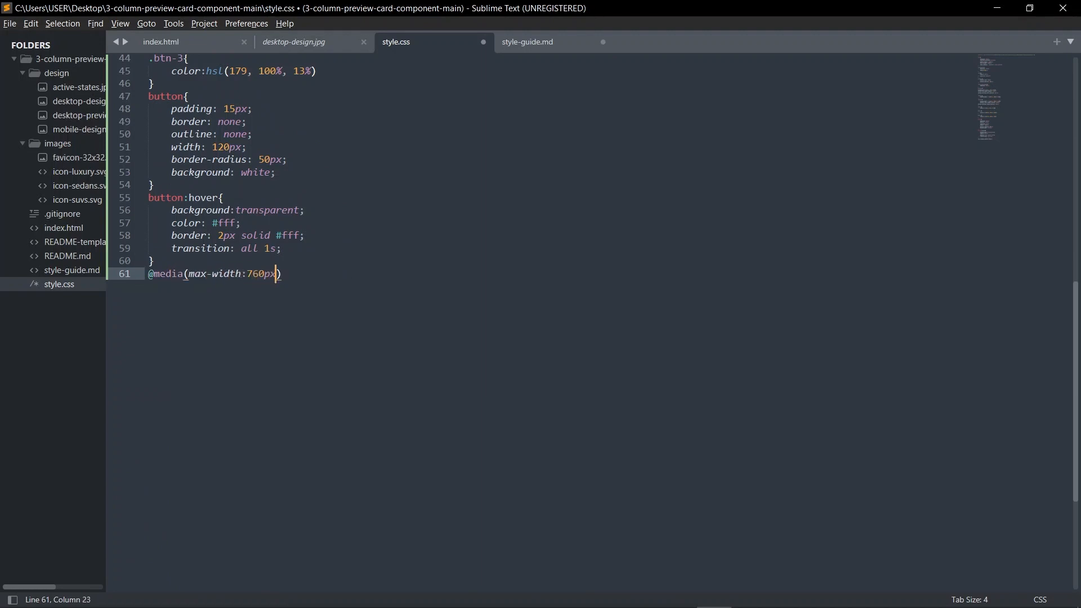
text({)
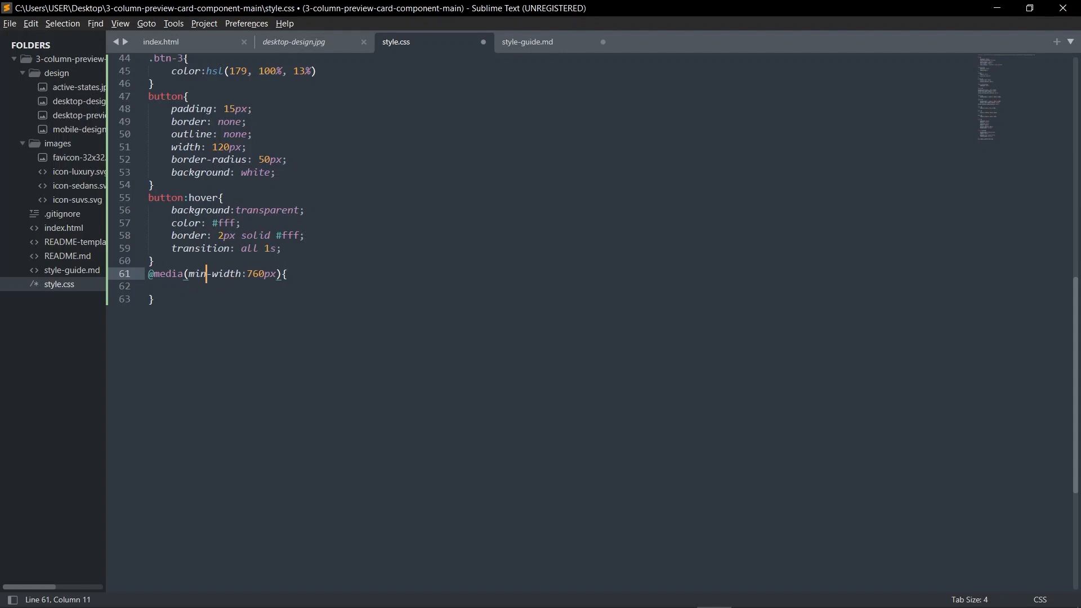
key(Backspace)
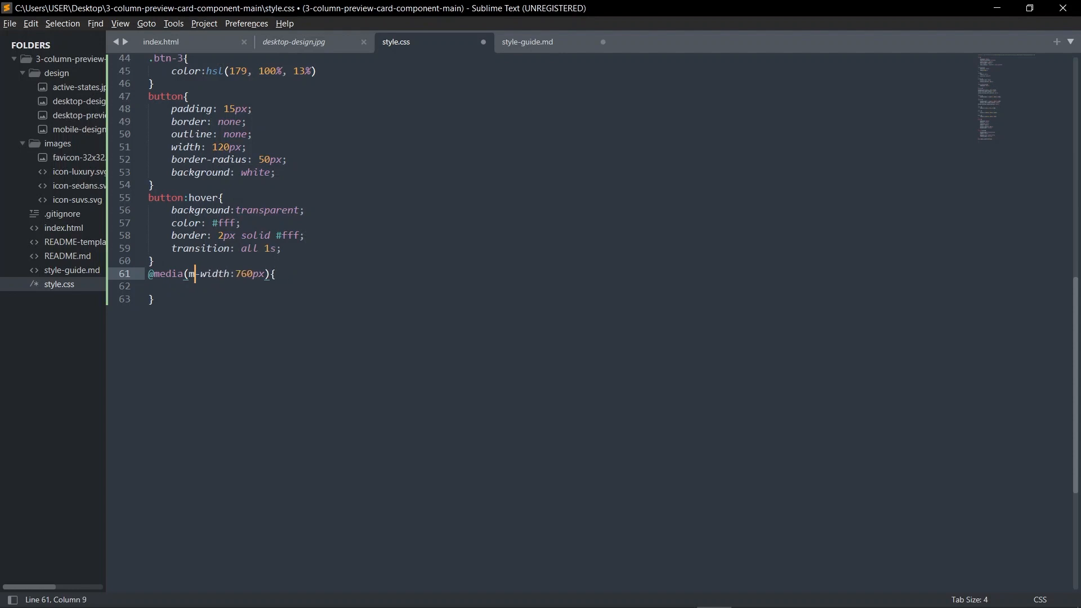
text(ax)
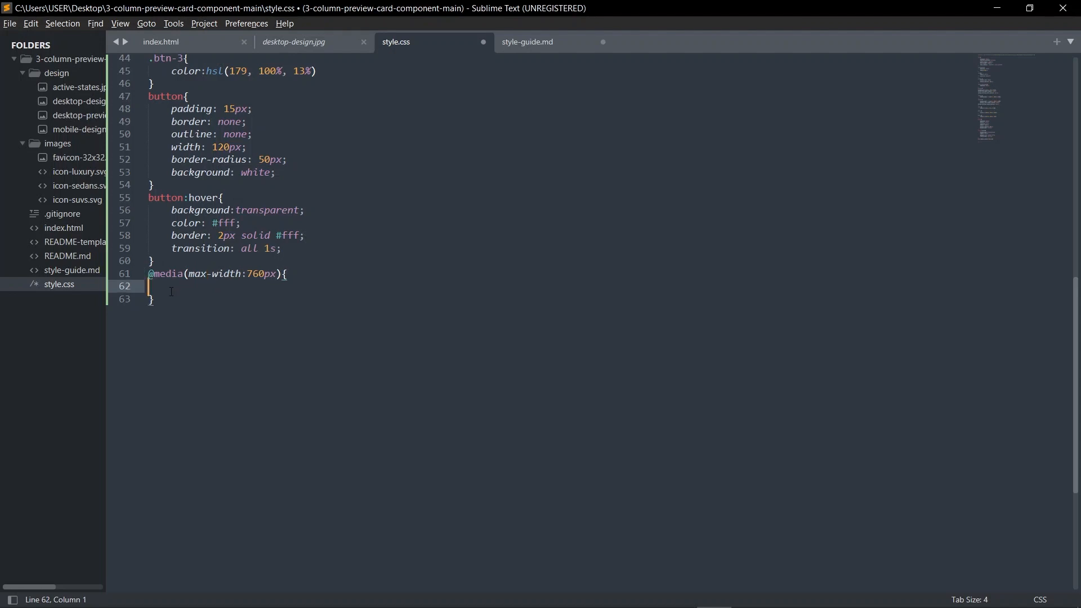
text(.container)
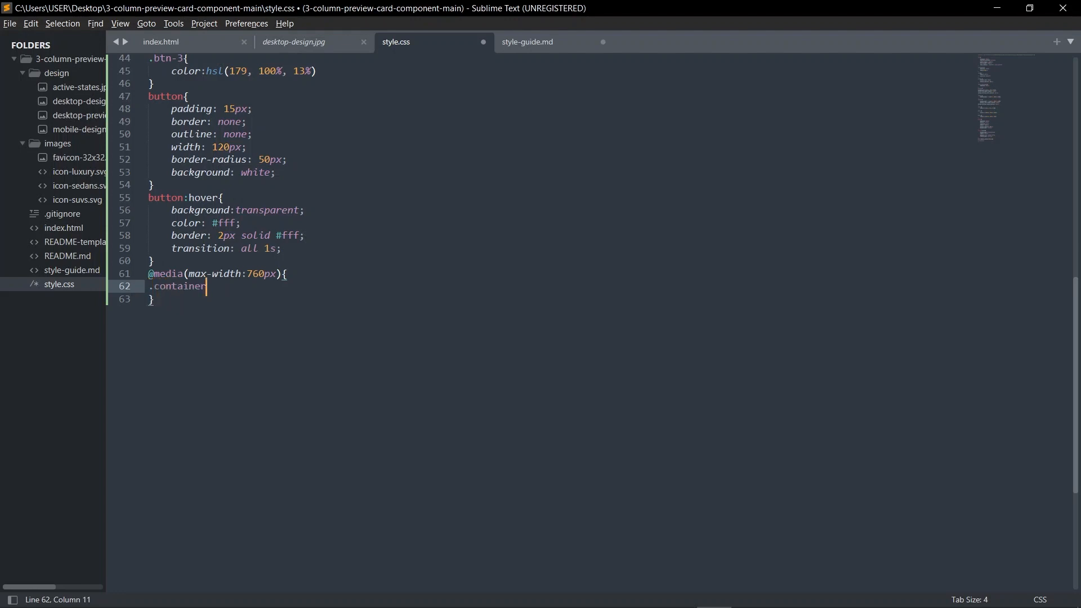
text({)
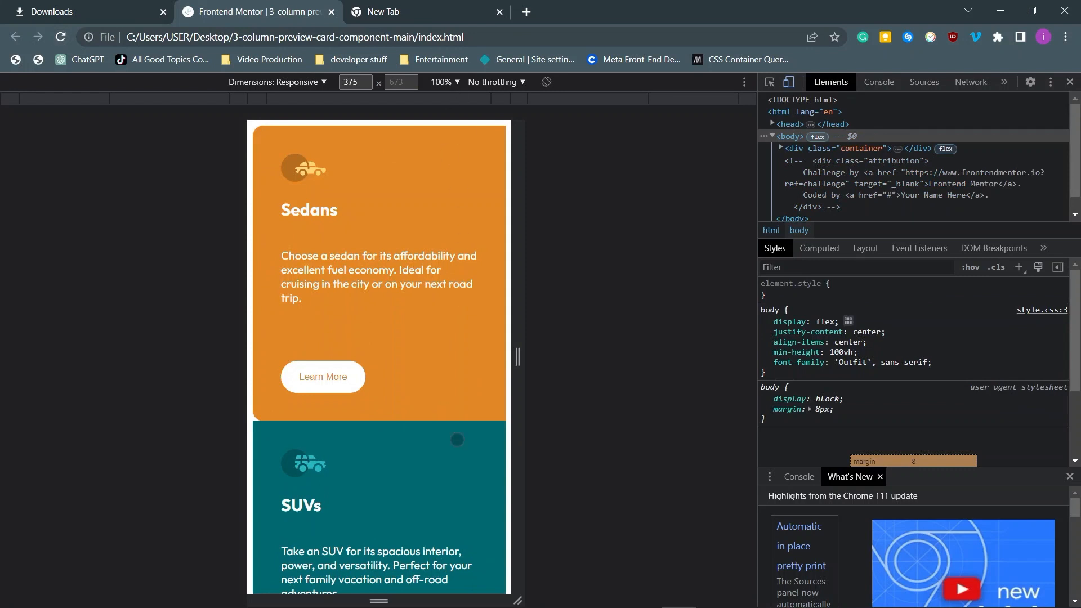
drag(516, 357, 601, 356)
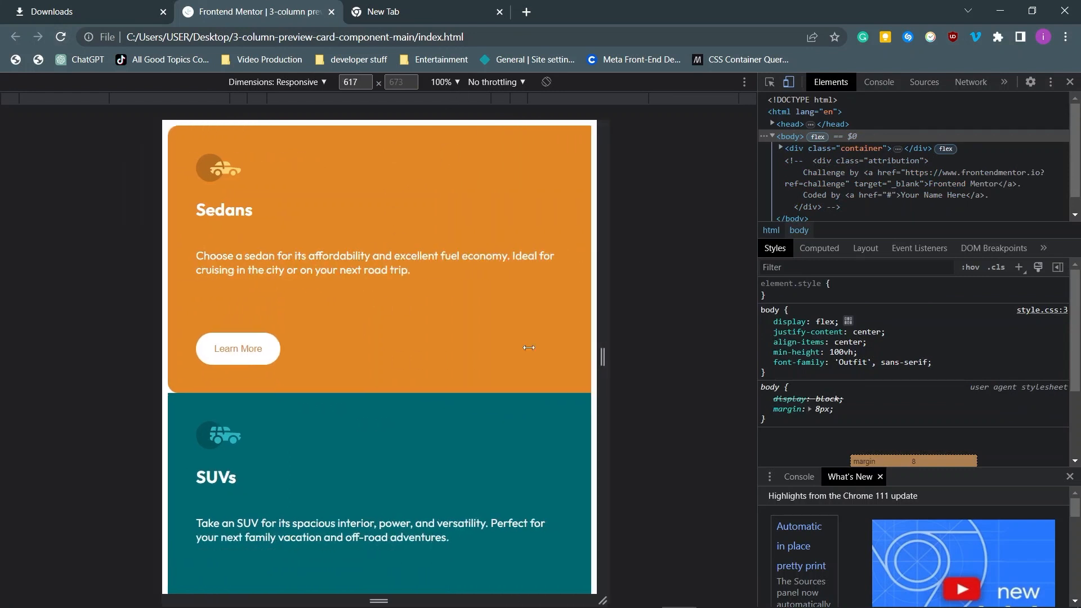
drag(601, 357, 574, 356)
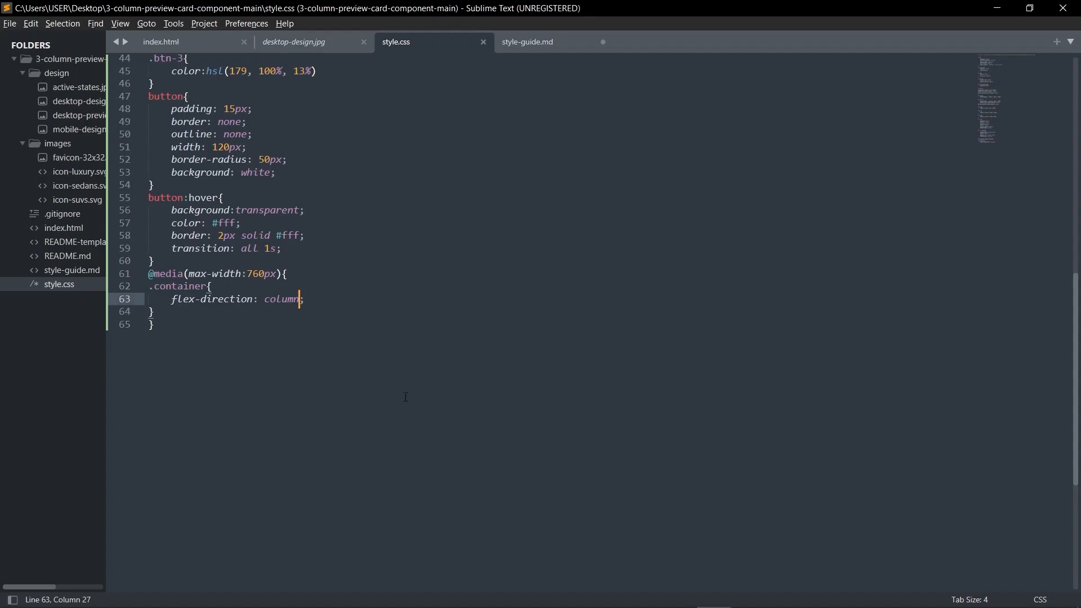
Give the container a 20px margin inside the mobile media query
text(mar)
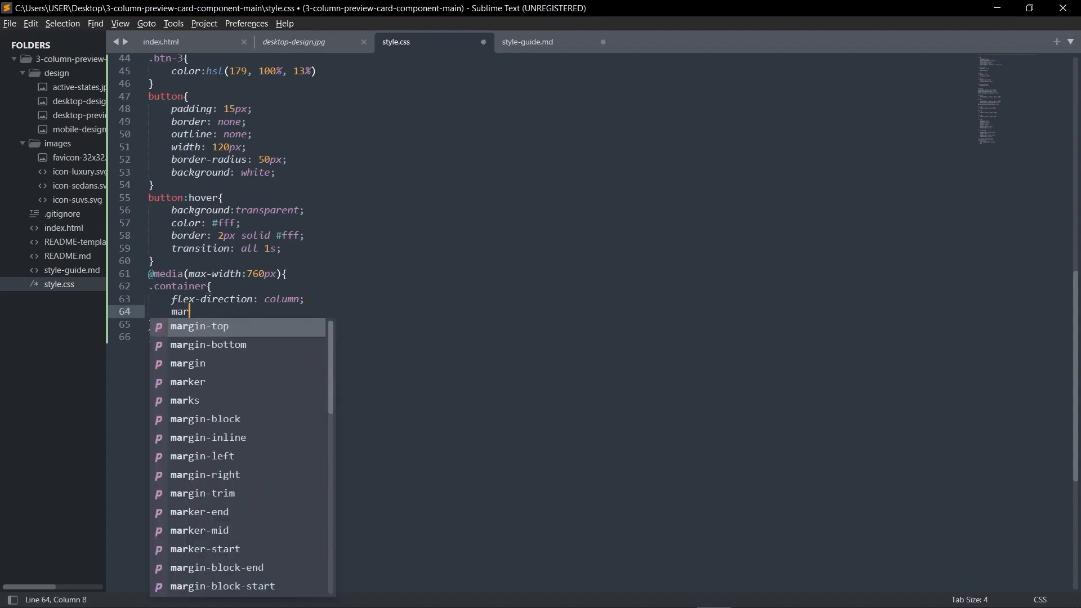
key(Tab)
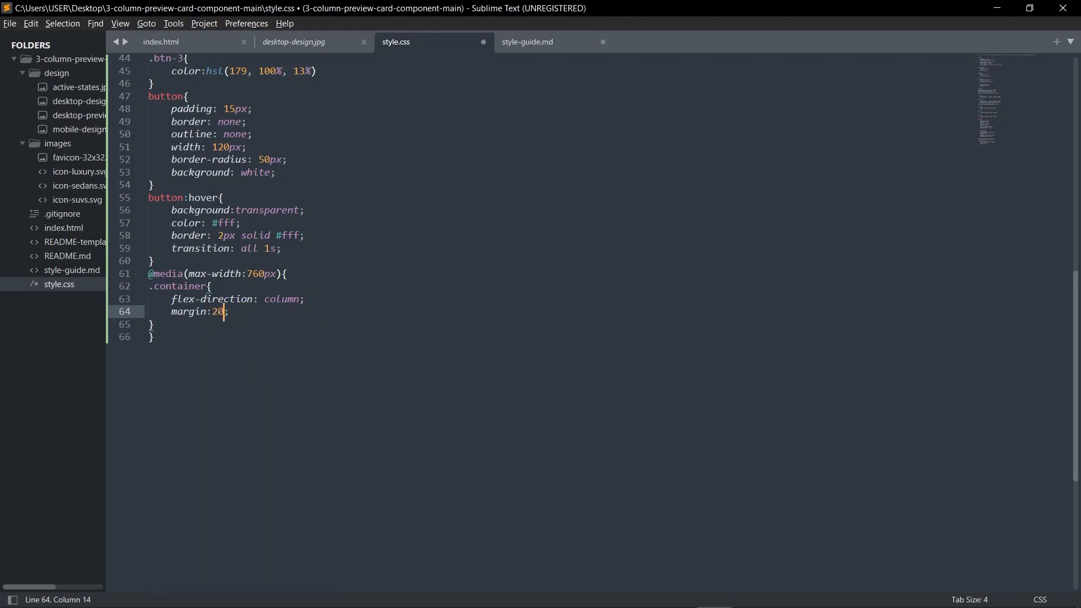
text(px)
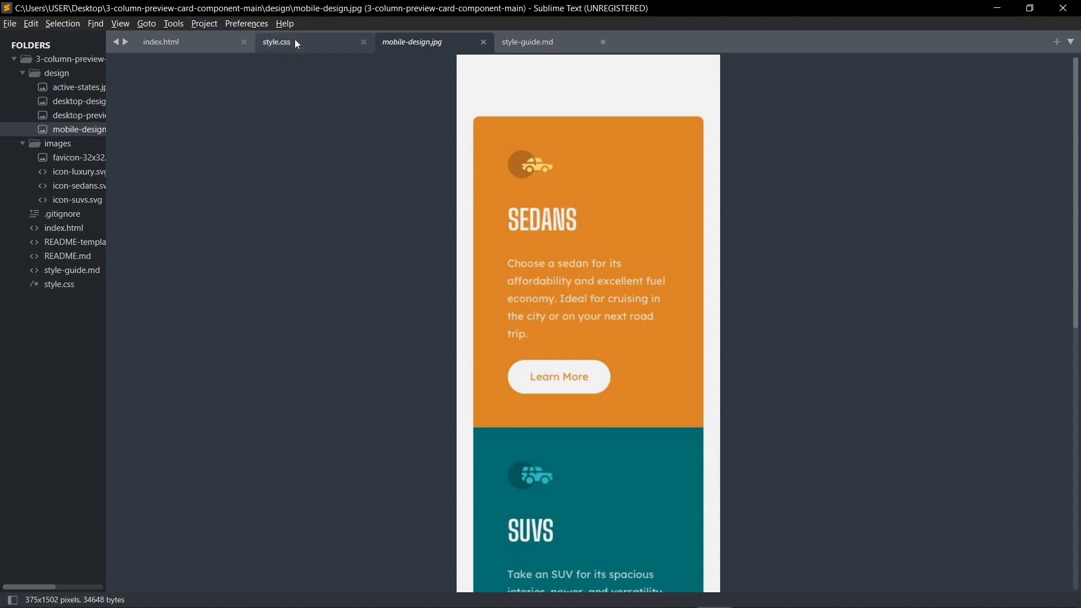
Add a .card-1 rule with 0px bottom-left radius and 15px top-right radius, and save
click(276, 42)
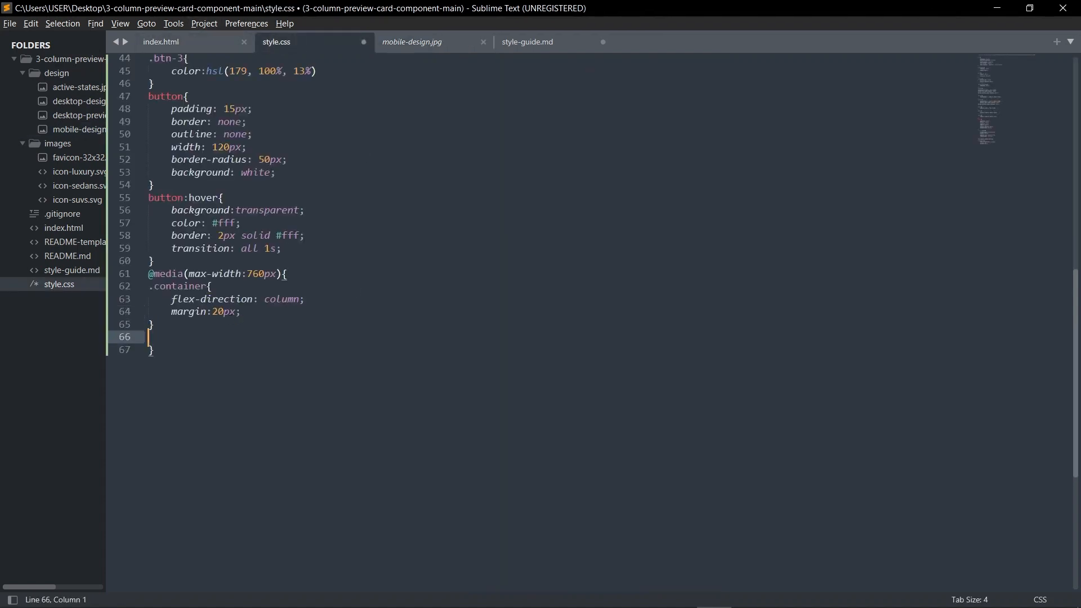
text(.card-1{)
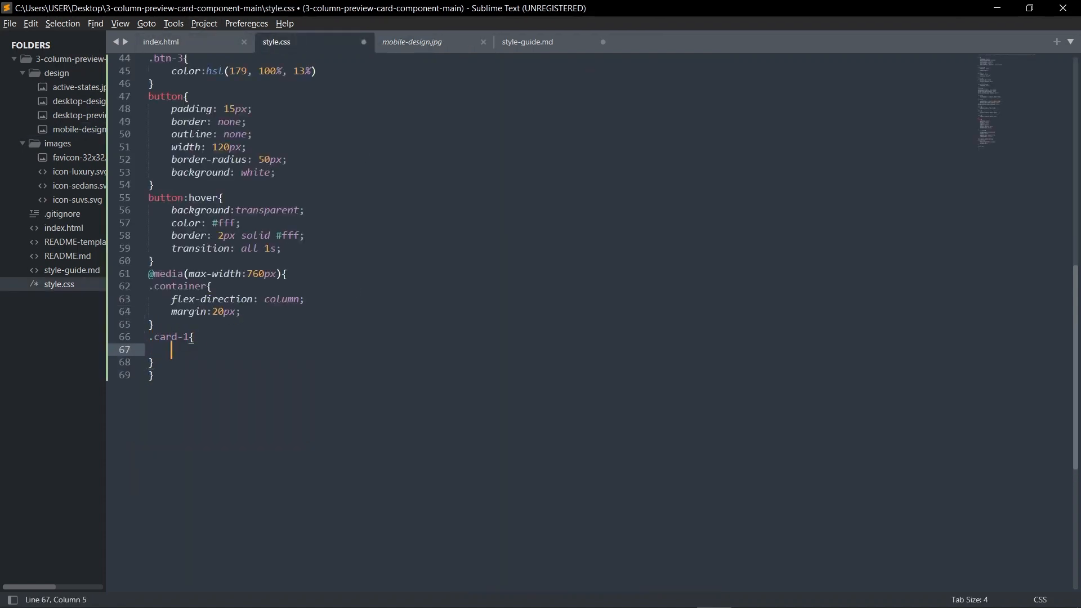
text(bor)
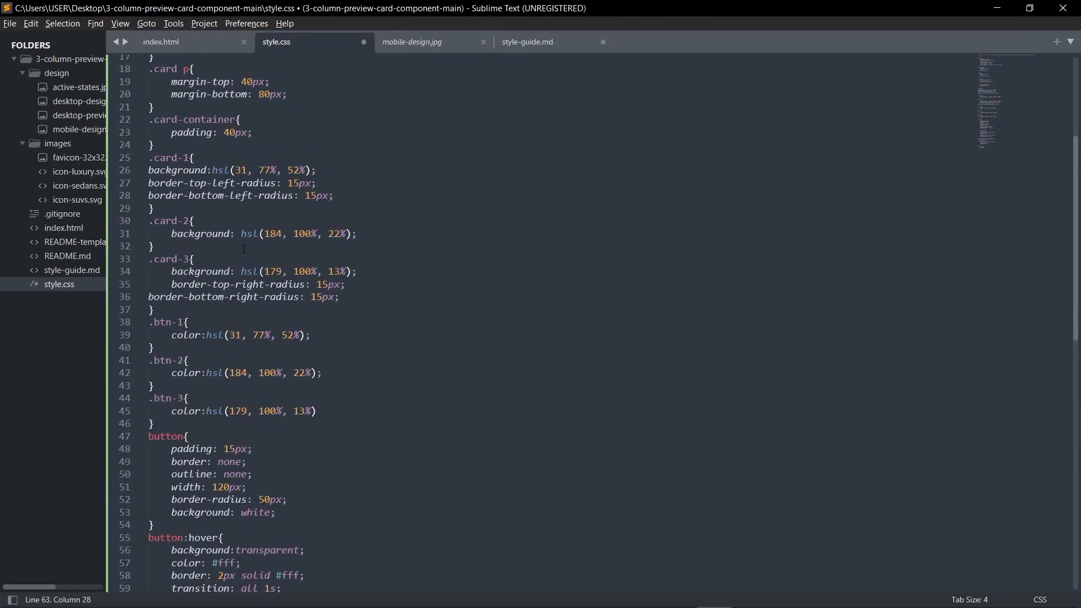
triple_click(239, 195)
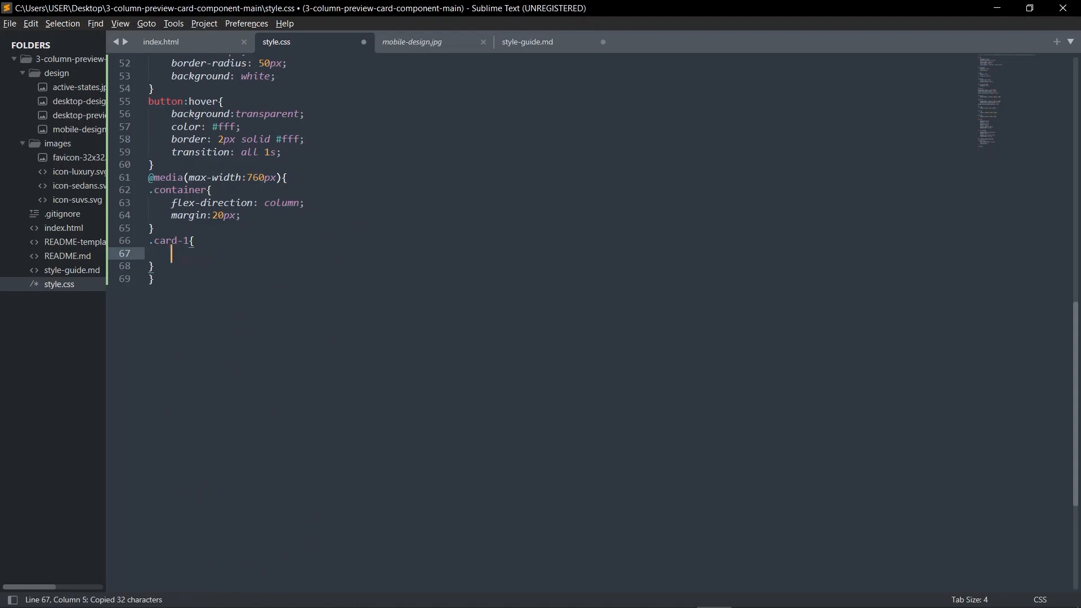
text(border-bottom-left-radius: 15px;)
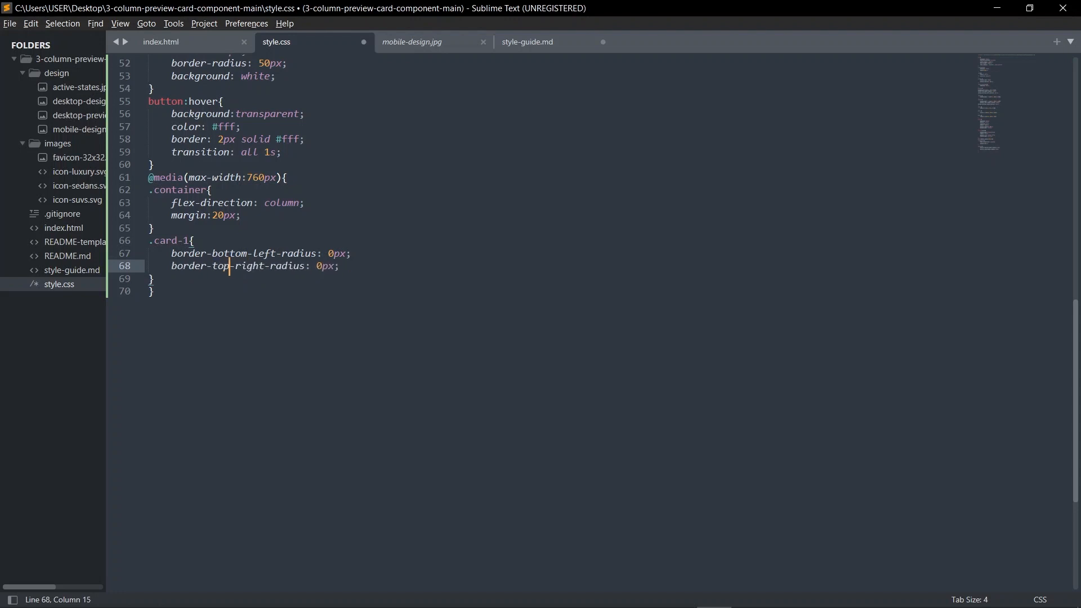
text(1)
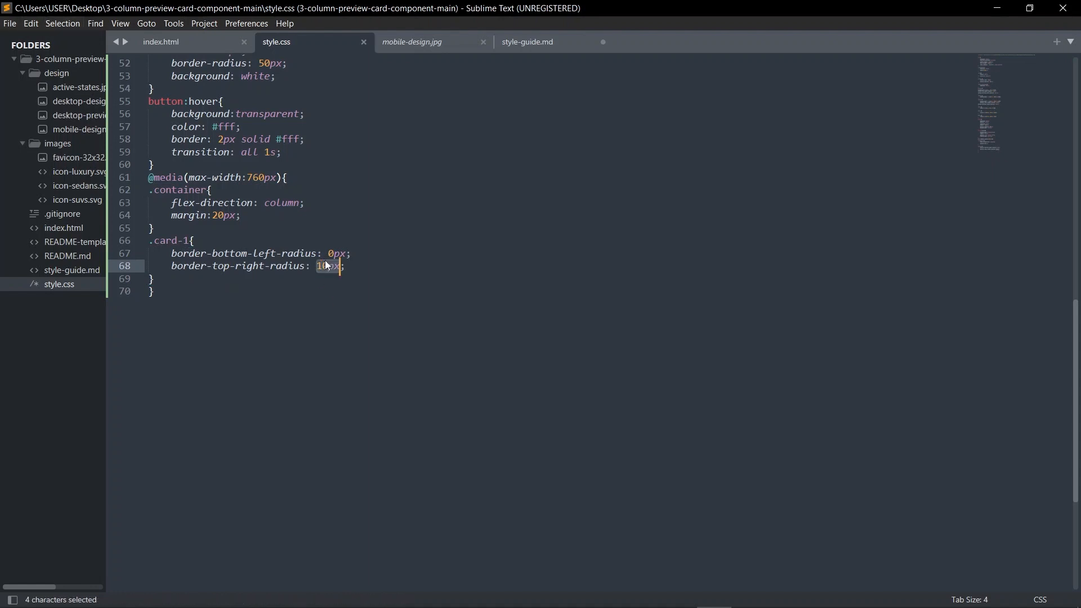
text(15)
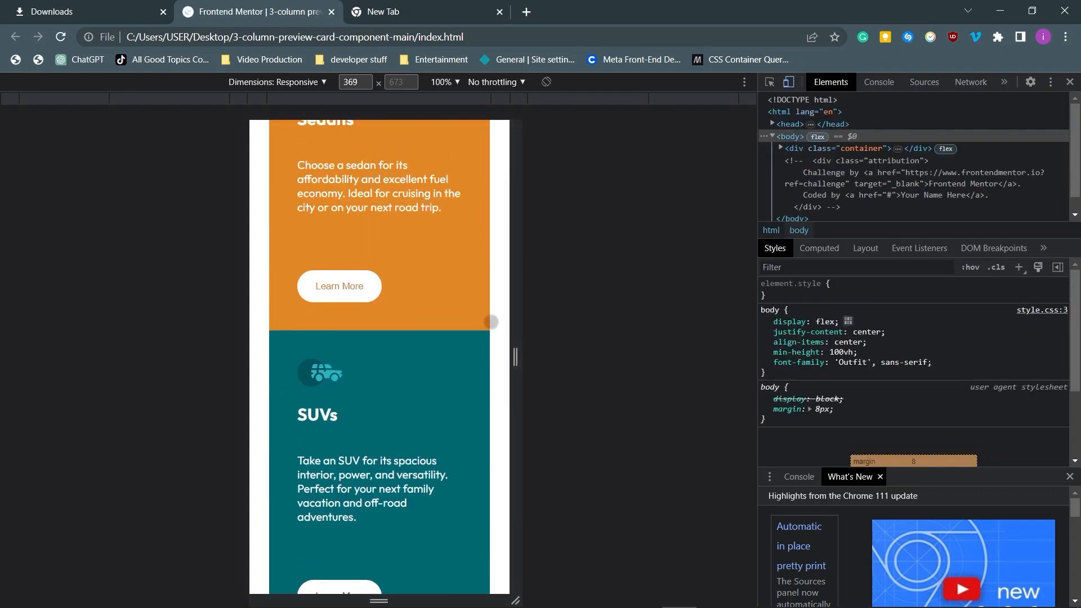
scroll(down, 3)
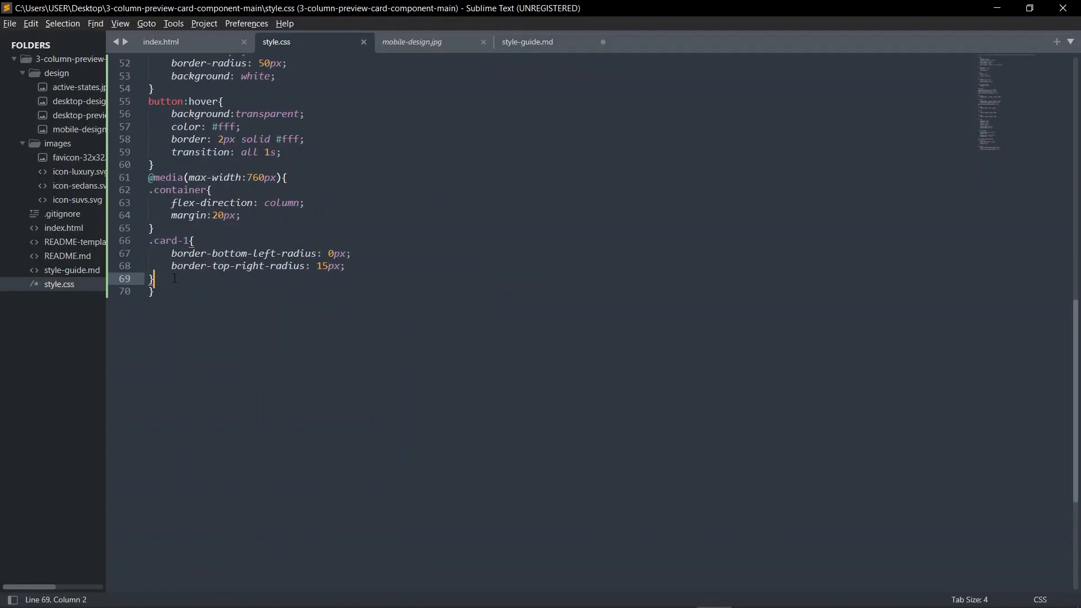
Add a mobile .card-3 rule with 0px top-right radius and 15px bottom-left radius, and save
text(.card-3)
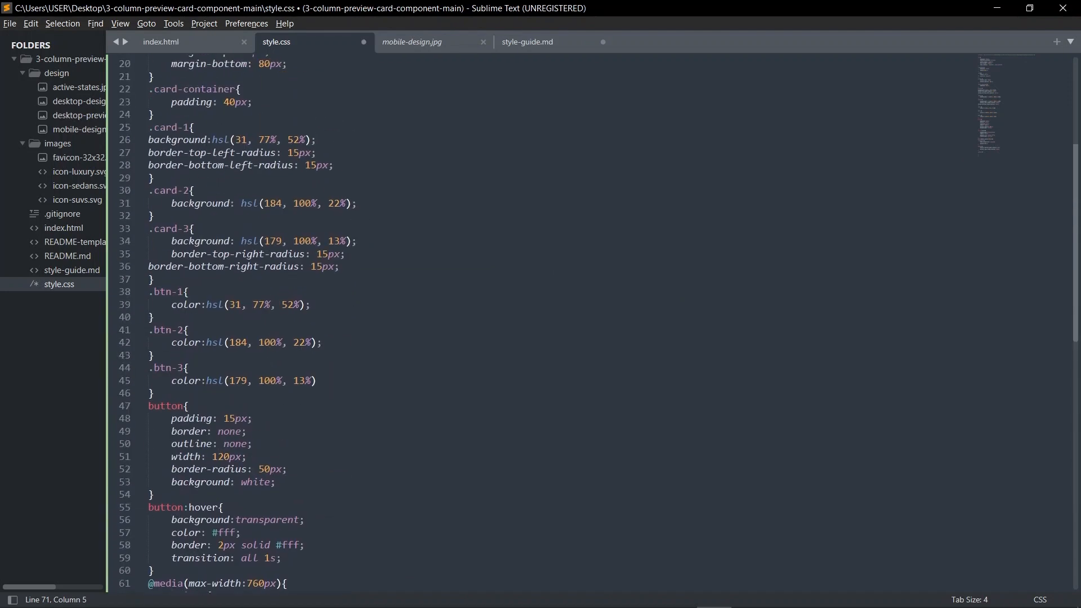
triple_click(242, 266)
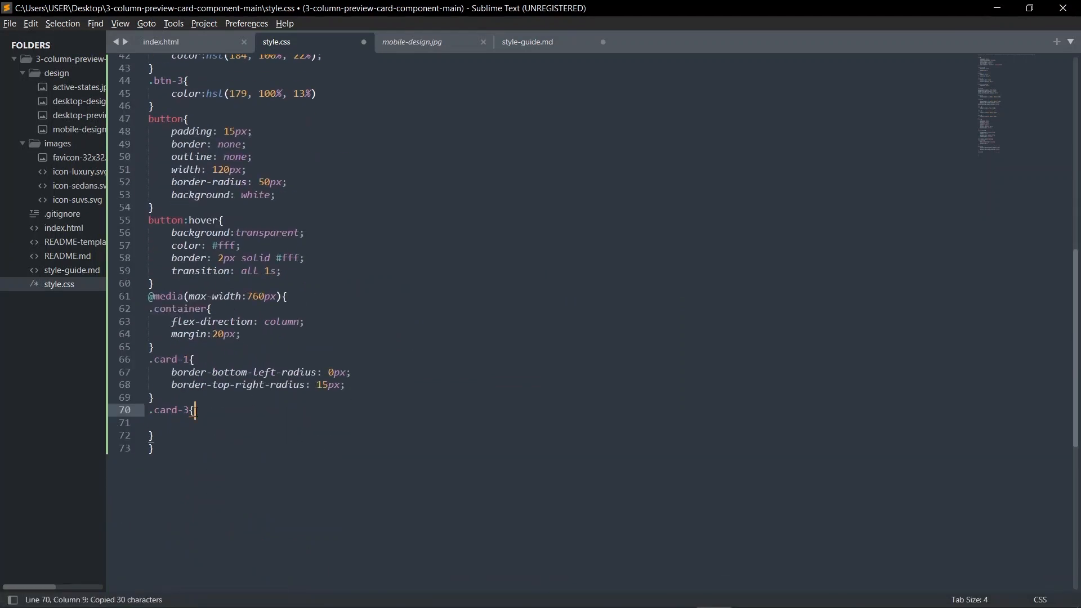
text(border-top-right-radius: 15px;)
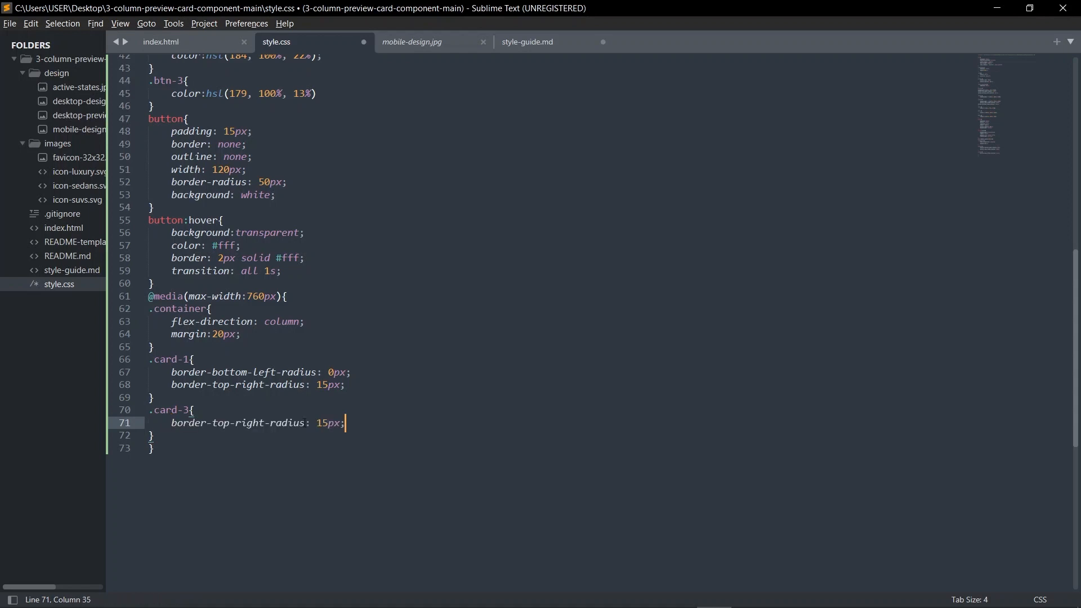
key(BackSpace)
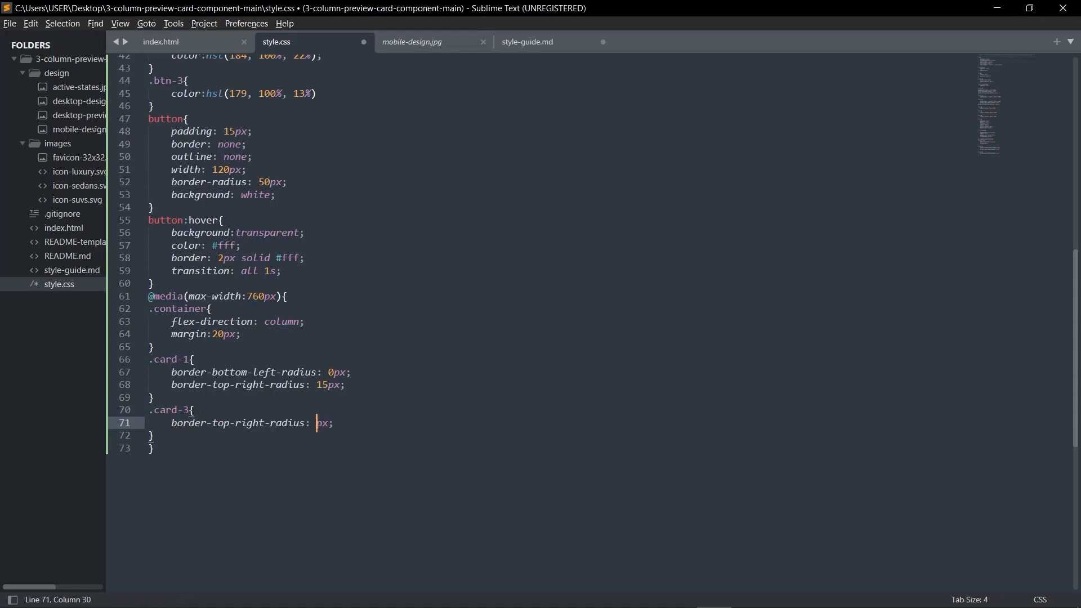
text(0)
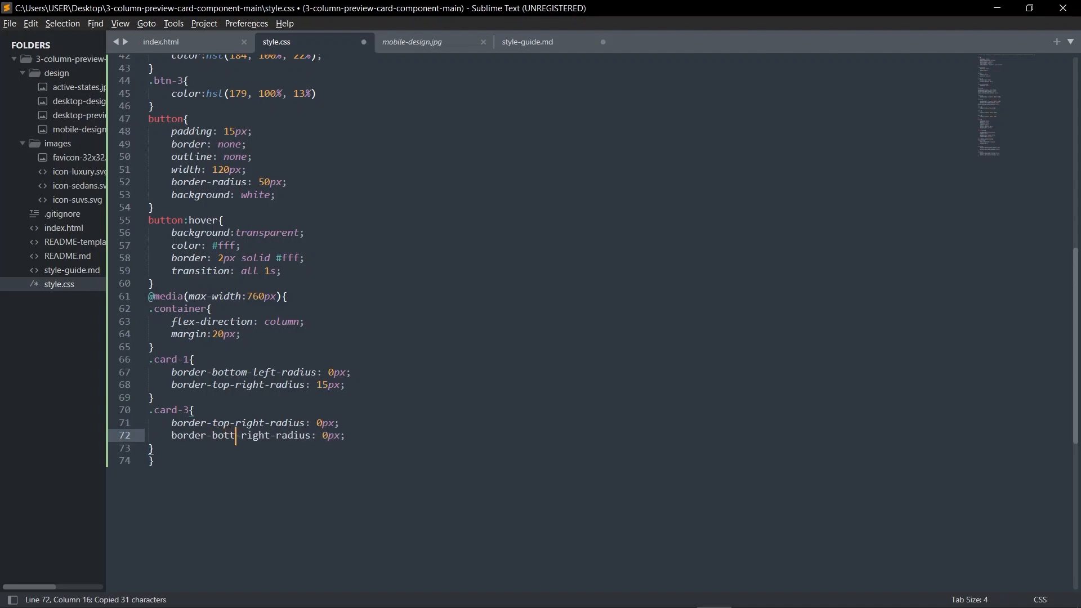
text(om)
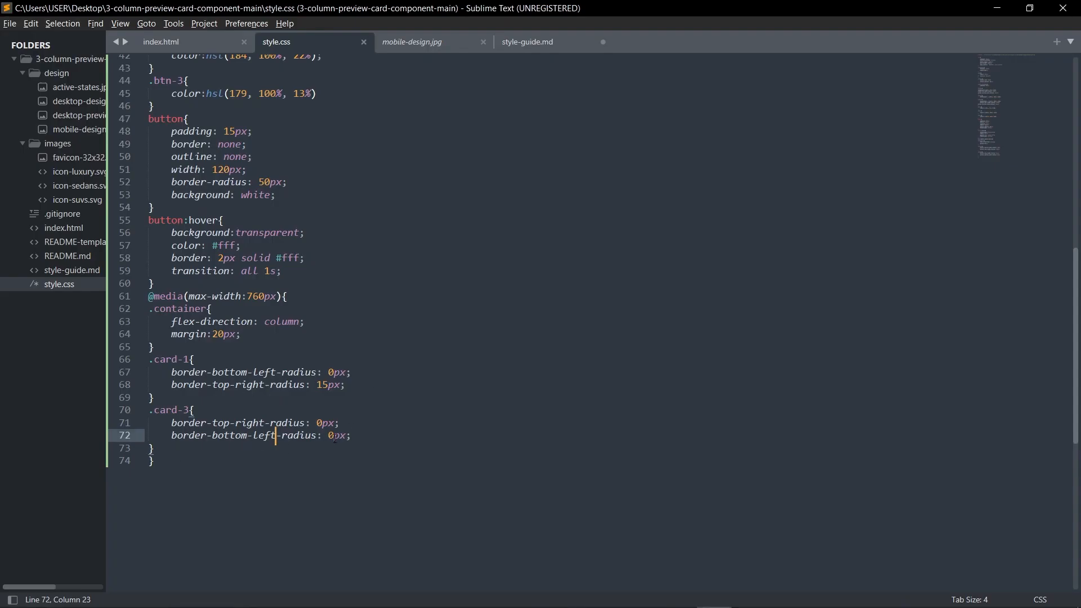
text(15)
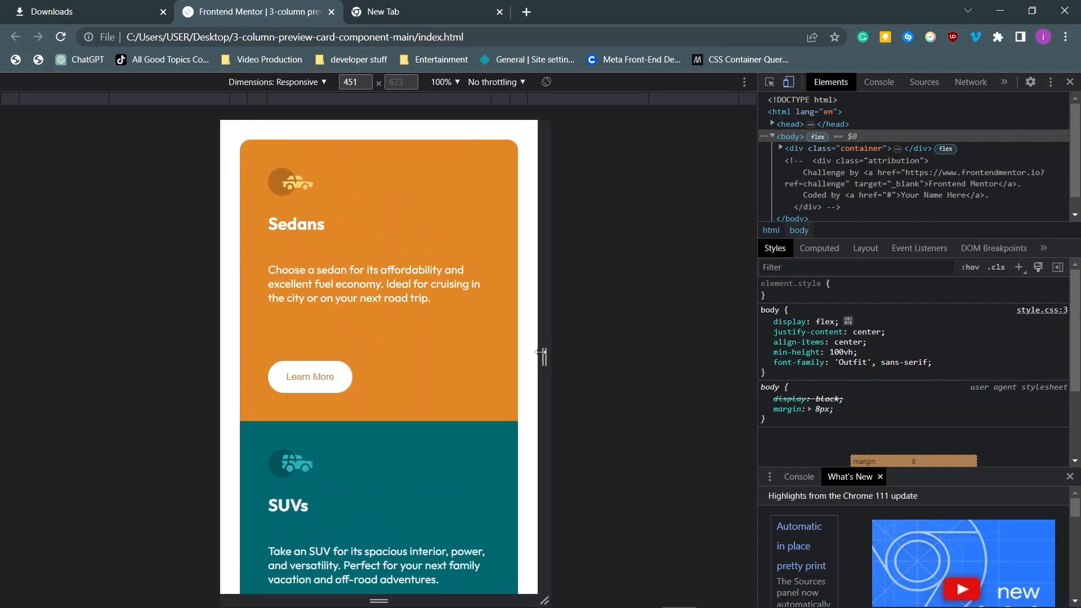
Widen the responsive preview and scroll through the stacked cards with rounded ends
drag(543, 357, 628, 356)
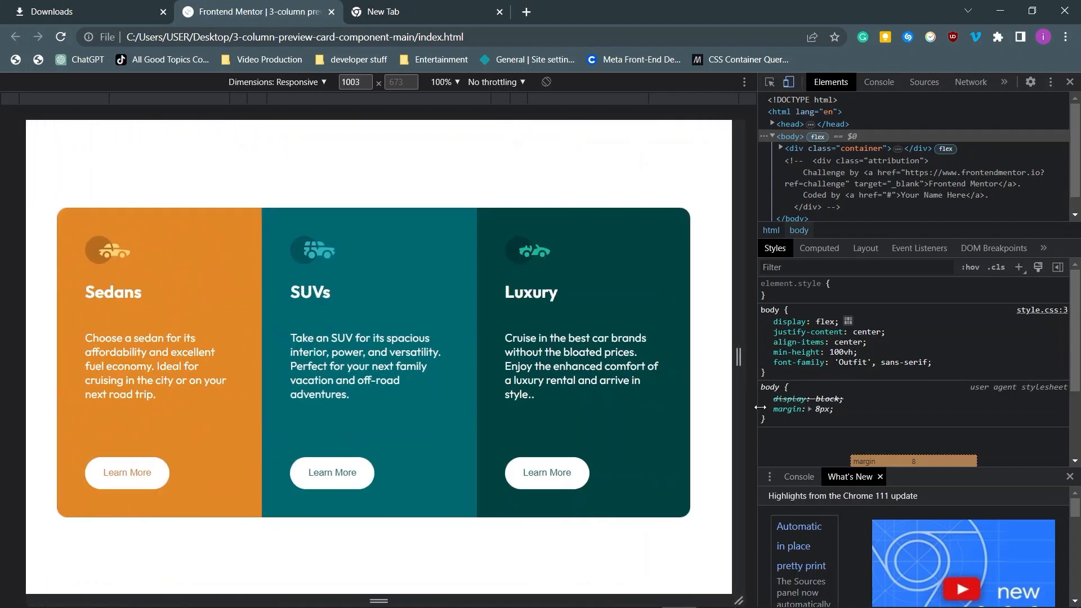
drag(736, 356, 752, 357)
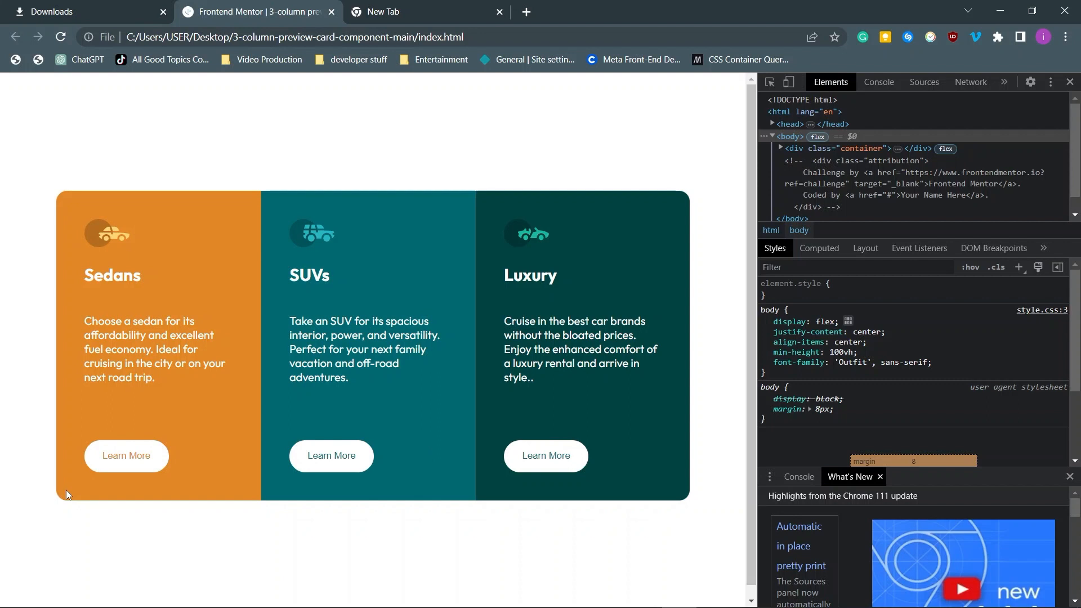
mouse_move(66, 199)
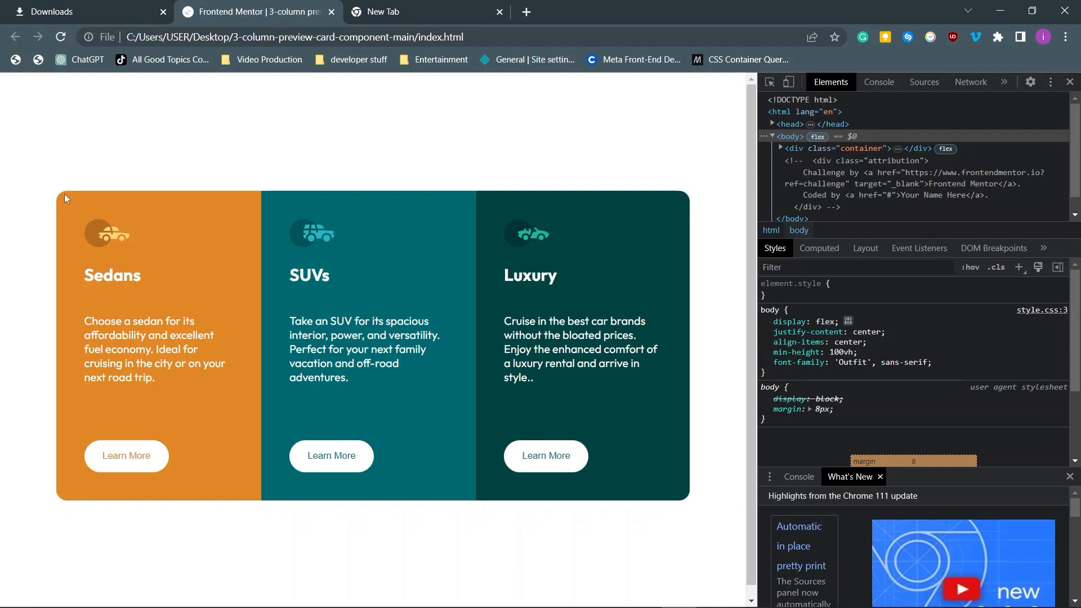
mouse_move(55, 451)
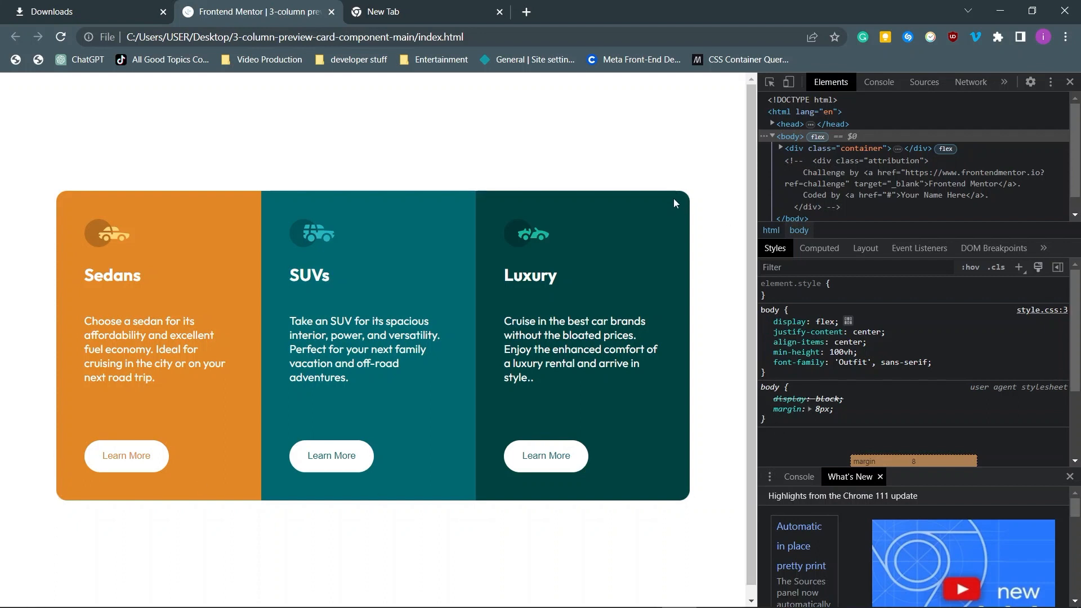
mouse_move(683, 271)
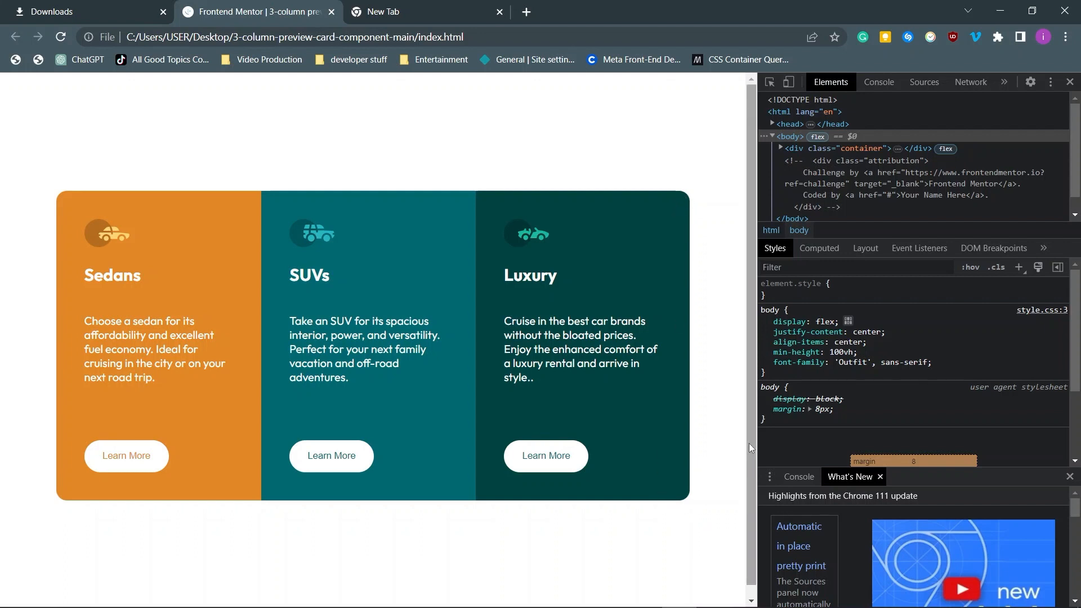
mouse_move(67, 366)
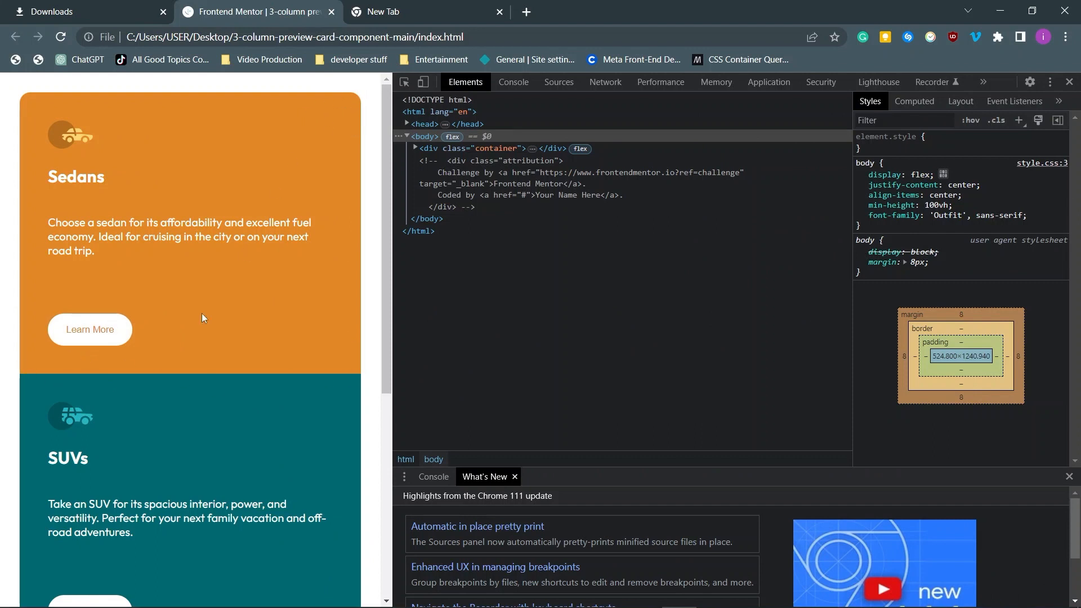
scroll(down, 3)
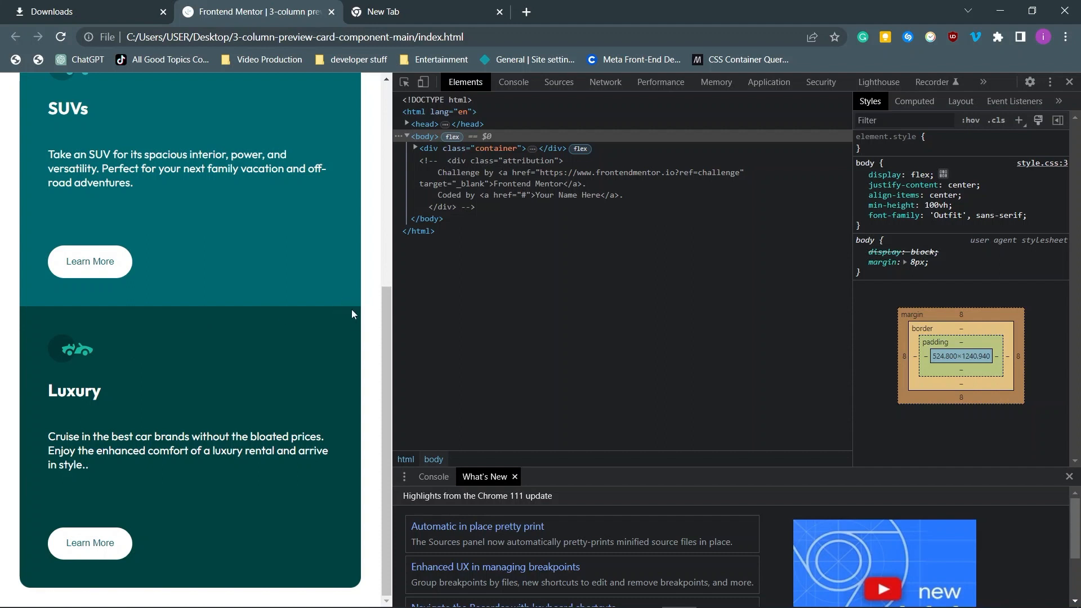
mouse_move(194, 390)
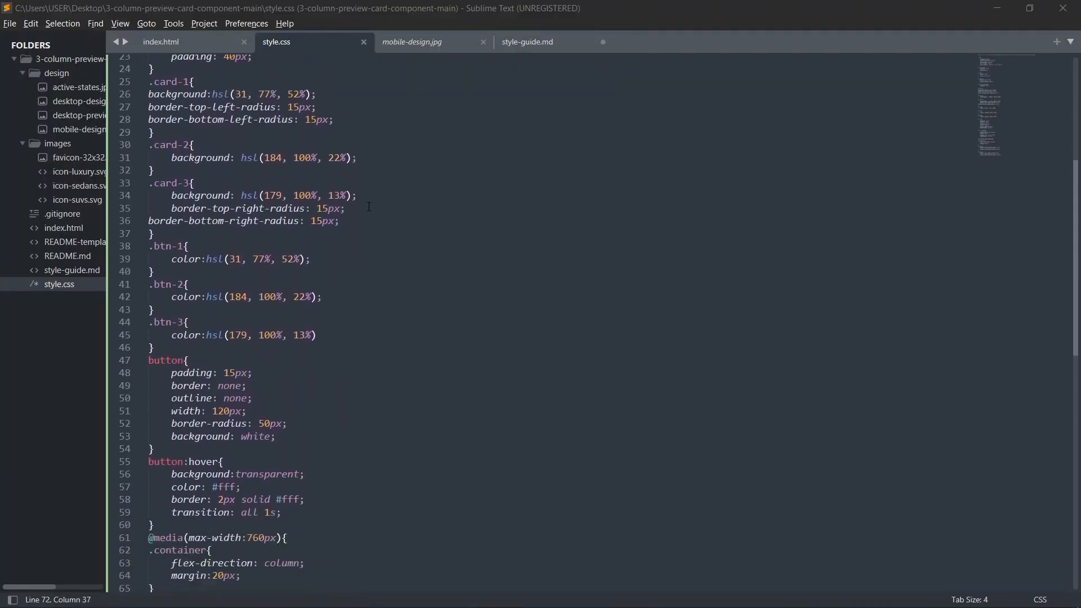
scroll(down, 3)
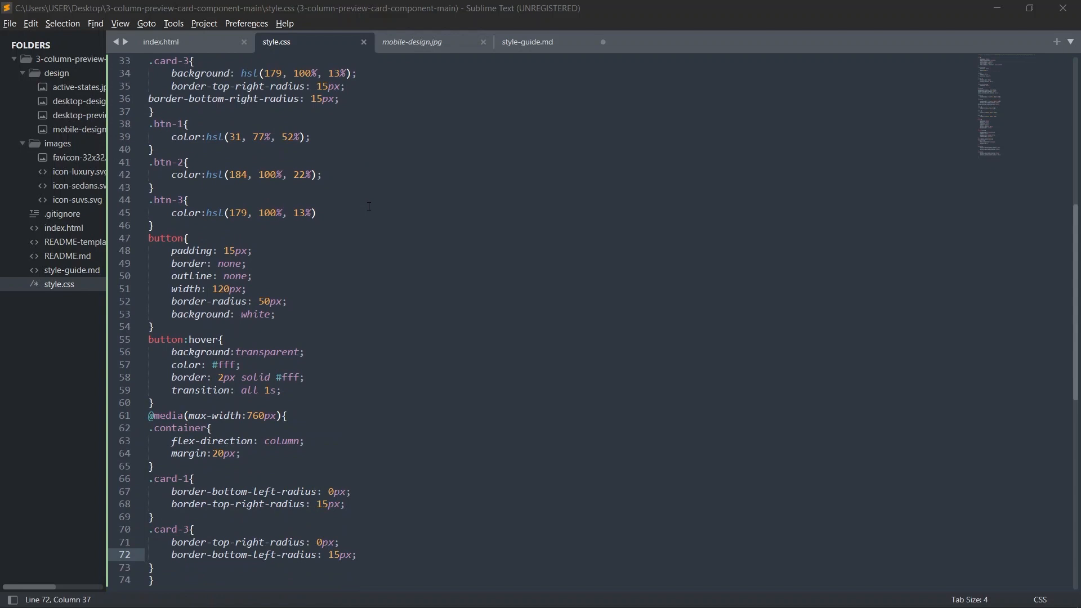